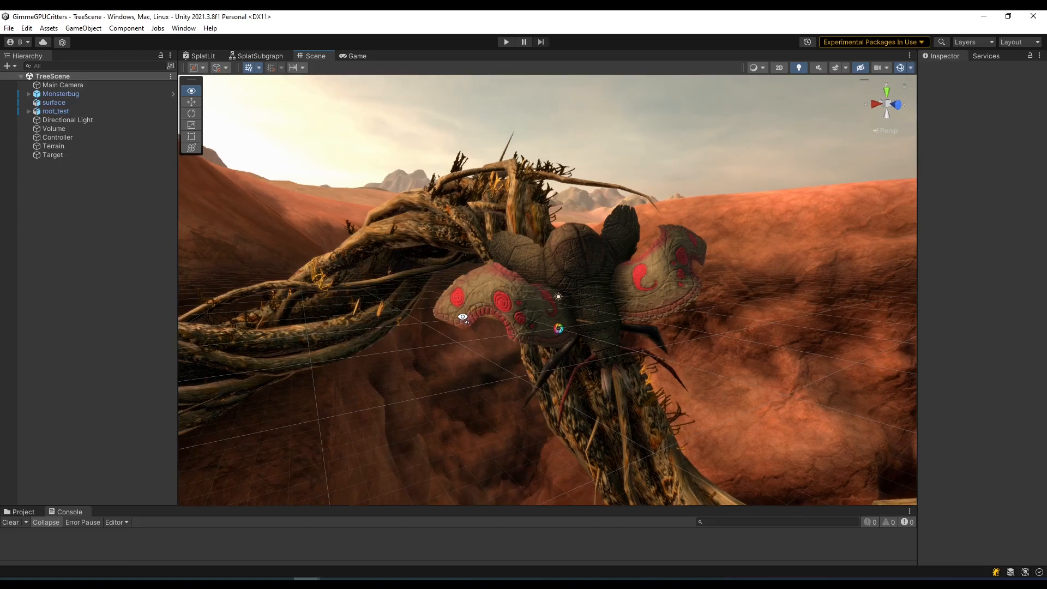
- Enter Sculpt Mode and draw the crater and ridged slopes into the plane
{"action": "left_click_drag", "start_coordinate": [559, 297], "coordinate": [524, 258]}
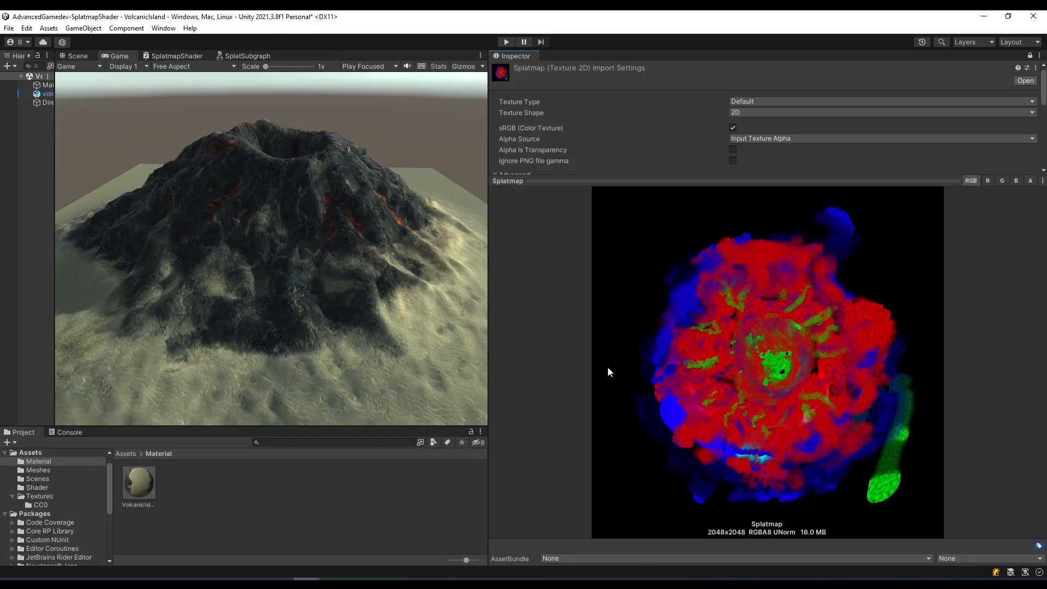
{"action": "mouse_move", "coordinate": [625, 481]}
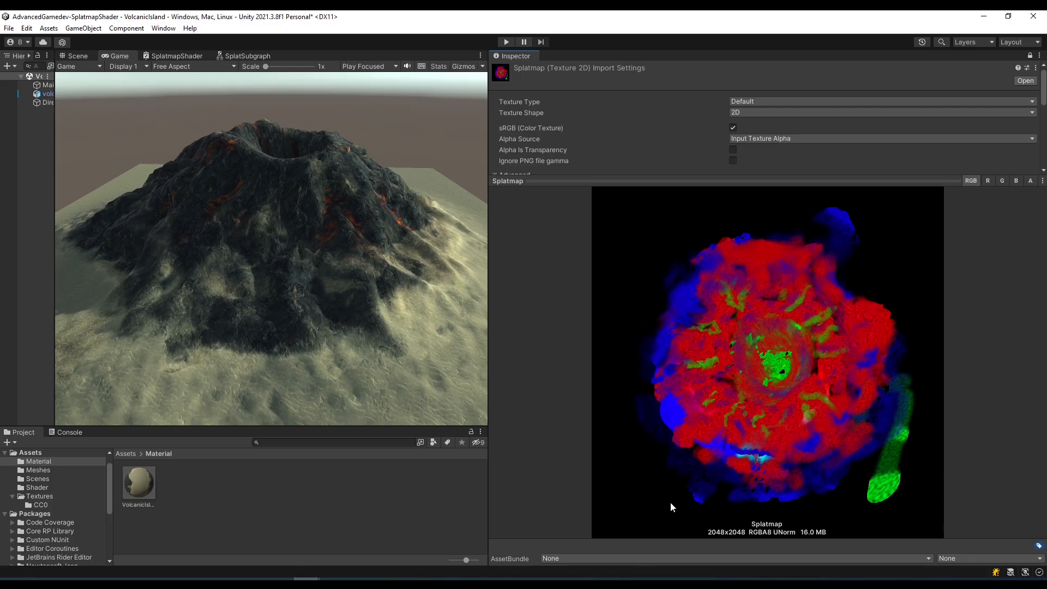
{"action": "mouse_move", "coordinate": [732, 478]}
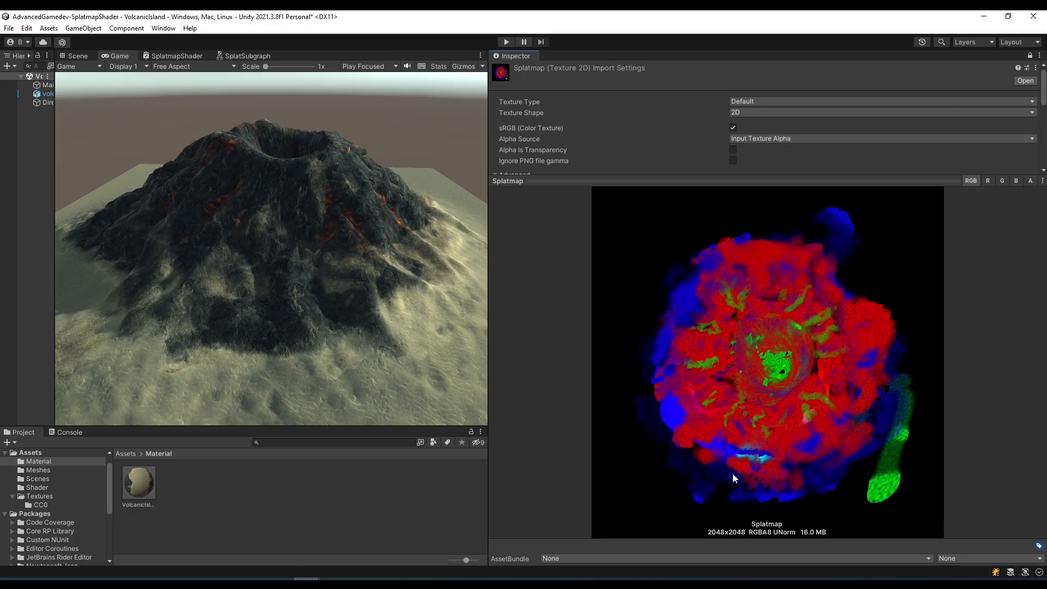
{"action": "mouse_move", "coordinate": [686, 348]}
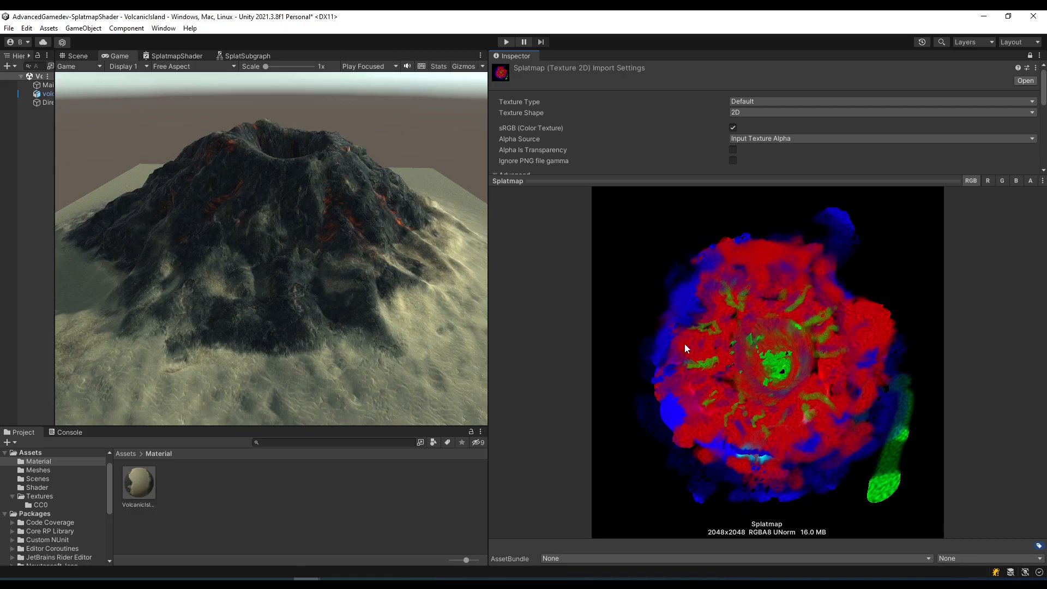
{"action": "mouse_move", "coordinate": [665, 357]}
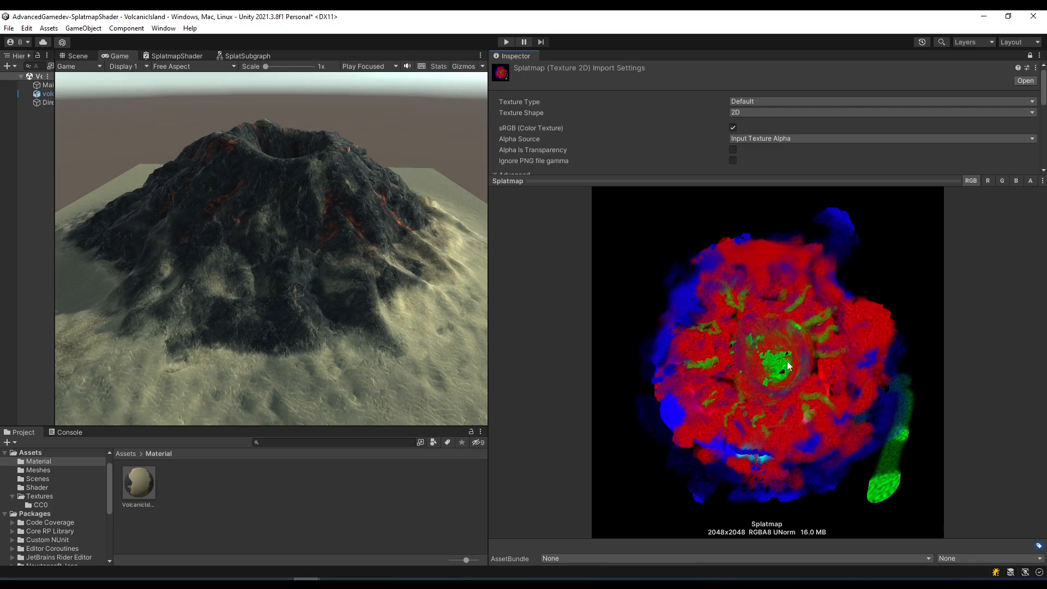
{"action": "mouse_move", "coordinate": [332, 254]}
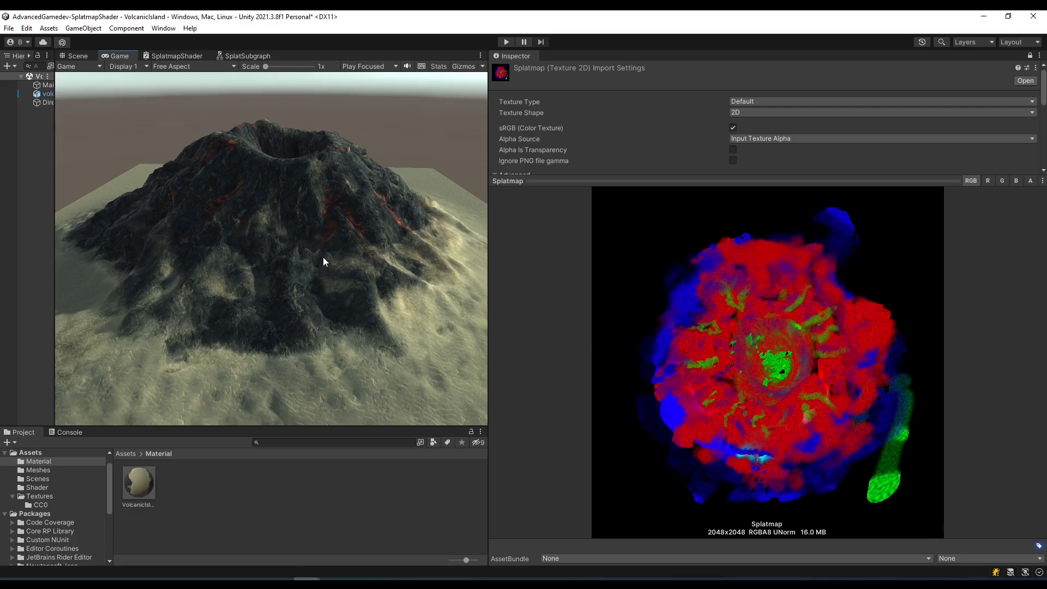
{"action": "mouse_move", "coordinate": [606, 326]}
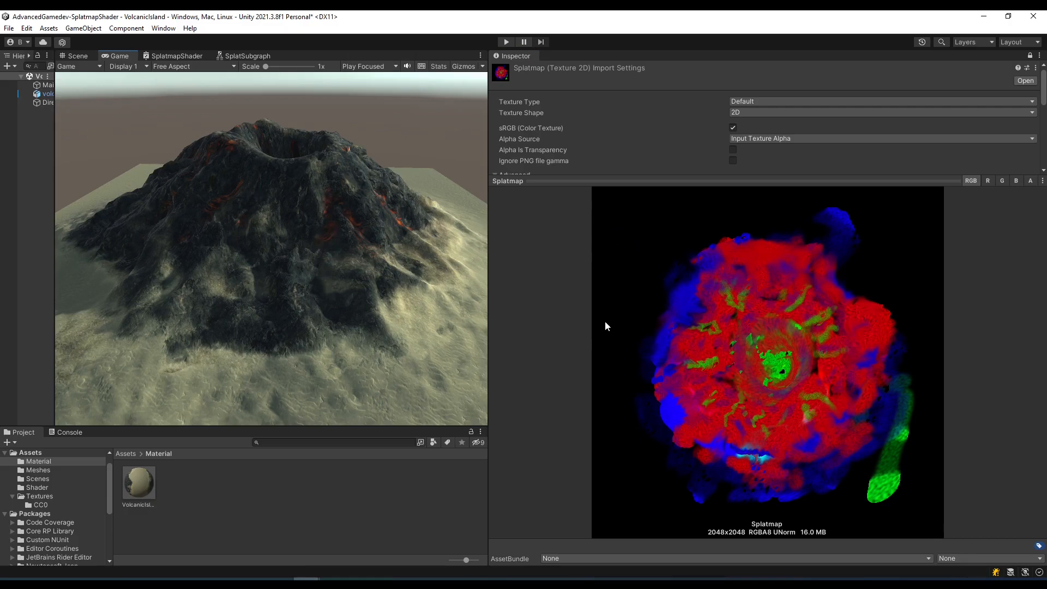
{"action": "mouse_move", "coordinate": [121, 270]}
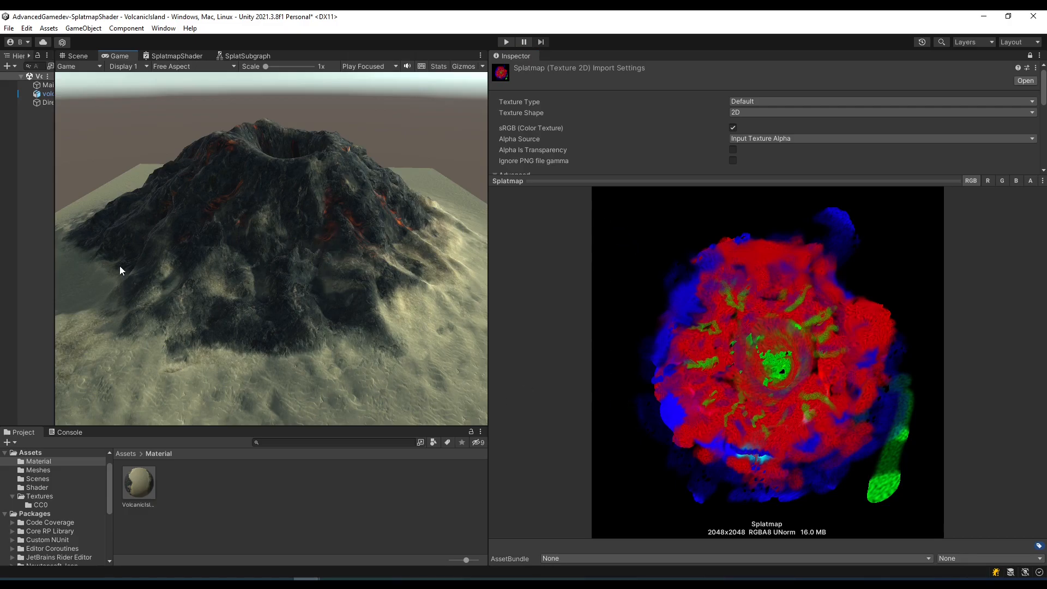
{"action": "mouse_move", "coordinate": [694, 338]}
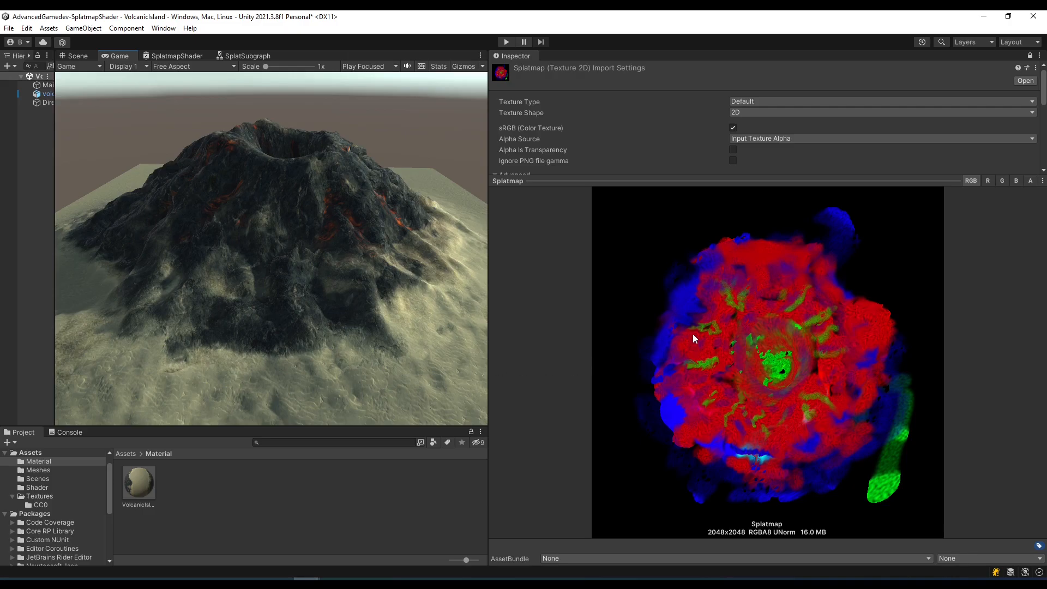
{"action": "mouse_move", "coordinate": [685, 336]}
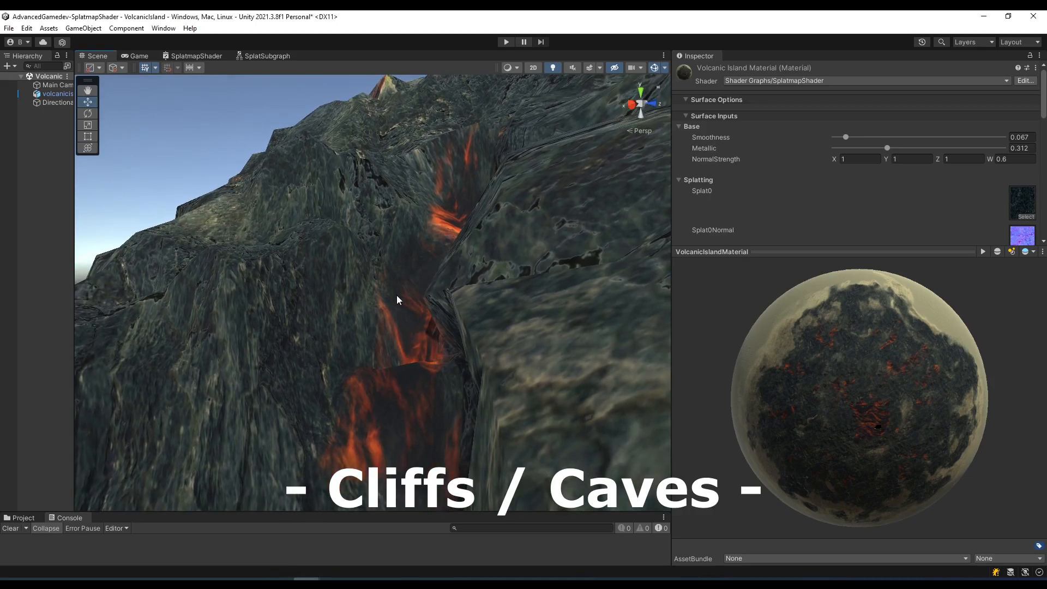
{"action": "mouse_move", "coordinate": [449, 346]}
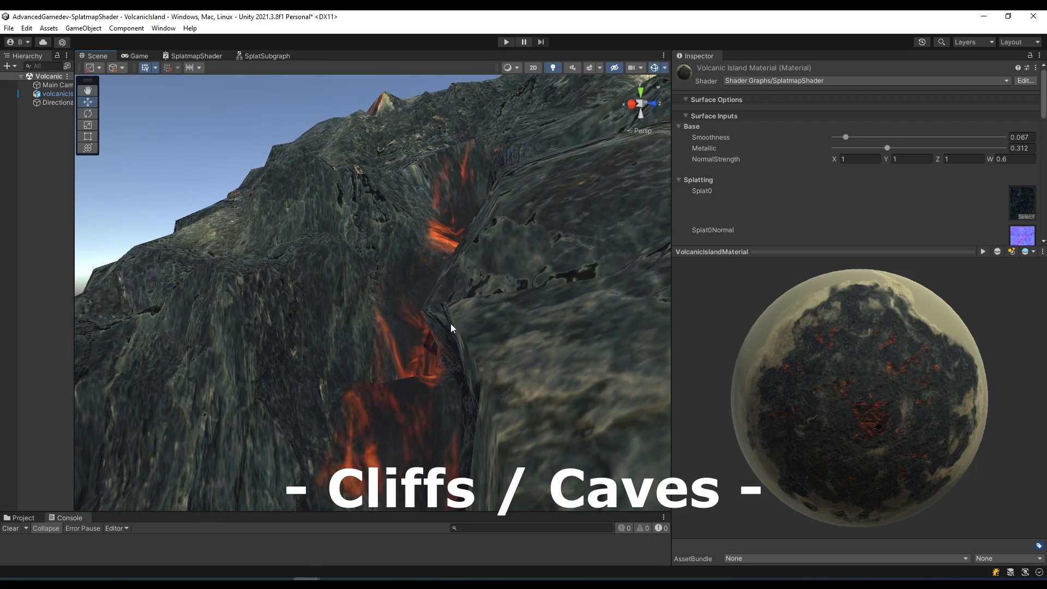
{"action": "mouse_move", "coordinate": [452, 384]}
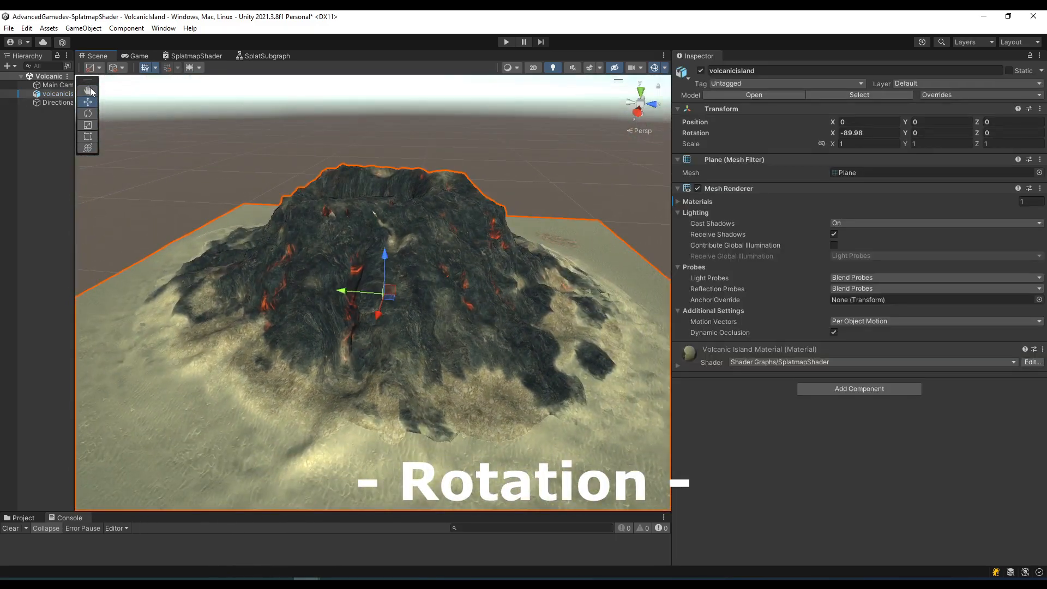
{"action": "left_click", "coordinate": [87, 113]}
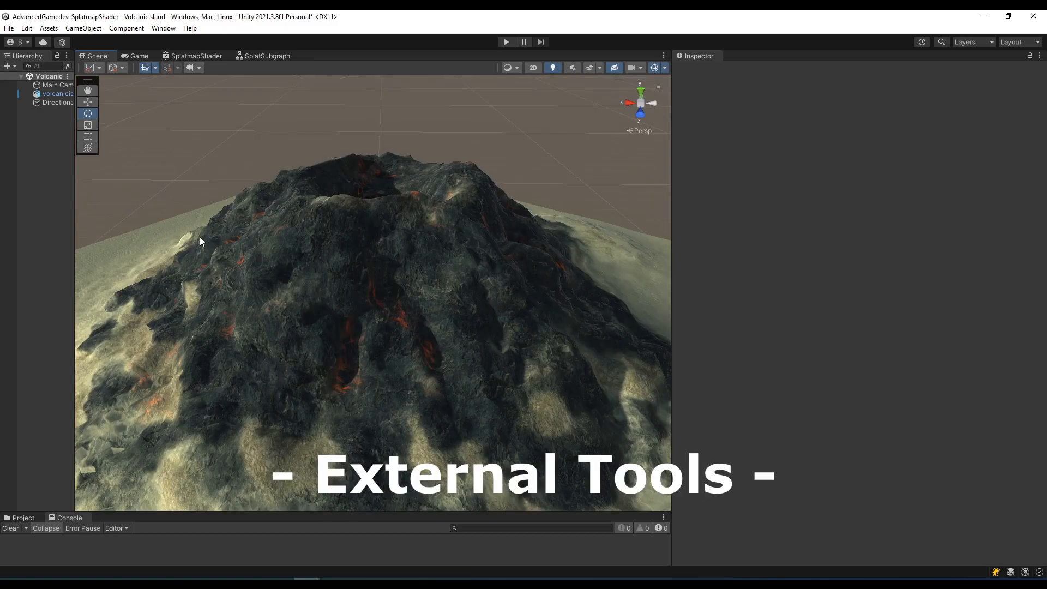
{"action": "mouse_move", "coordinate": [301, 230]}
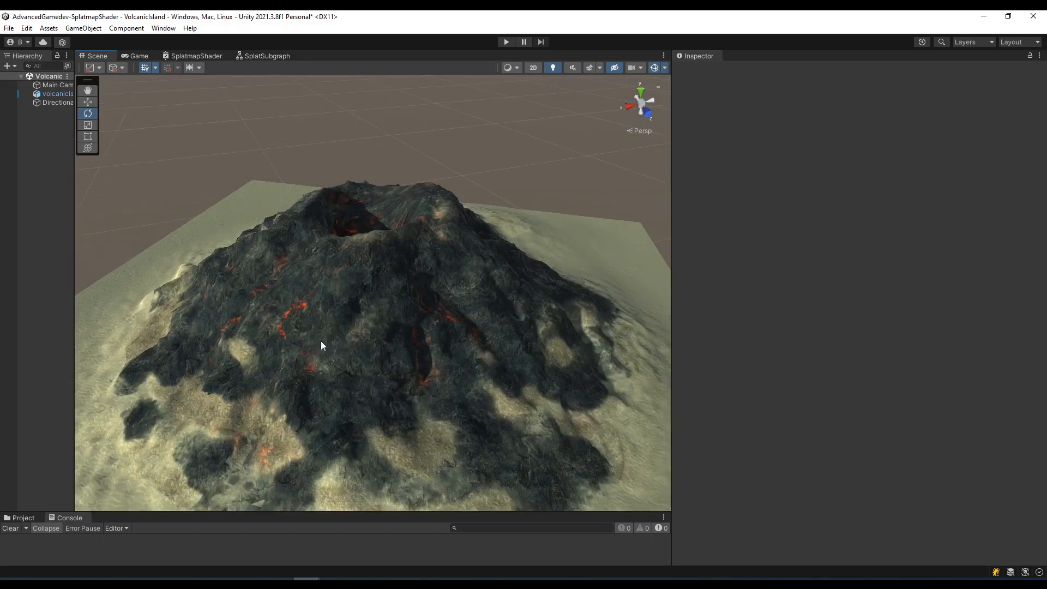
{"action": "mouse_move", "coordinate": [475, 362]}
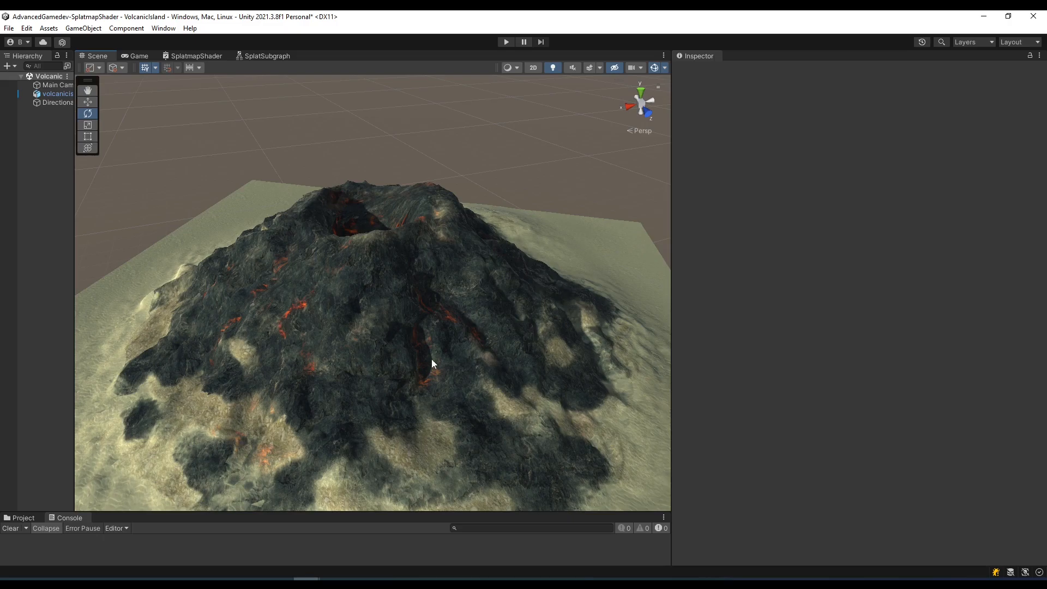
{"action": "mouse_move", "coordinate": [203, 289]}
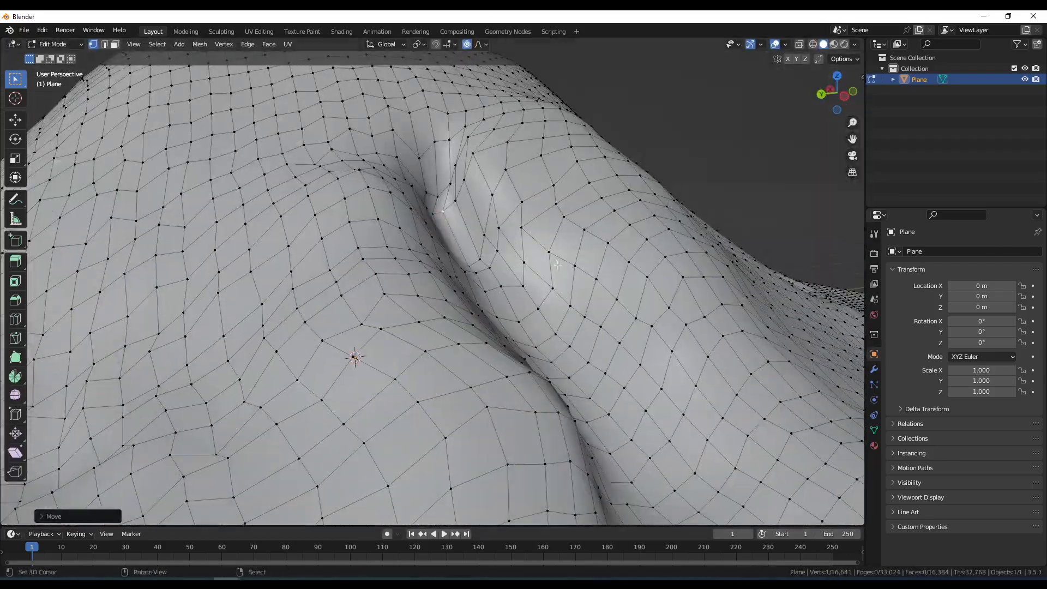
{"action": "left_click", "coordinate": [54, 44]}
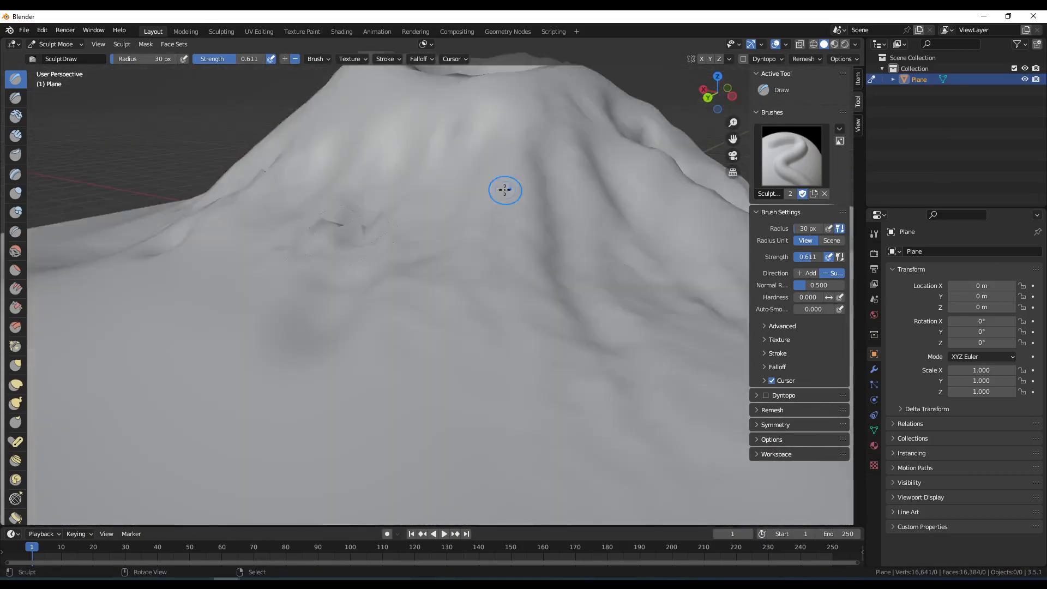
{"action": "left_click_drag", "start_coordinate": [504, 191], "coordinate": [569, 272]}
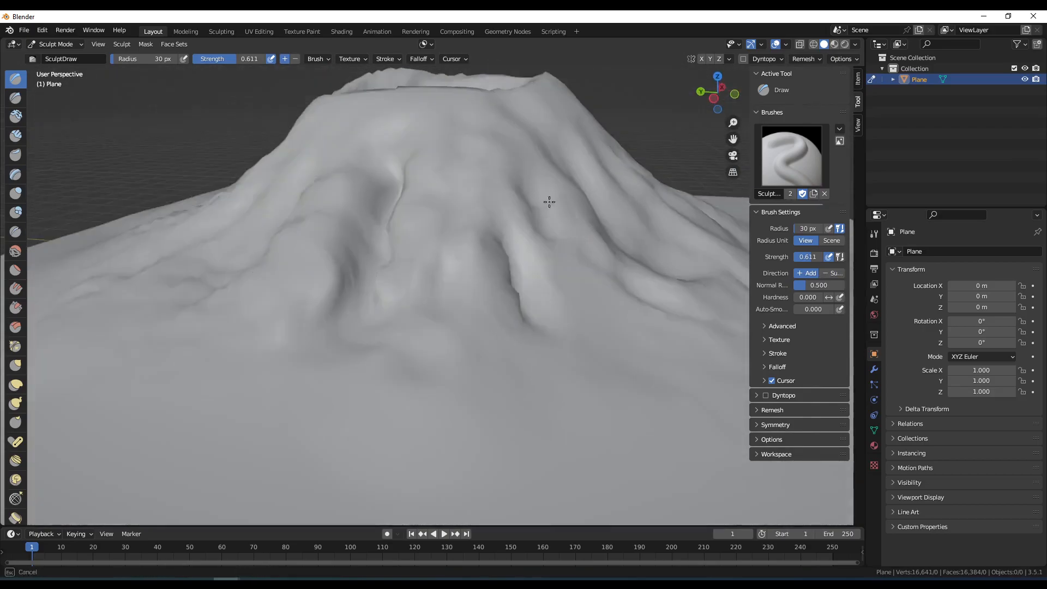
{"action": "left_click_drag", "start_coordinate": [547, 202], "coordinate": [342, 375]}
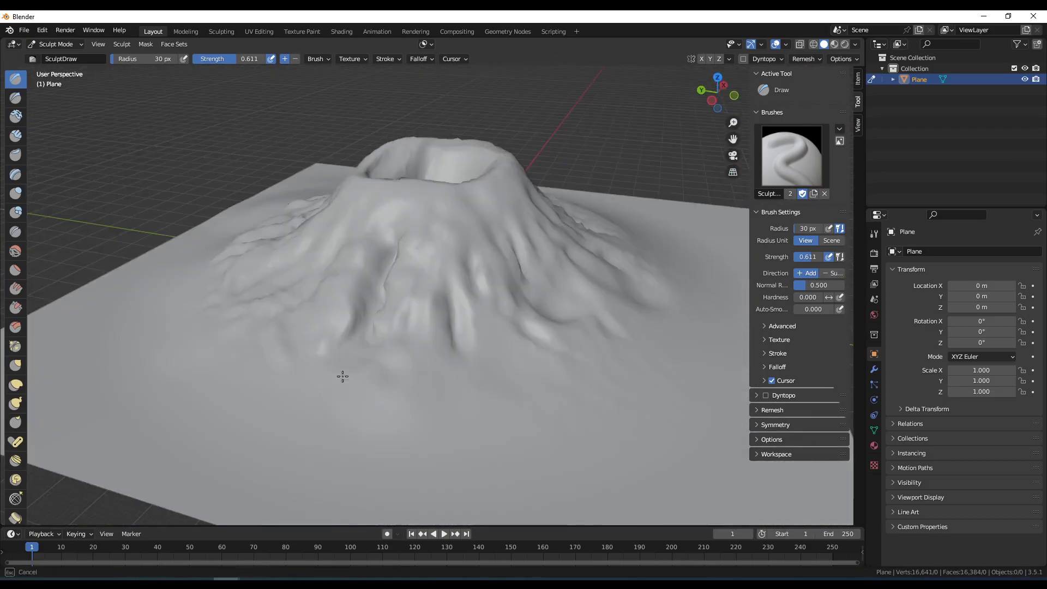
- Give the Draw brush a Clouds texture with a noise basis
{"action": "left_click", "coordinate": [15, 136]}
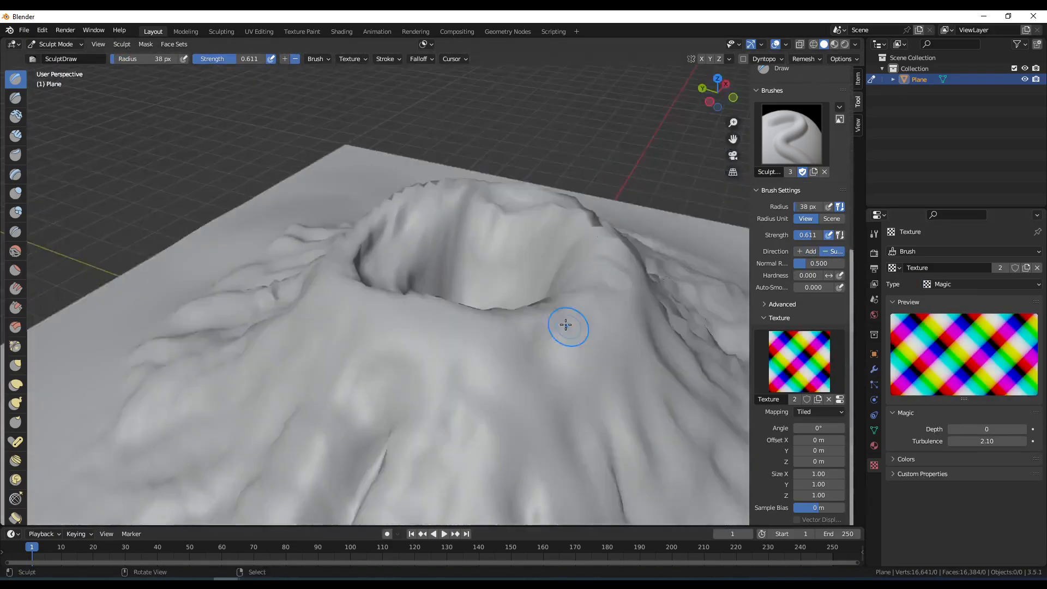
{"action": "left_click", "coordinate": [988, 429]}
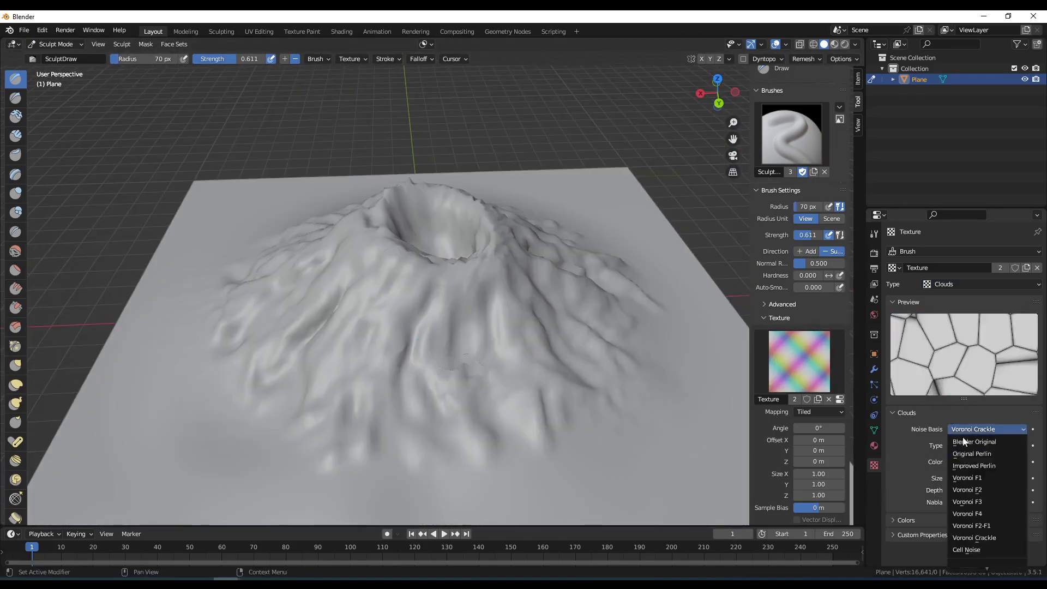
{"action": "left_click", "coordinate": [972, 453]}
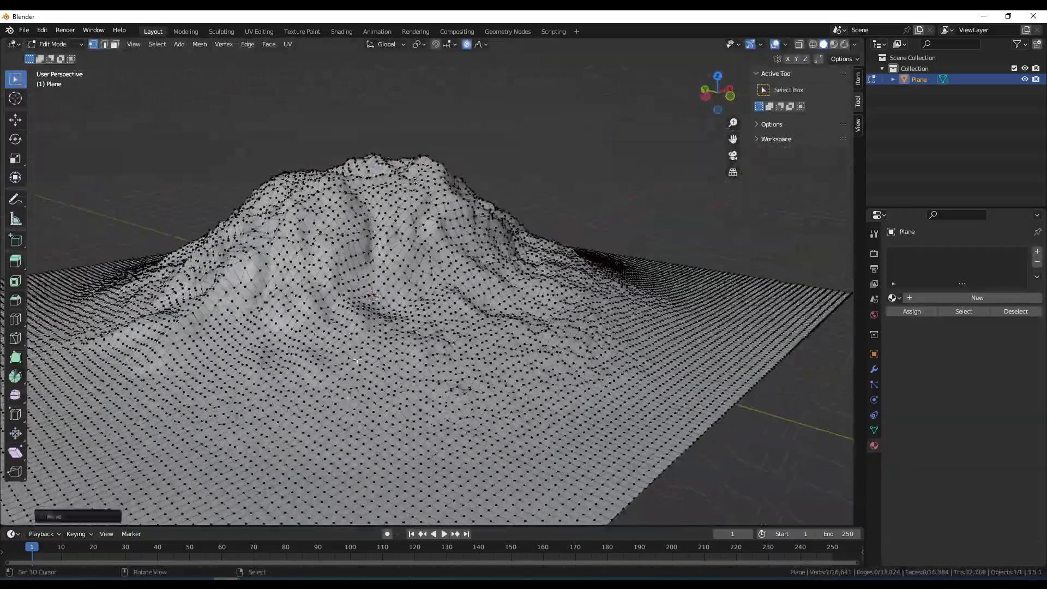
- Orbit to look down into the crater and bring the plane back into Edit Mode
{"action": "key", "text": "Tab"}
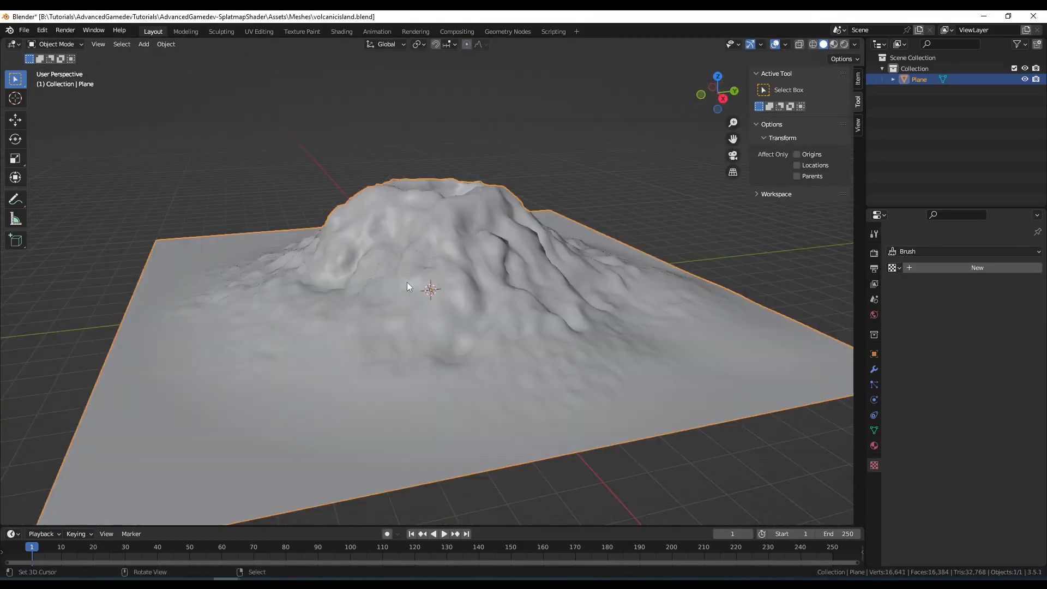
{"action": "mouse_move", "coordinate": [471, 364]}
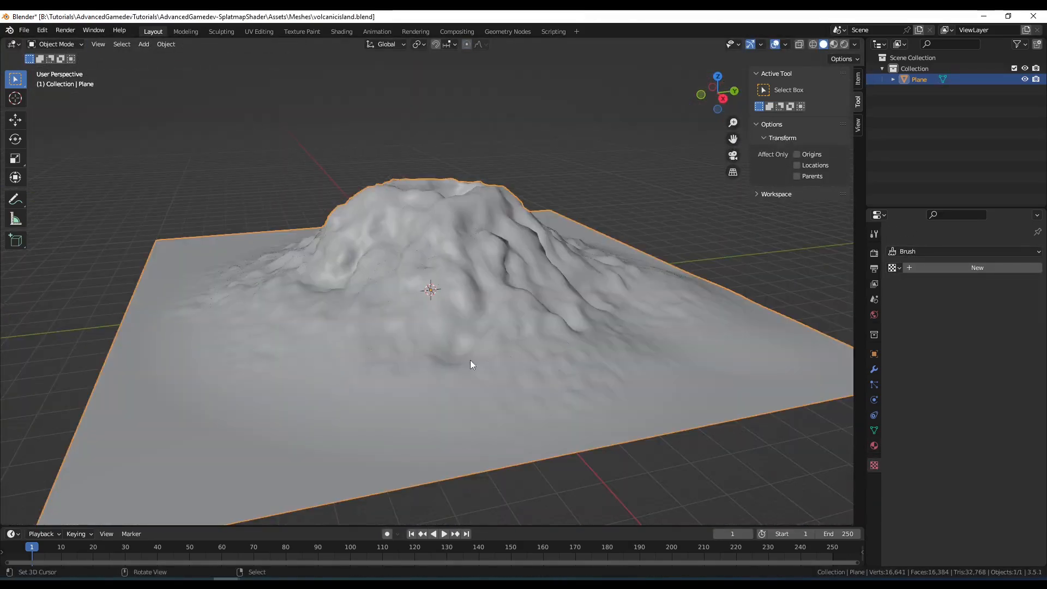
{"action": "left_click_drag", "start_coordinate": [470, 364], "coordinate": [360, 314]}
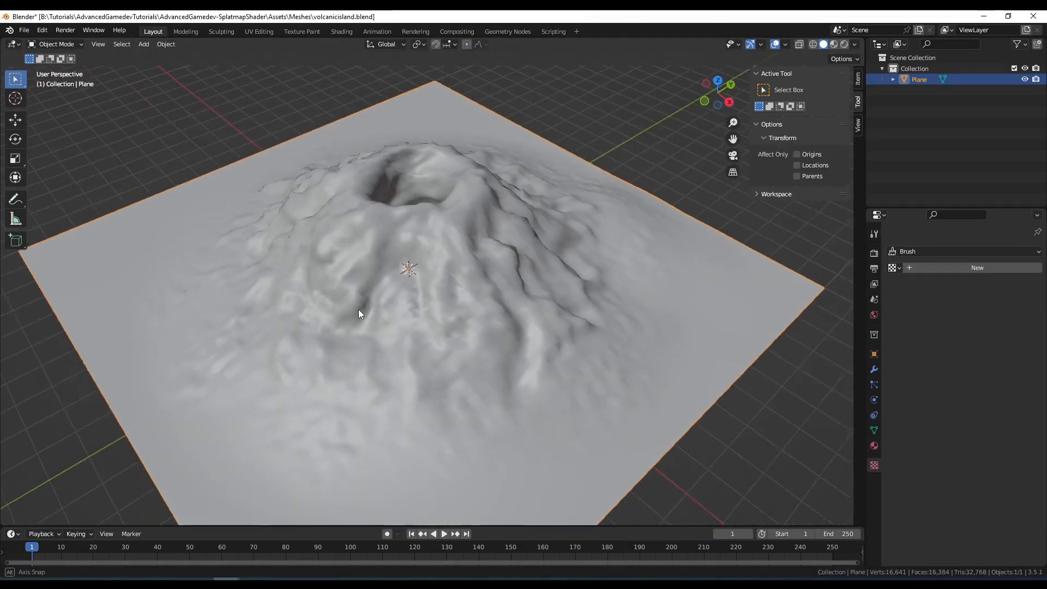
{"action": "key", "text": "Tab"}
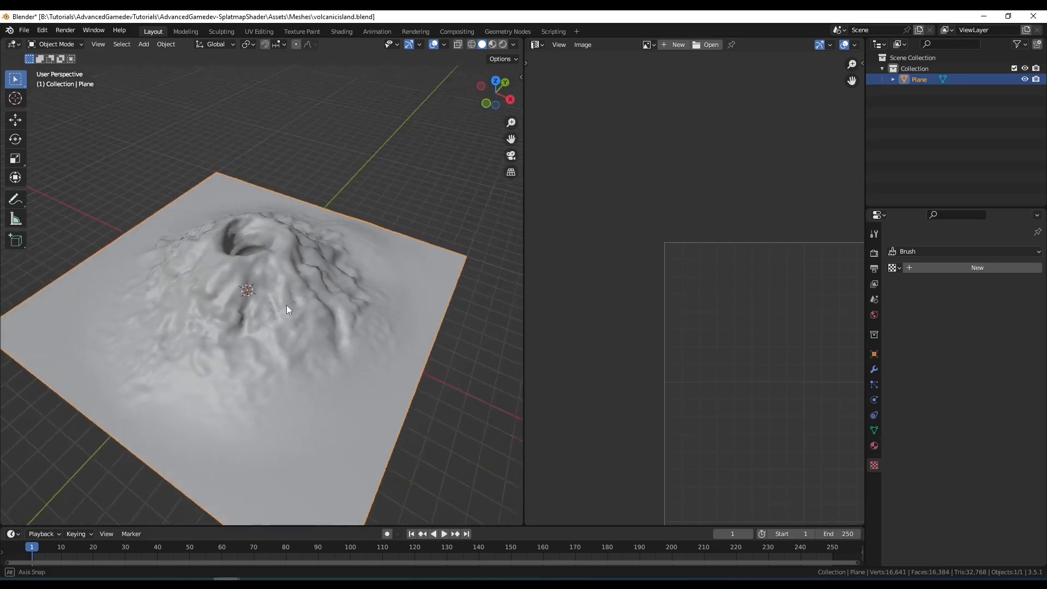
{"action": "key", "text": "Tab"}
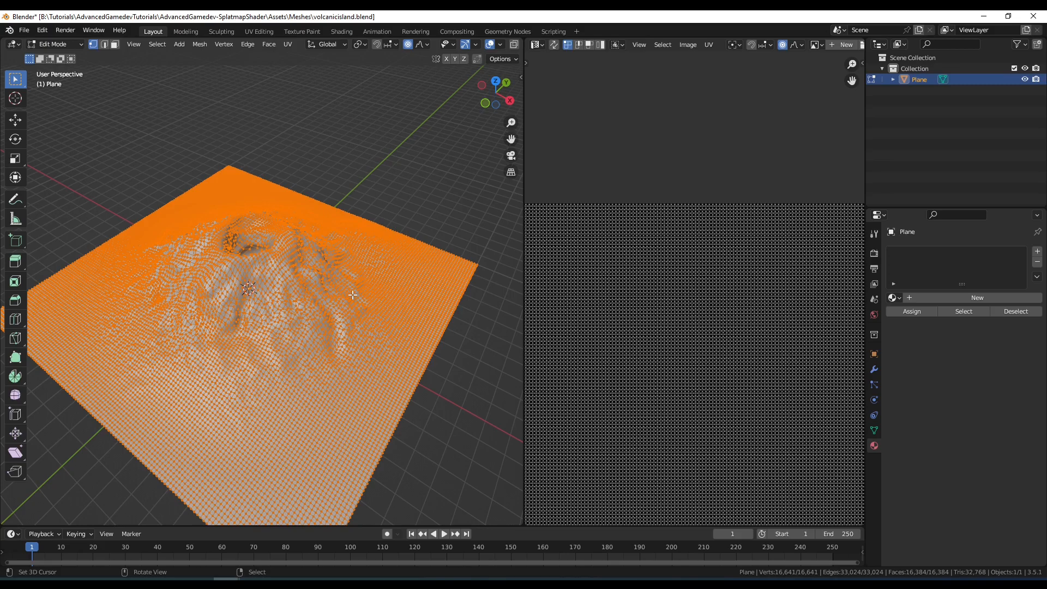
{"action": "mouse_move", "coordinate": [354, 292]}
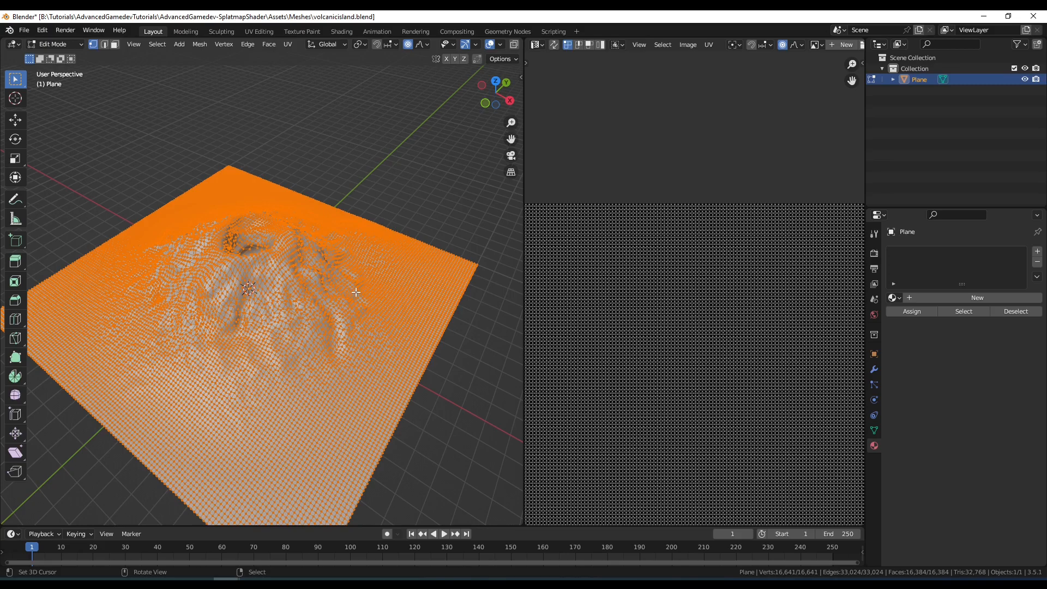
- Enter Texture Paint mode, show the Shader Editor, and rename the material VolcanicIsland
{"action": "left_click", "coordinate": [54, 44]}
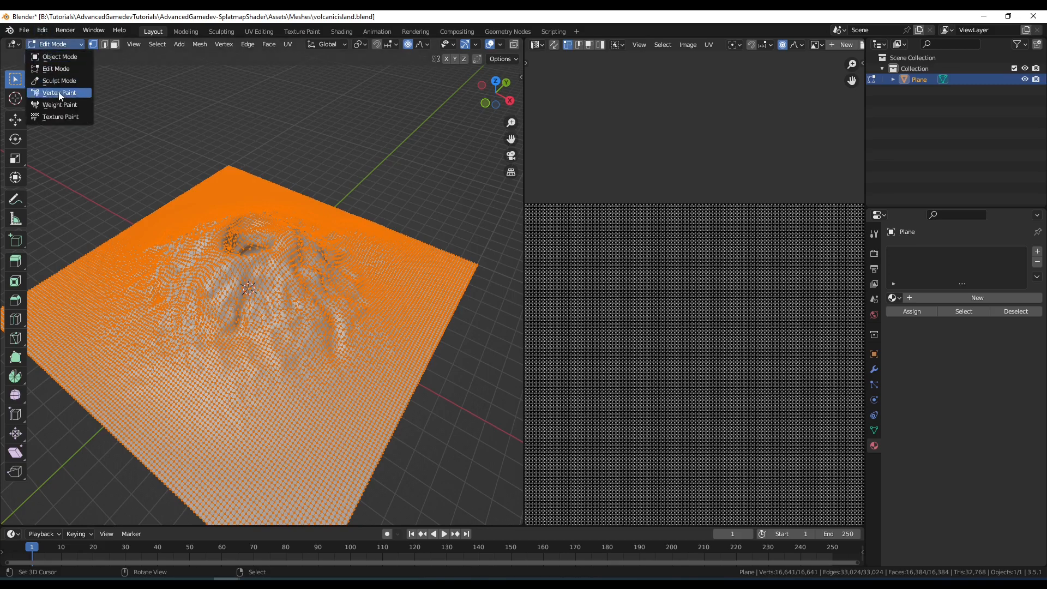
{"action": "left_click", "coordinate": [60, 116]}
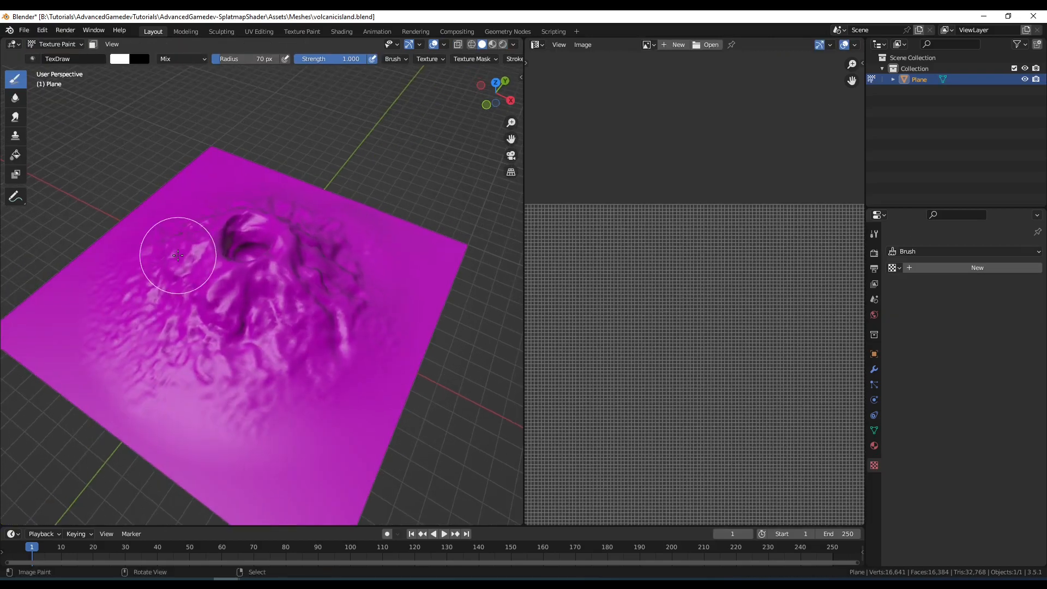
{"action": "left_click", "coordinate": [534, 44]}
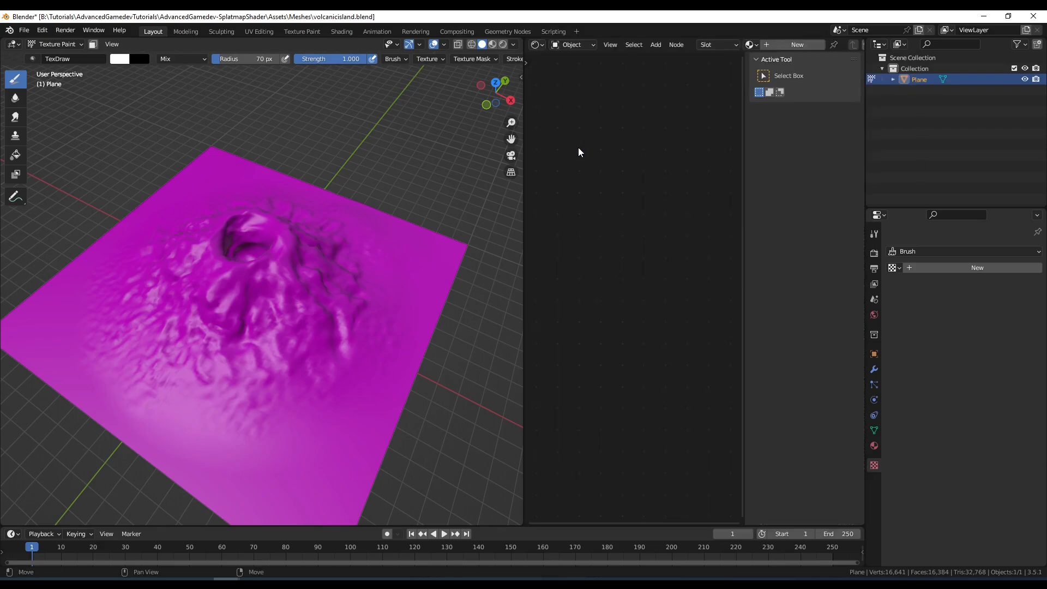
{"action": "mouse_move", "coordinate": [568, 155]}
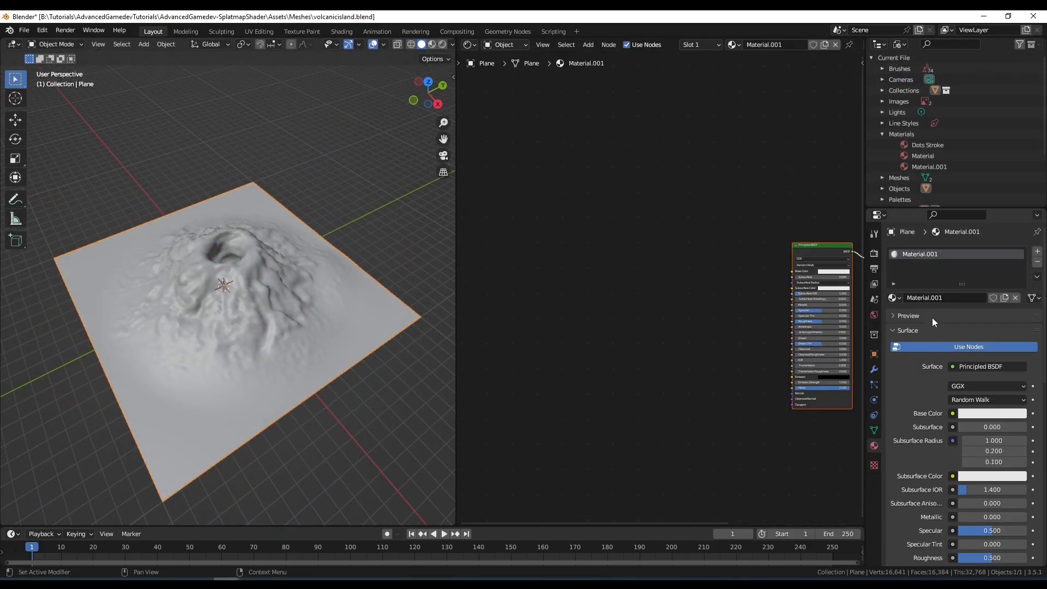
{"action": "double_click", "coordinate": [941, 298]}
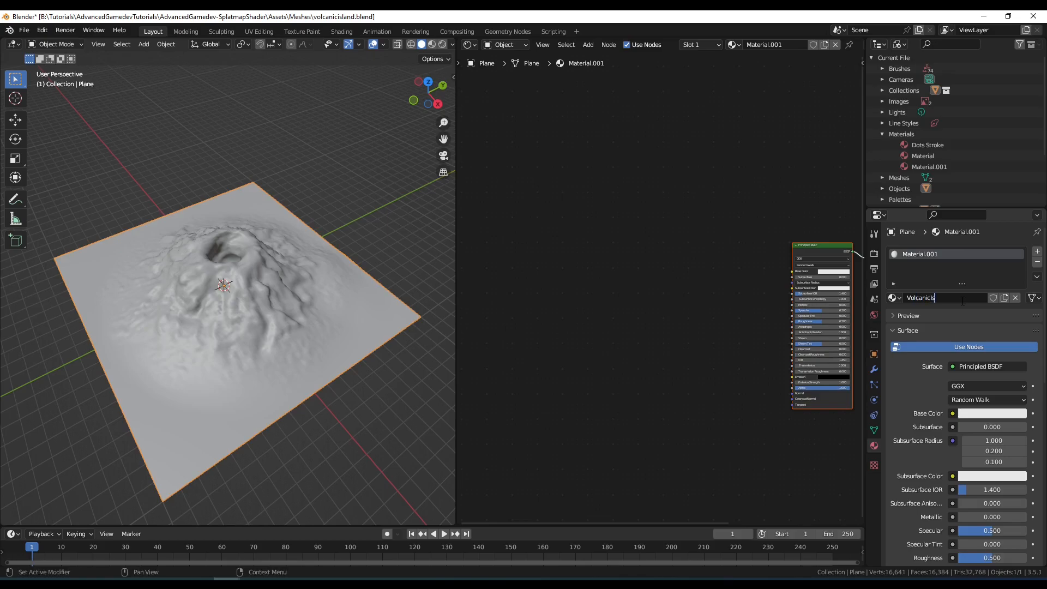
{"action": "type", "text": "VolcanicIsland"}
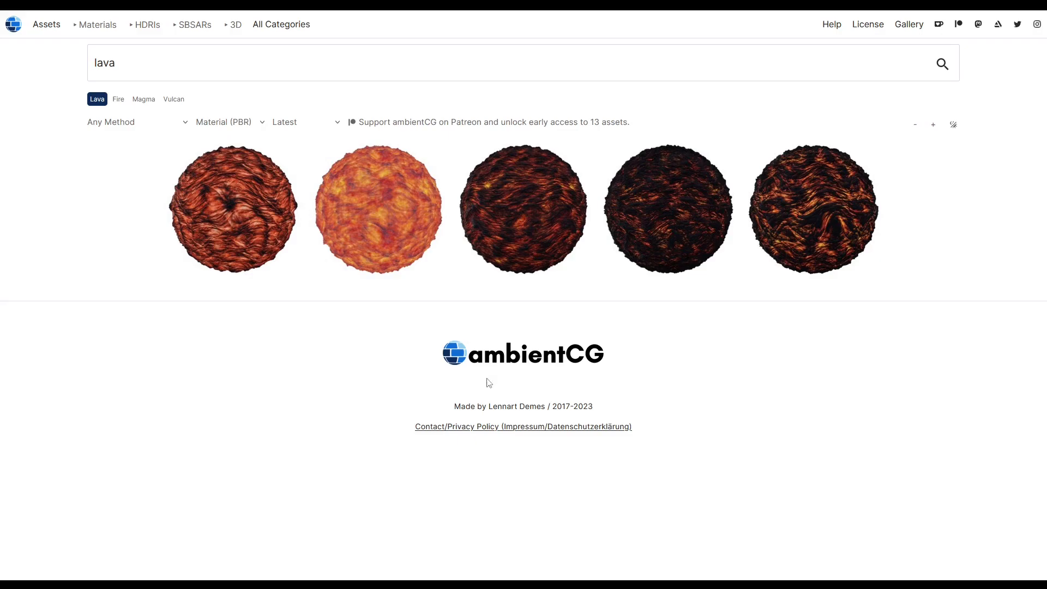
{"action": "mouse_move", "coordinate": [655, 357]}
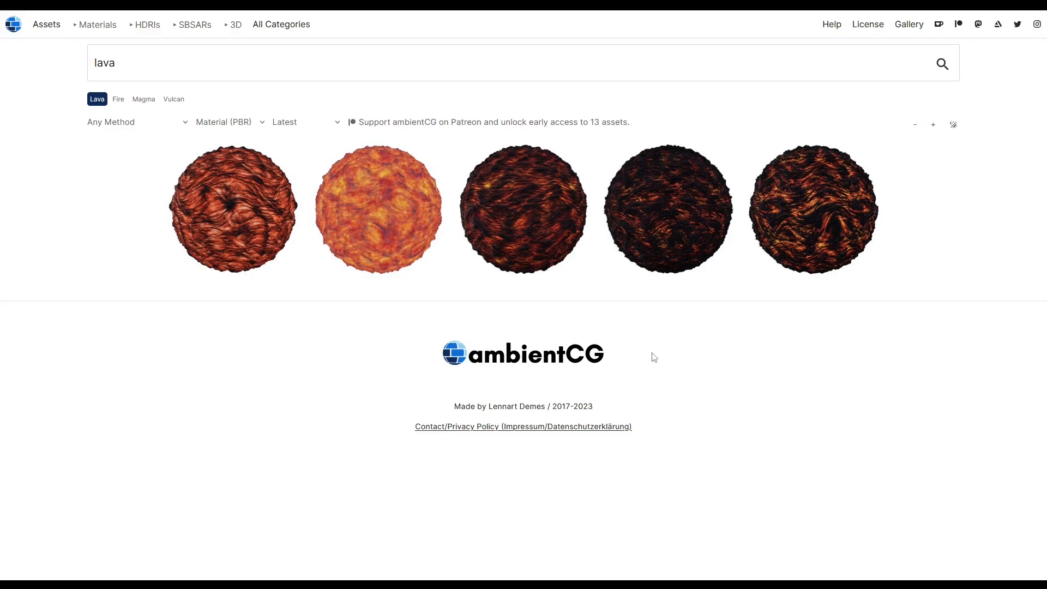
{"action": "mouse_move", "coordinate": [655, 351]}
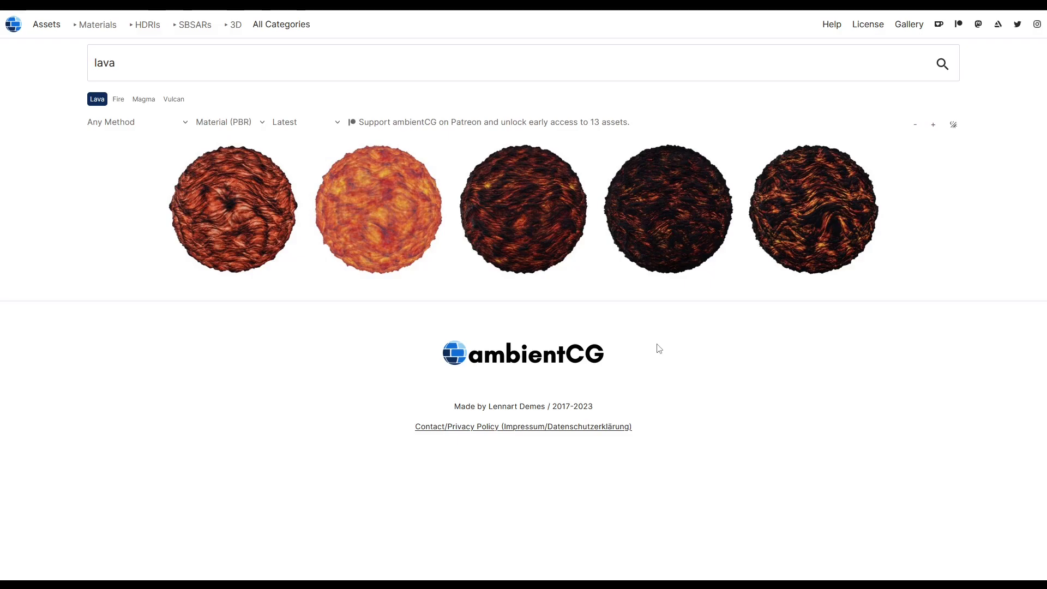
{"action": "mouse_move", "coordinate": [195, 410]}
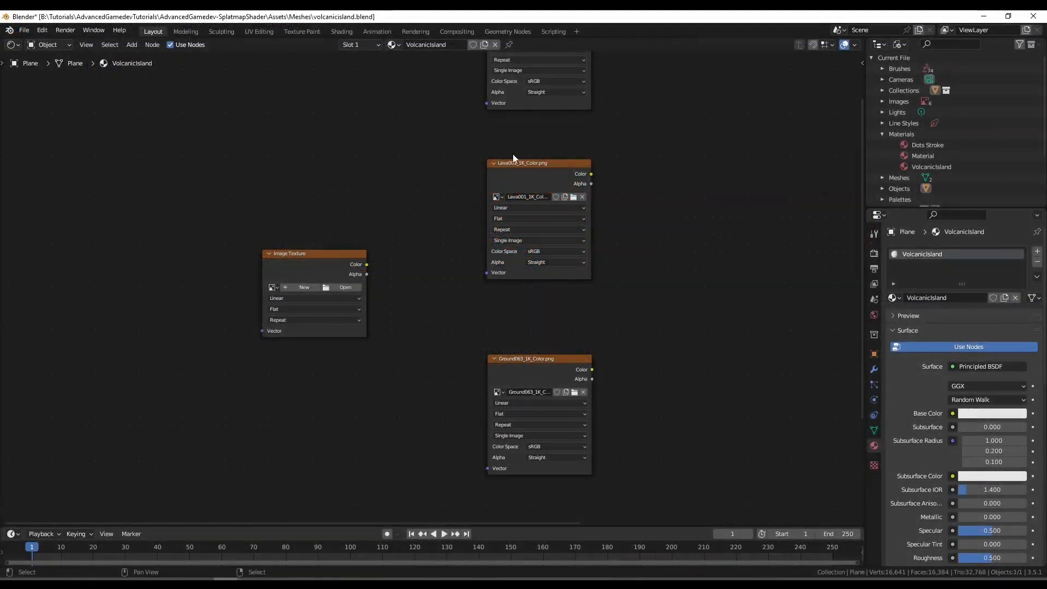
{"action": "mouse_move", "coordinate": [283, 297]}
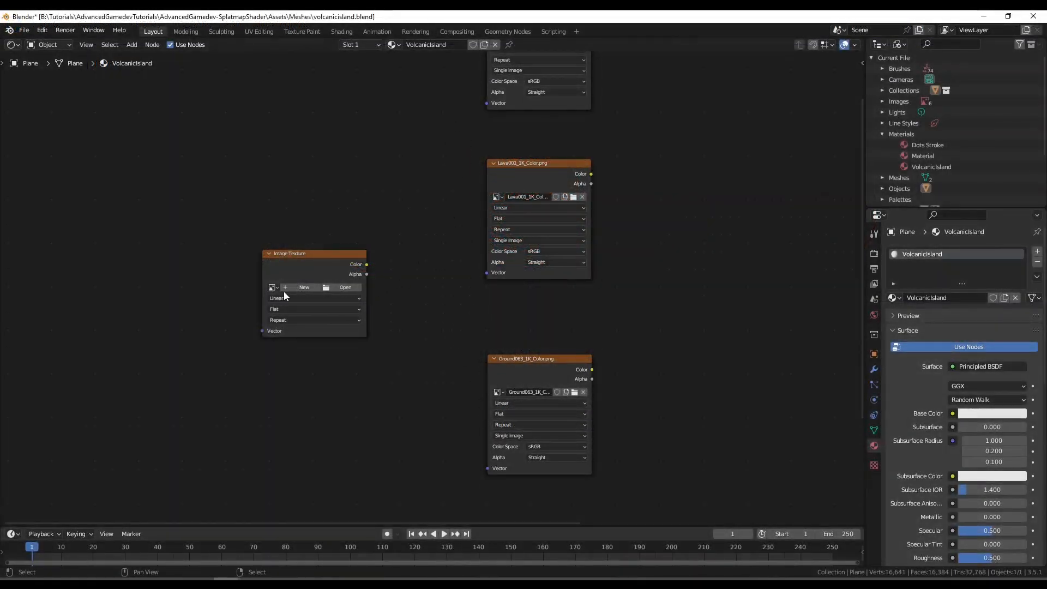
- Create a new 2048 × 2048 px image named Splatmap on the Image Texture node
{"action": "left_click", "coordinate": [303, 288]}
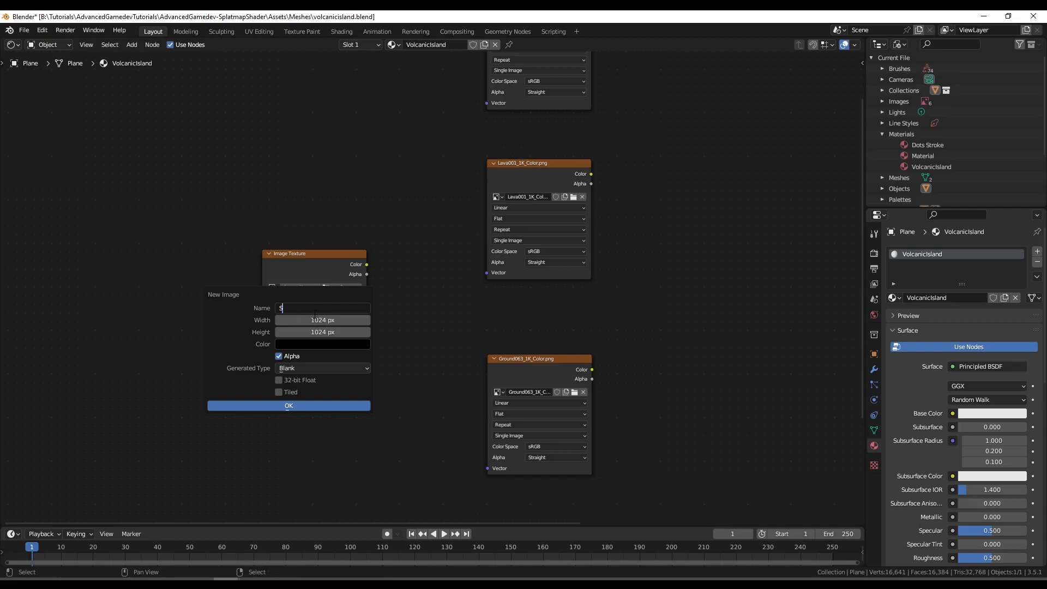
{"action": "type", "text": "platmap"}
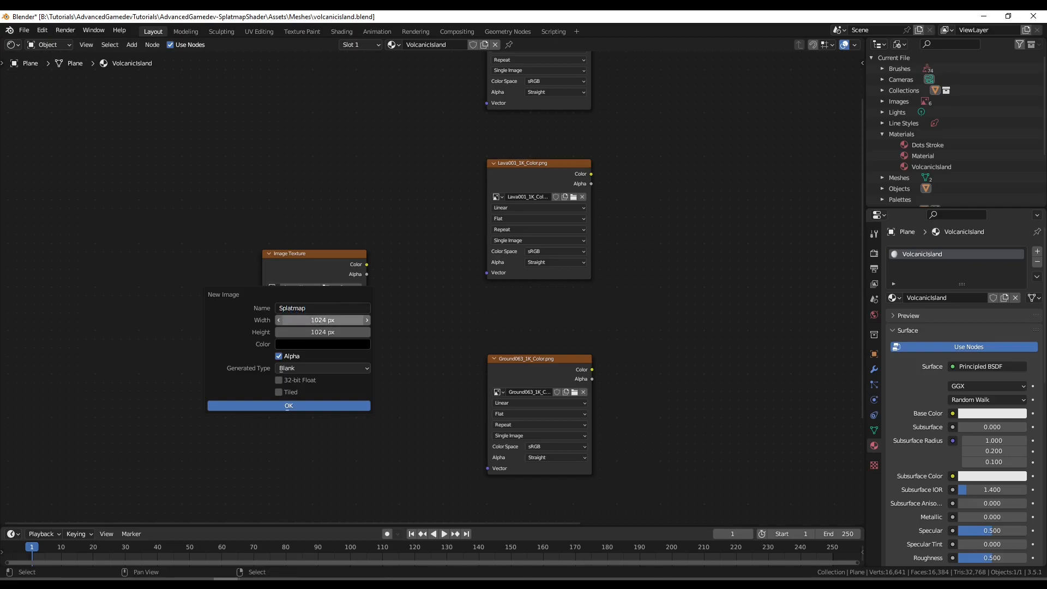
{"action": "type", "text": "2048"}
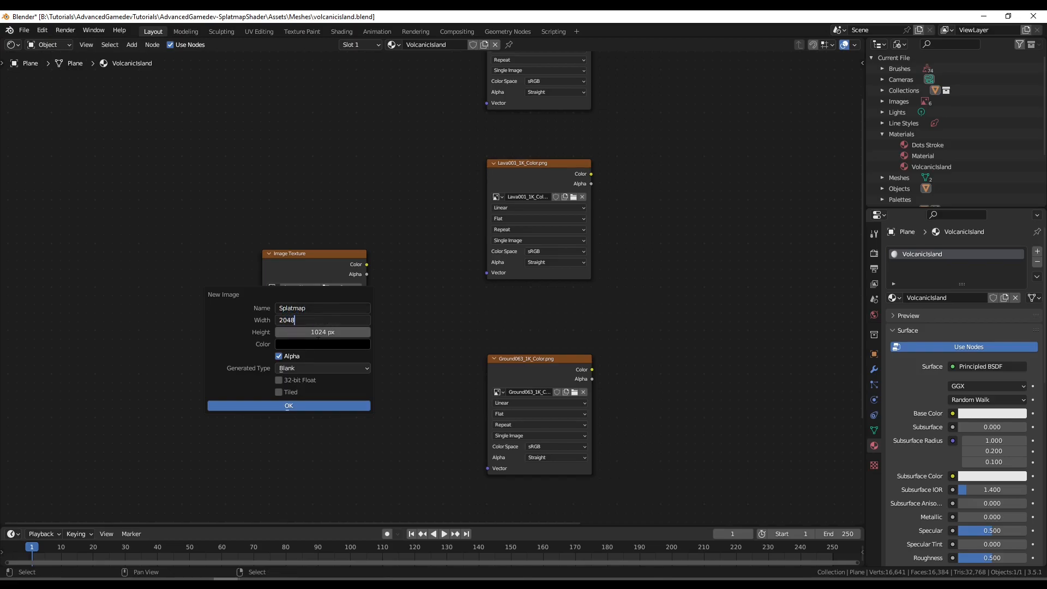
{"action": "left_click", "coordinate": [322, 332]}
{"action": "type", "text": "2048"}
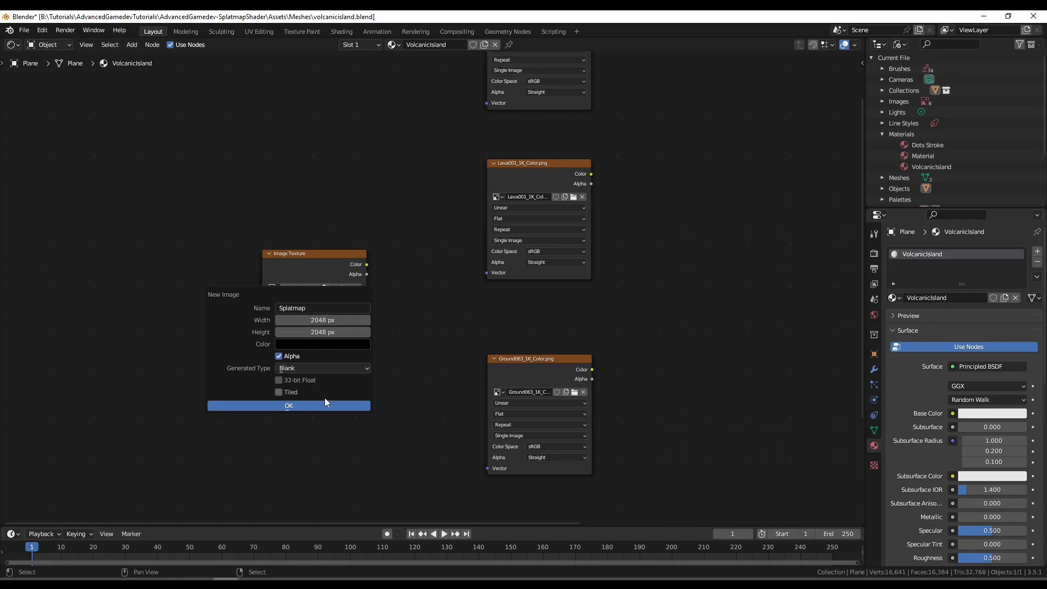
{"action": "mouse_move", "coordinate": [281, 409]}
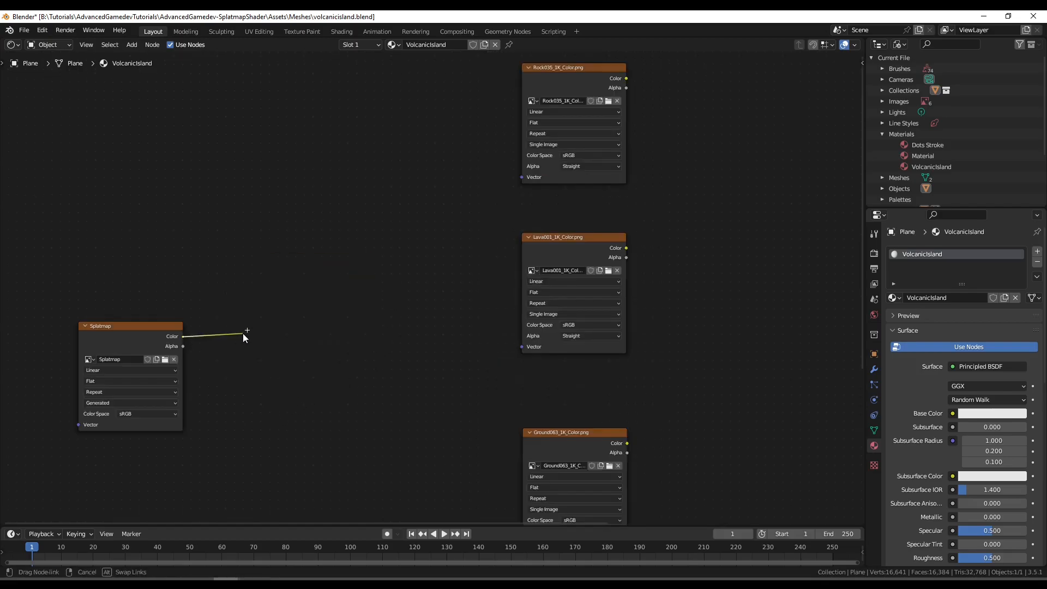
- Add a Separate Color node fed by the Splatmap Color output
{"action": "type", "text": "separa"}
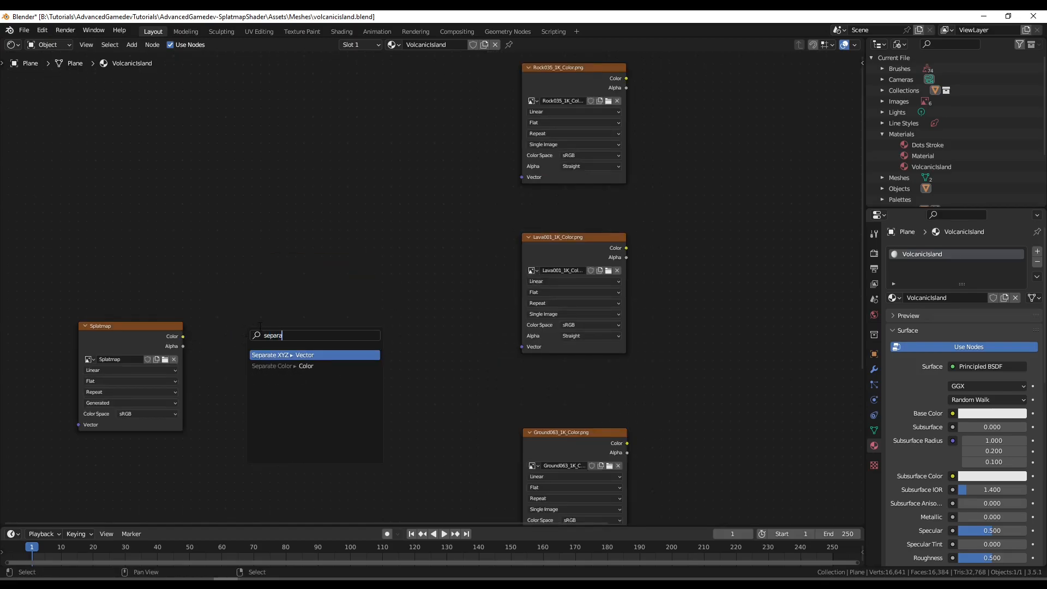
{"action": "left_click", "coordinate": [281, 366]}
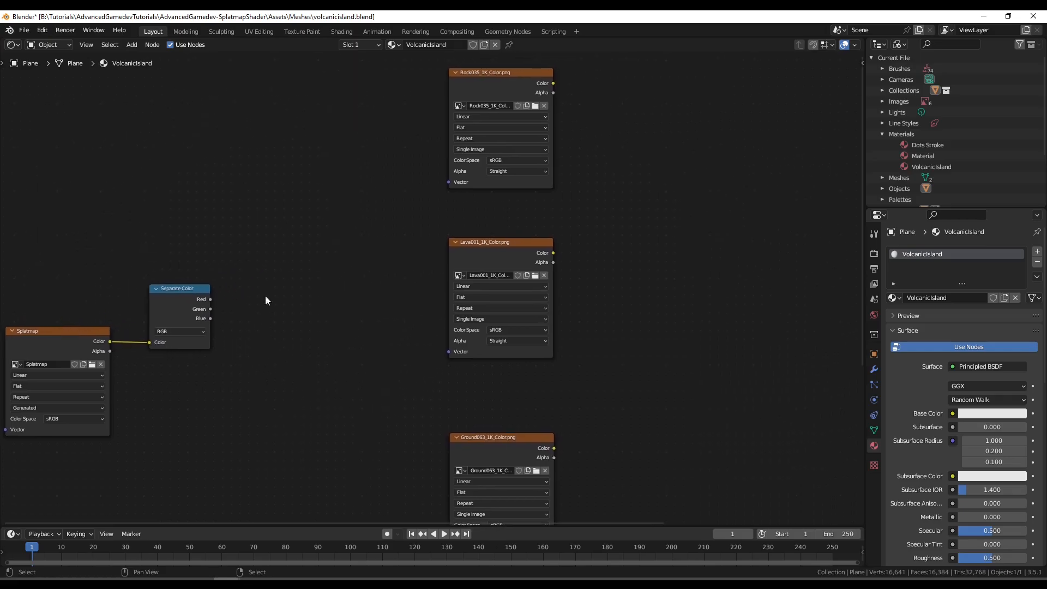
{"action": "mouse_move", "coordinate": [363, 215]}
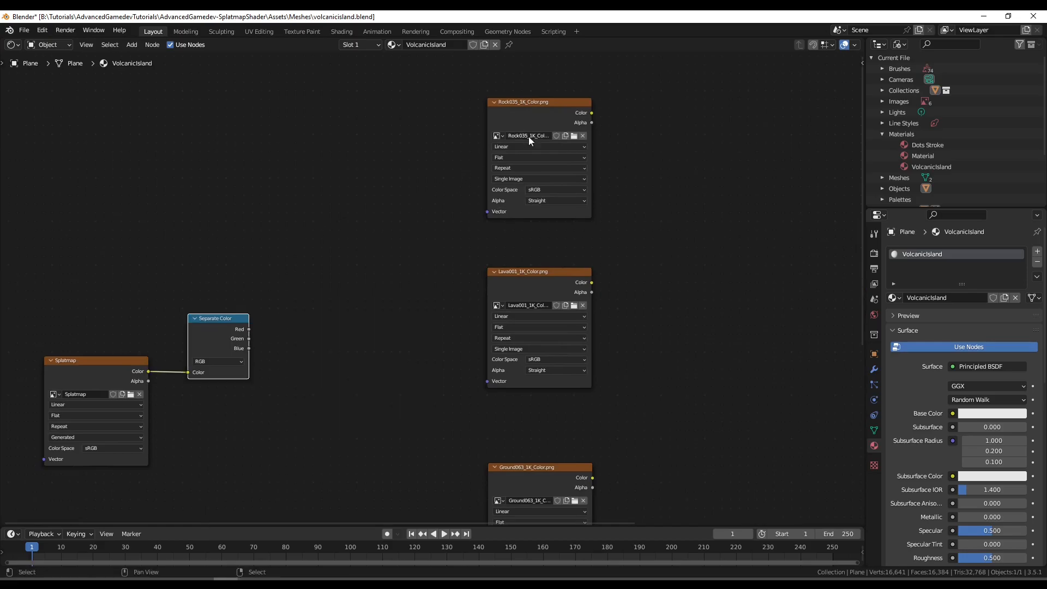
{"action": "mouse_move", "coordinate": [342, 390]}
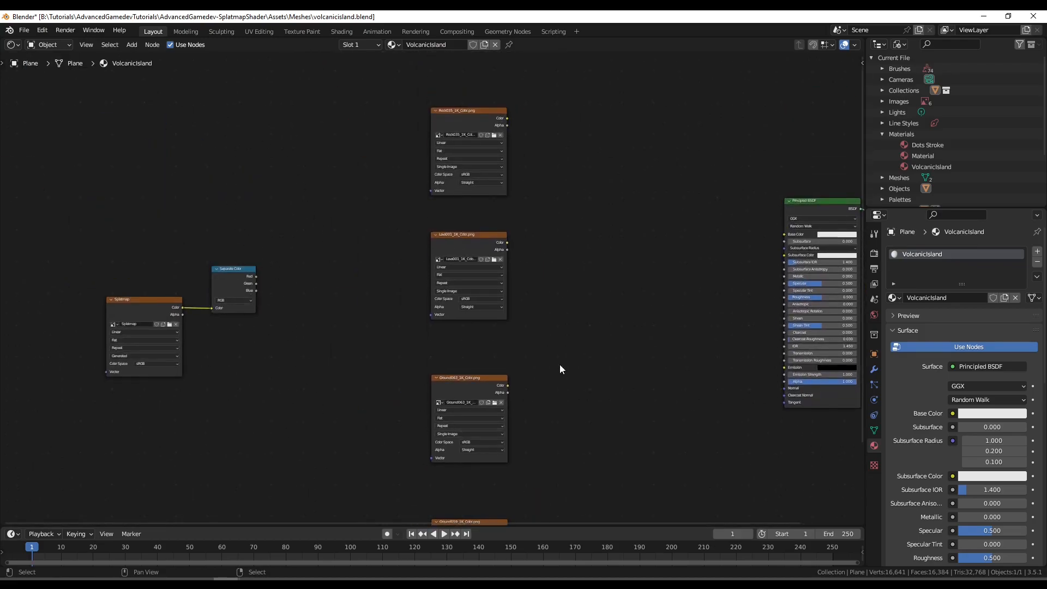
{"action": "mouse_move", "coordinate": [356, 239]}
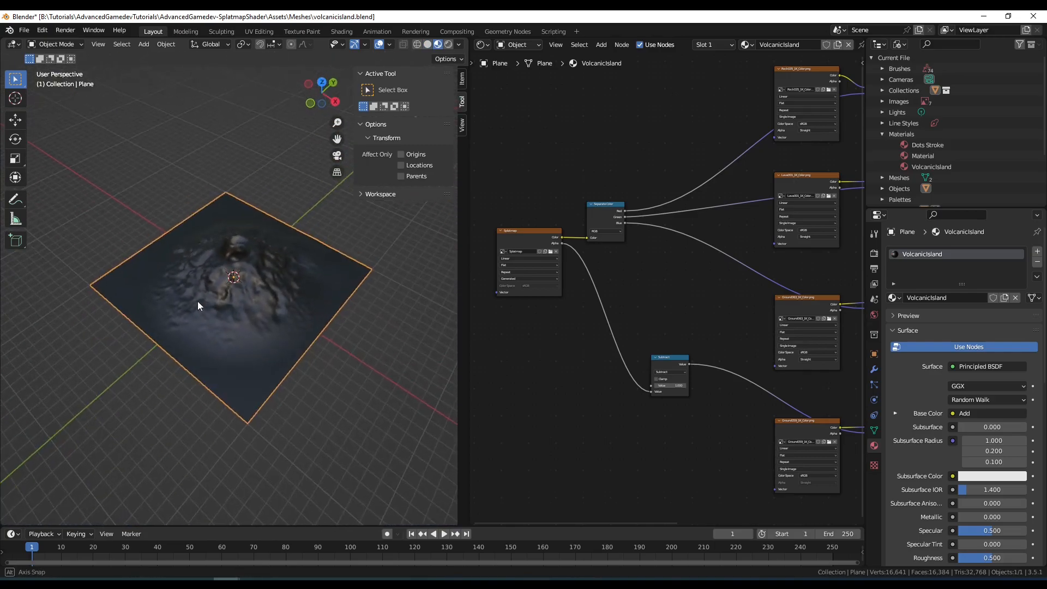
- Show the Splatmap image, enter Texture Paint, and paint lava around the crater rim
{"action": "left_click", "coordinate": [480, 45]}
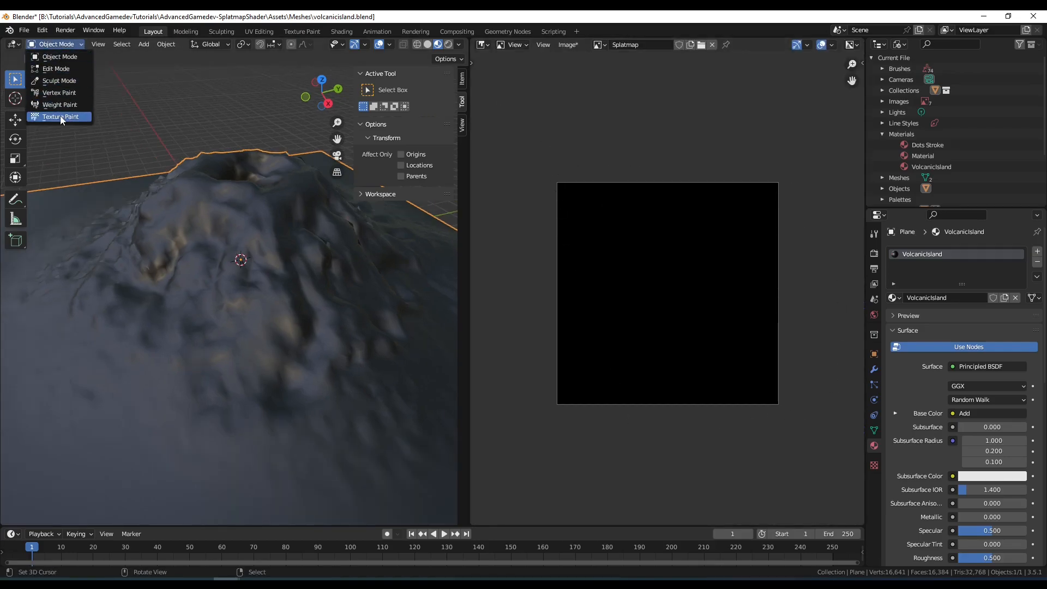
{"action": "left_click", "coordinate": [60, 117]}
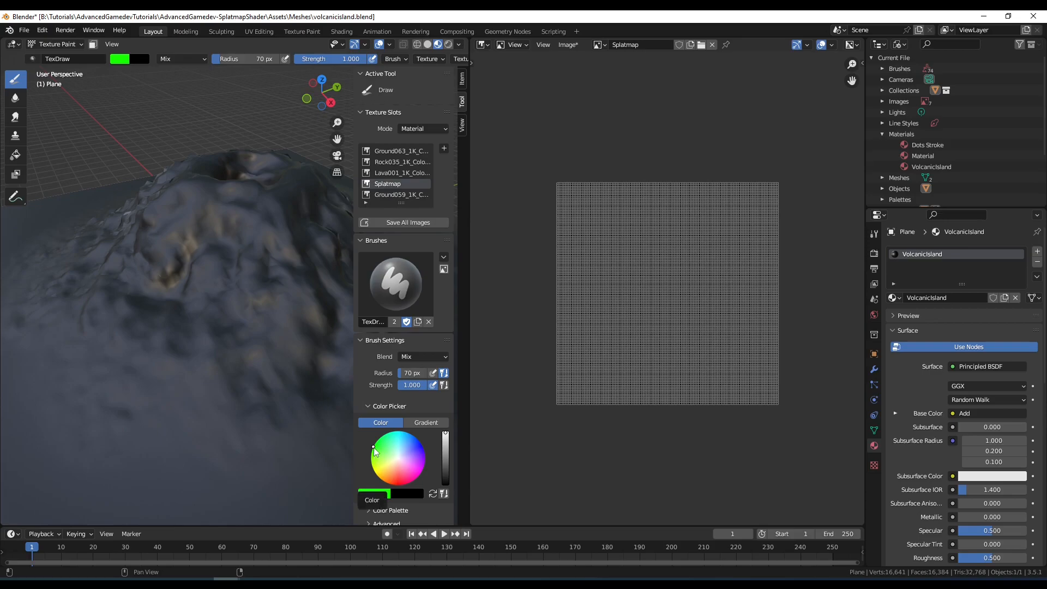
{"action": "mouse_move", "coordinate": [406, 473]}
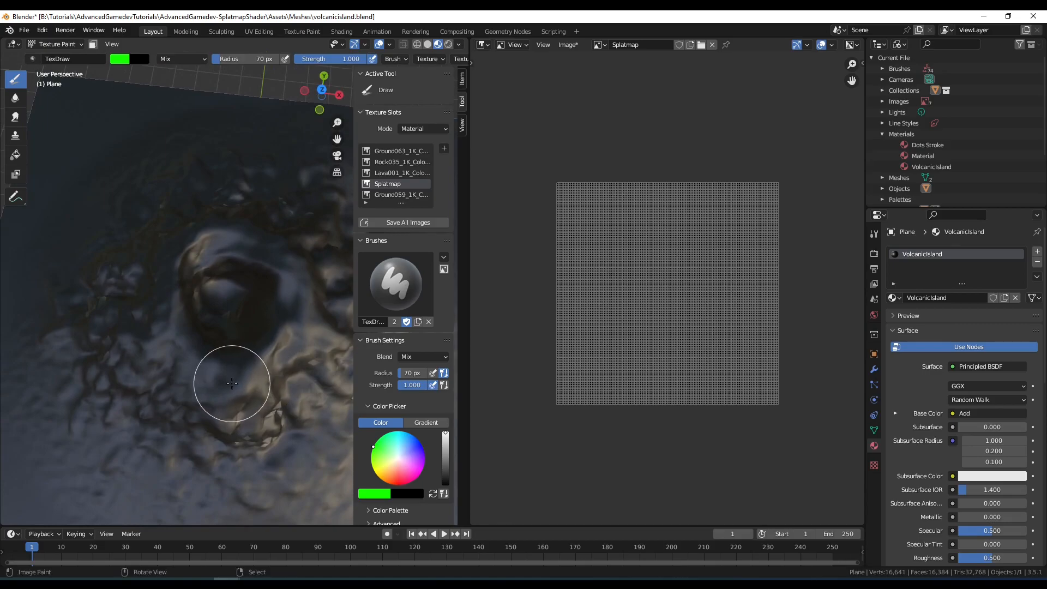
{"action": "left_click_drag", "start_coordinate": [231, 384], "coordinate": [222, 289]}
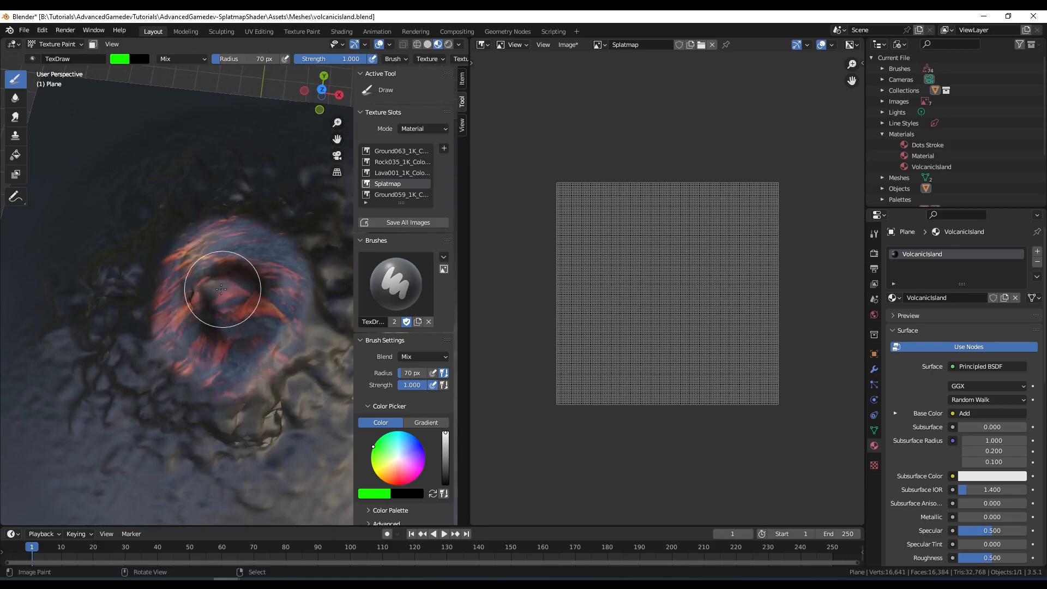
{"action": "left_click_drag", "start_coordinate": [222, 288], "coordinate": [202, 337]}
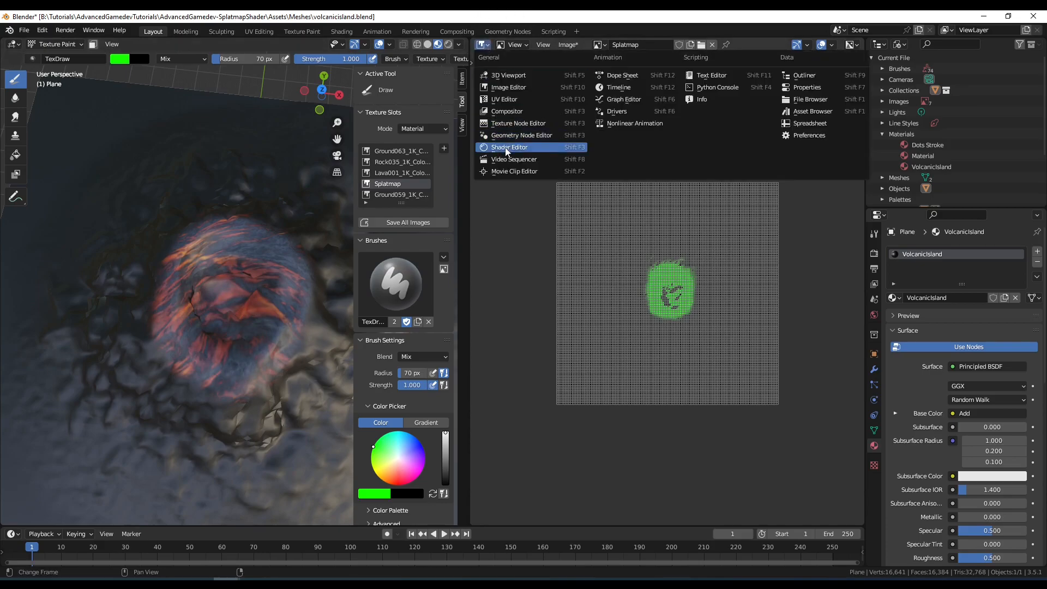
- Switch back to the material nodes and paint rock across the slope below the crater
{"action": "left_click", "coordinate": [509, 147]}
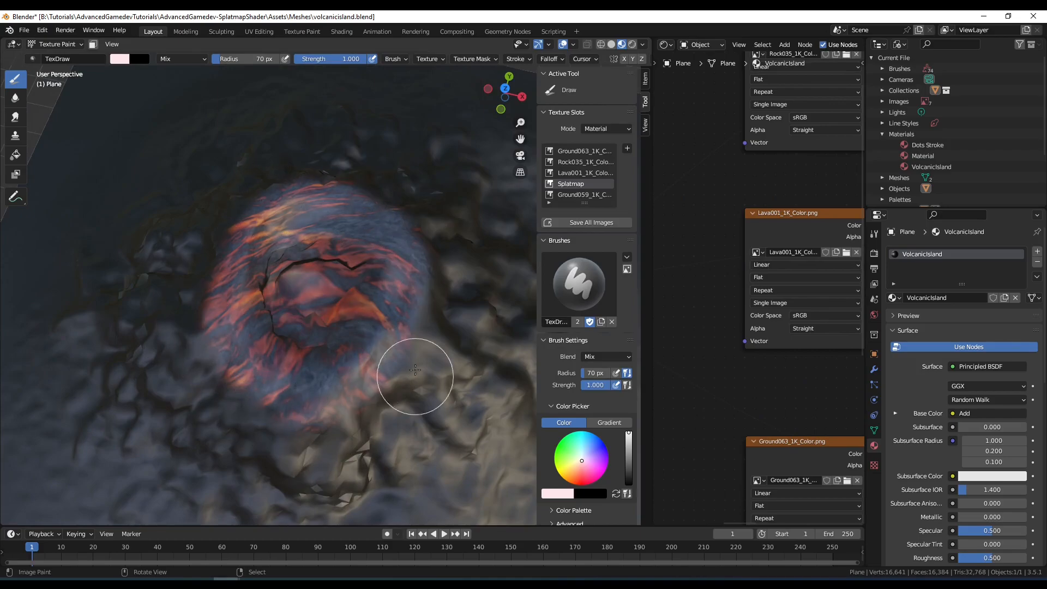
{"action": "left_click_drag", "start_coordinate": [413, 370], "coordinate": [283, 391]}
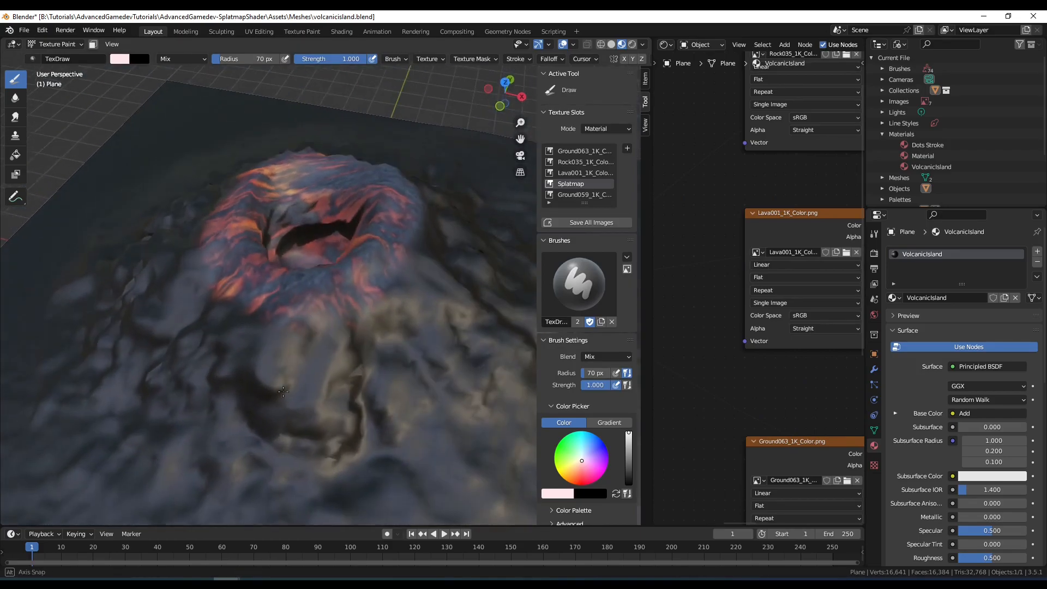
{"action": "left_click", "coordinate": [297, 390]}
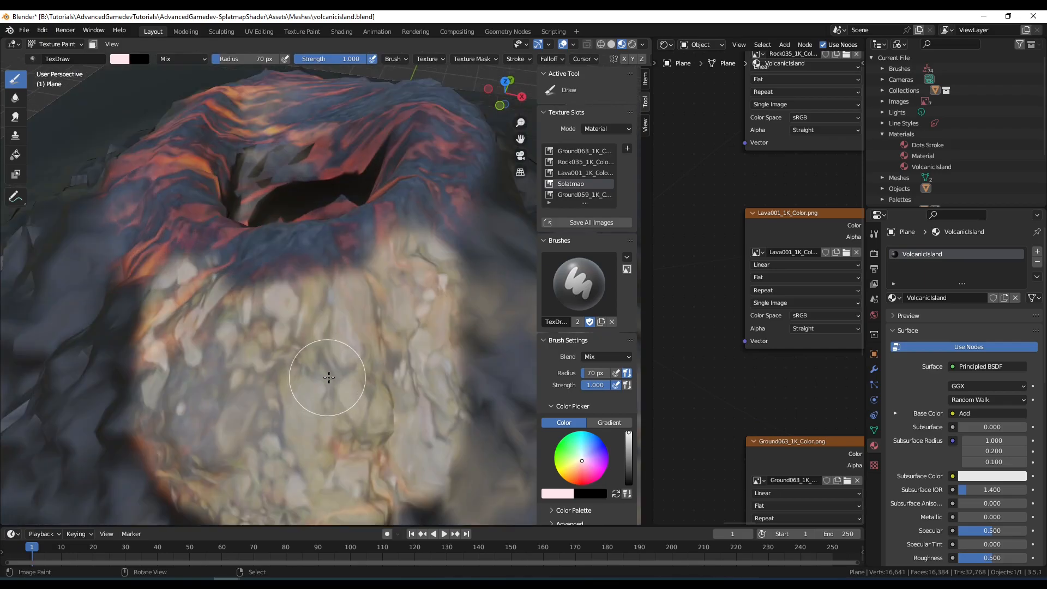
{"action": "left_click_drag", "start_coordinate": [327, 377], "coordinate": [158, 344]}
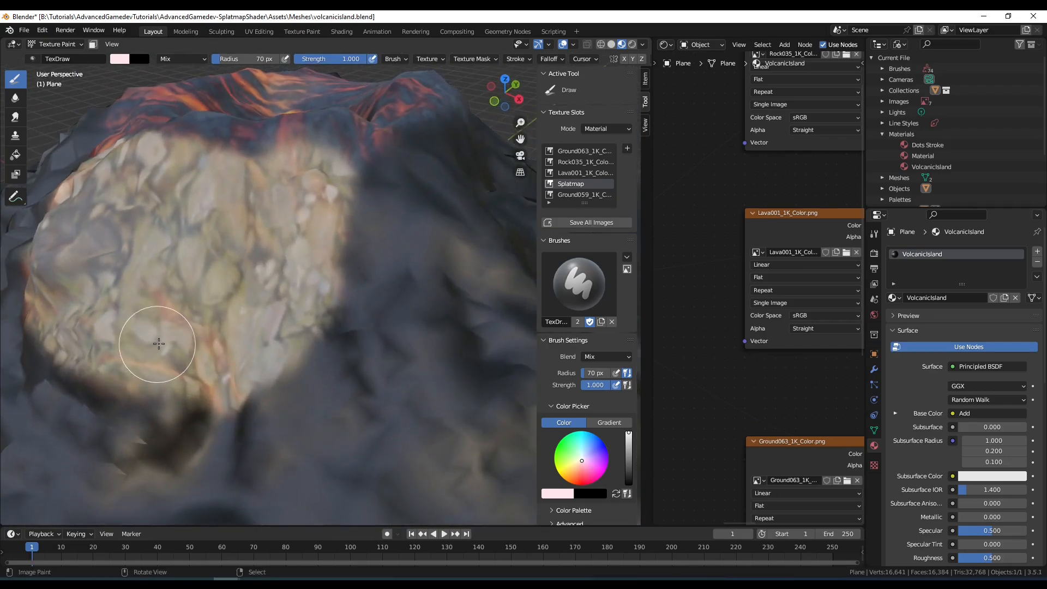
{"action": "left_click_drag", "start_coordinate": [267, 267], "coordinate": [280, 334]}
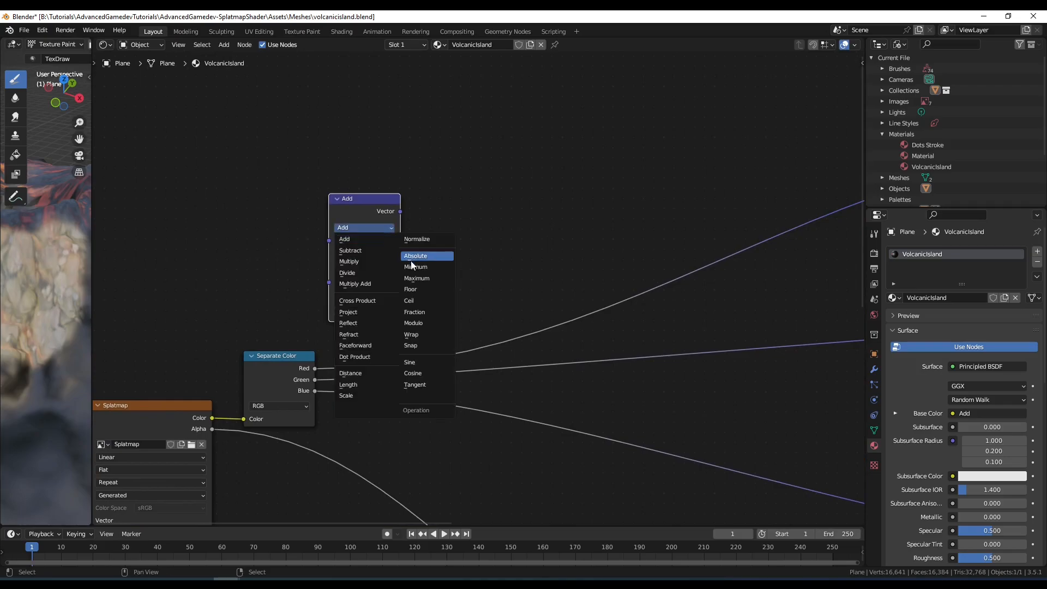
{"action": "mouse_move", "coordinate": [366, 345]}
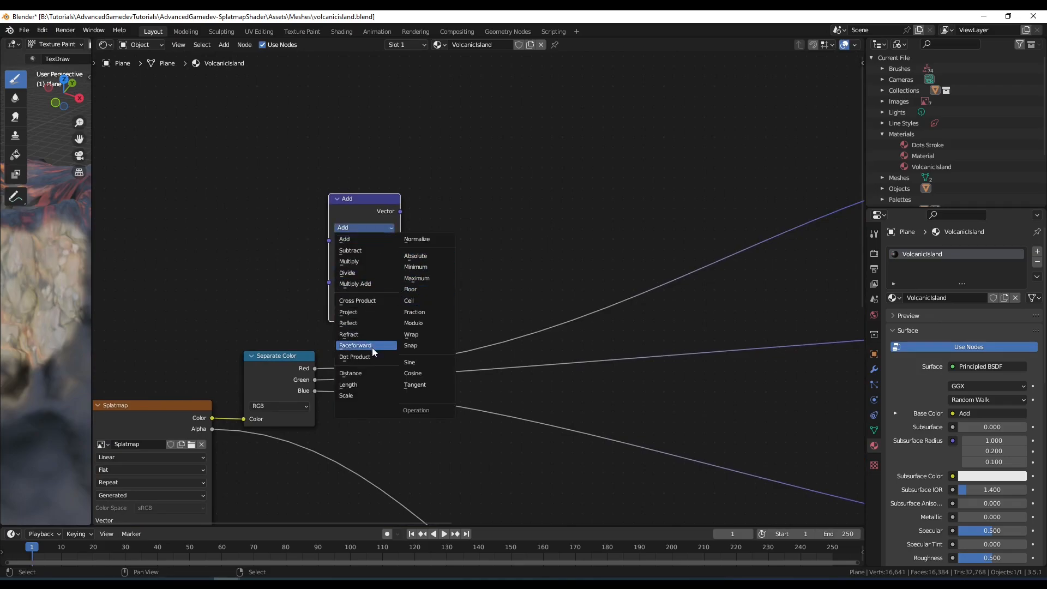
- Set the Vector Math node's operation and add a Power Math node
{"action": "left_click", "coordinate": [416, 239]}
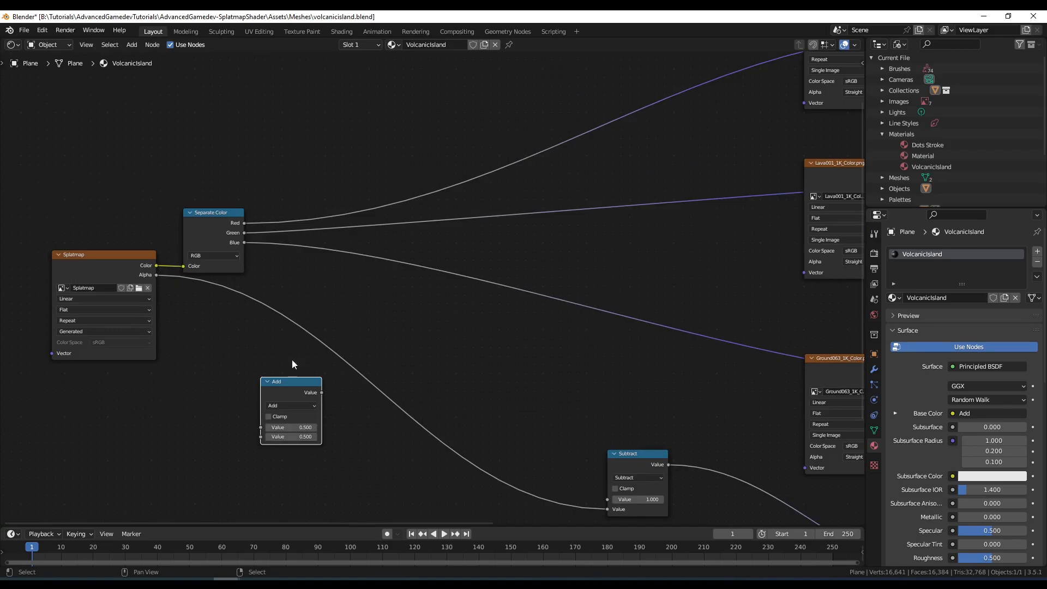
{"action": "left_click", "coordinate": [291, 405]}
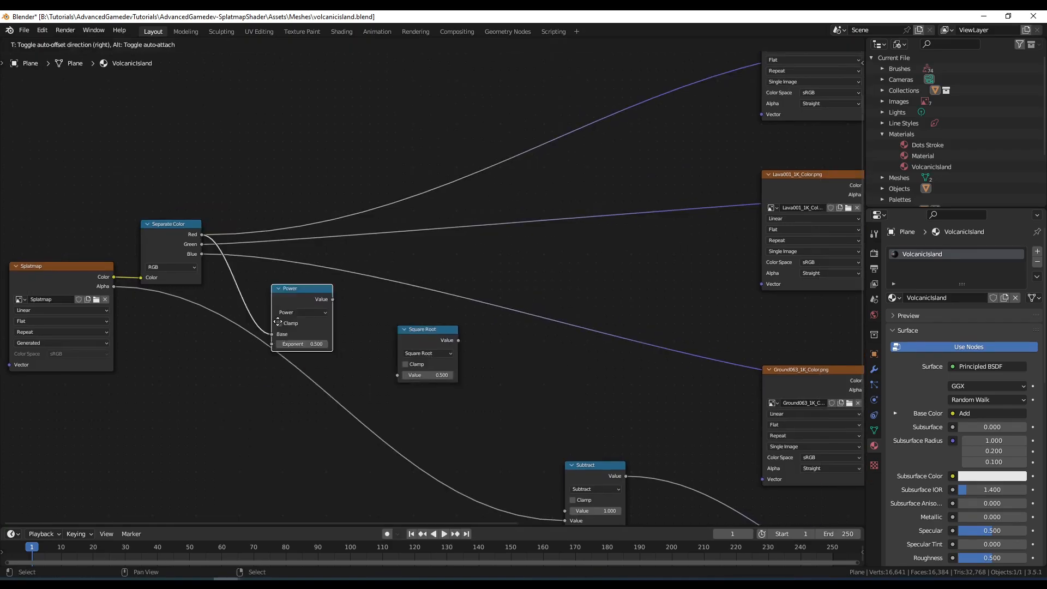
{"action": "type", "text": "po"}
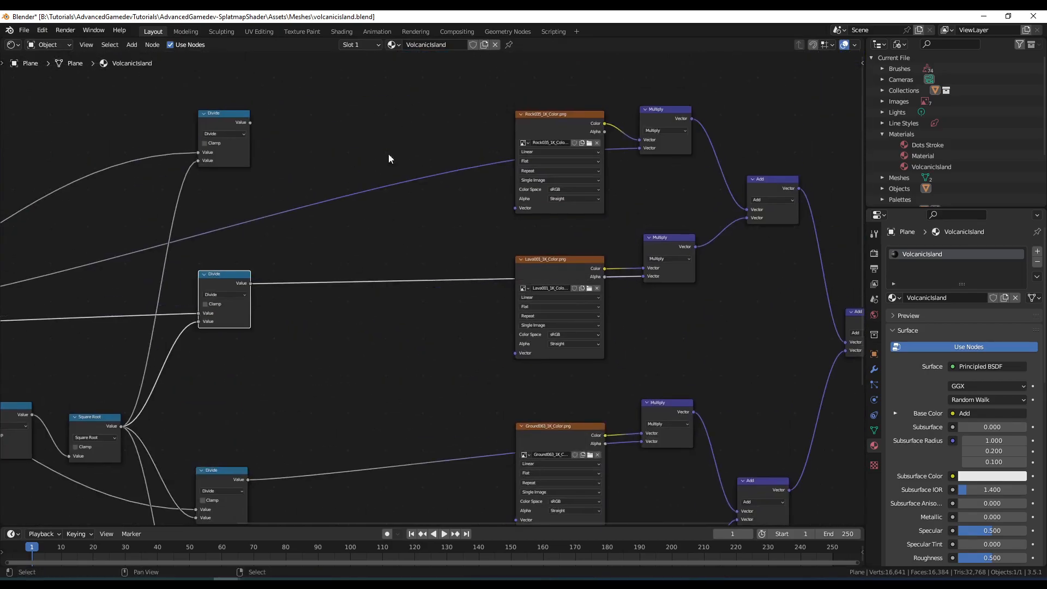
{"action": "left_click", "coordinate": [301, 32]}
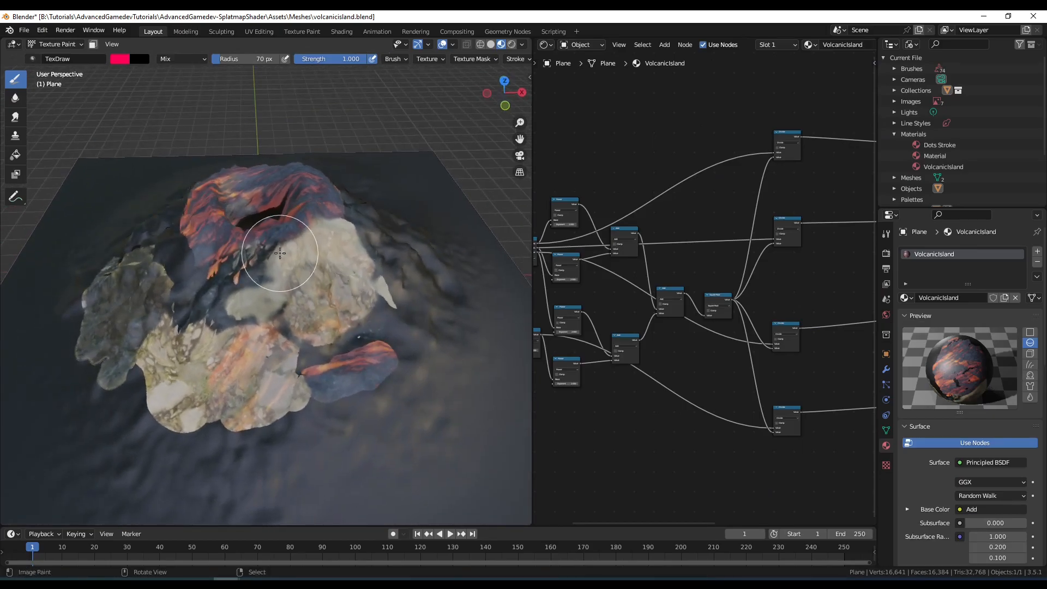
- Paint more rock patches, then add two Value nodes and edit the first value
{"action": "left_click_drag", "start_coordinate": [280, 253], "coordinate": [260, 336]}
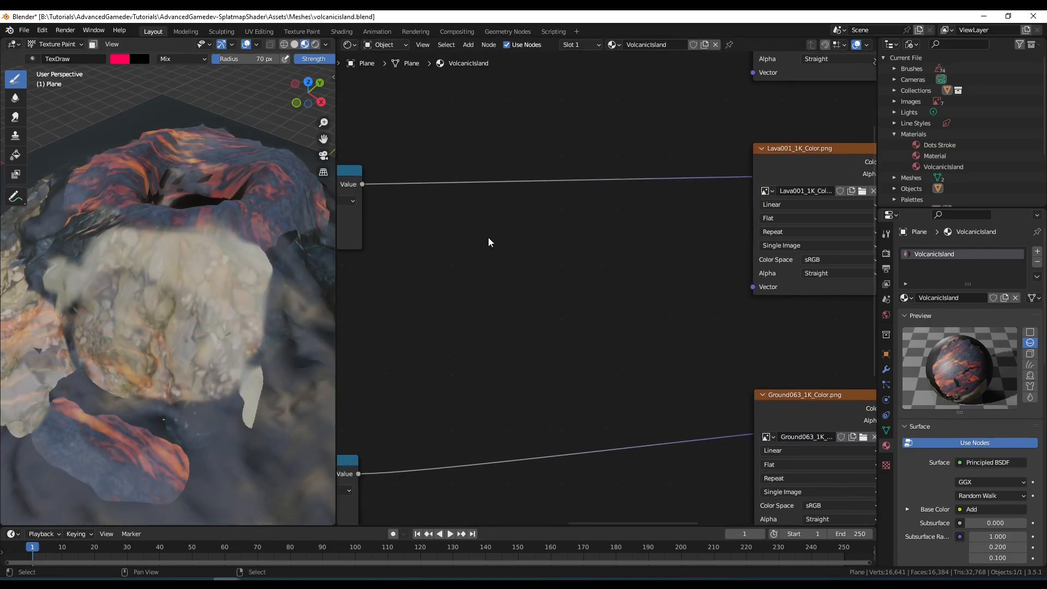
{"action": "key", "text": "shift+a"}
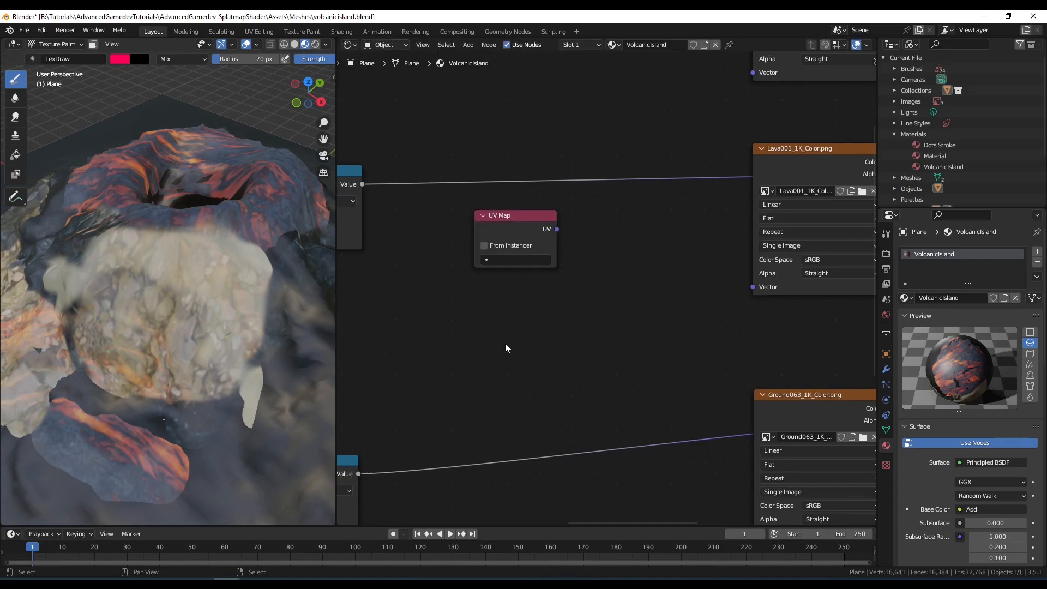
{"action": "type", "text": "value"}
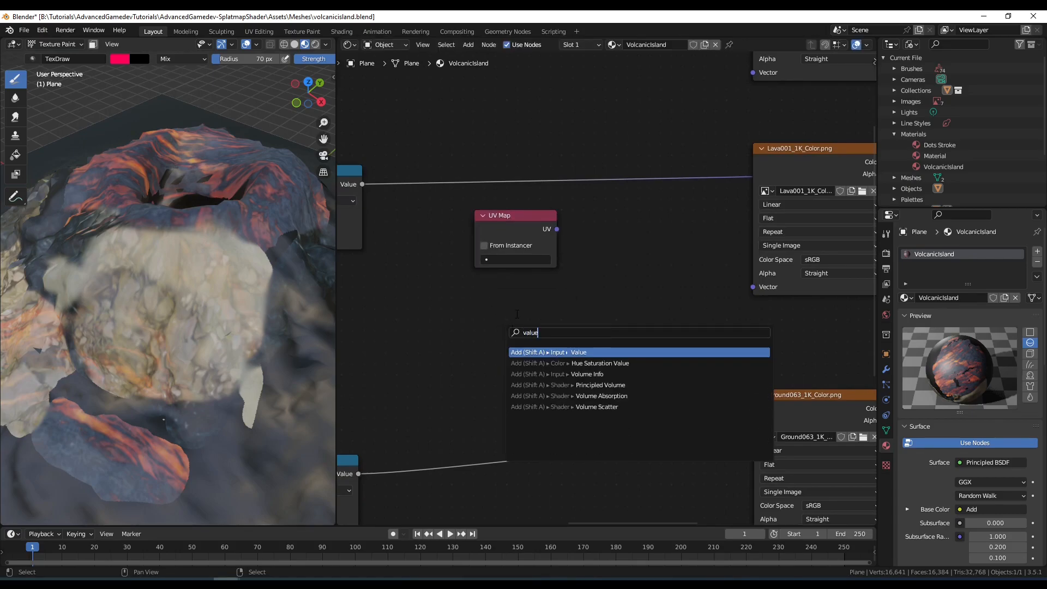
{"action": "left_click", "coordinate": [577, 352]}
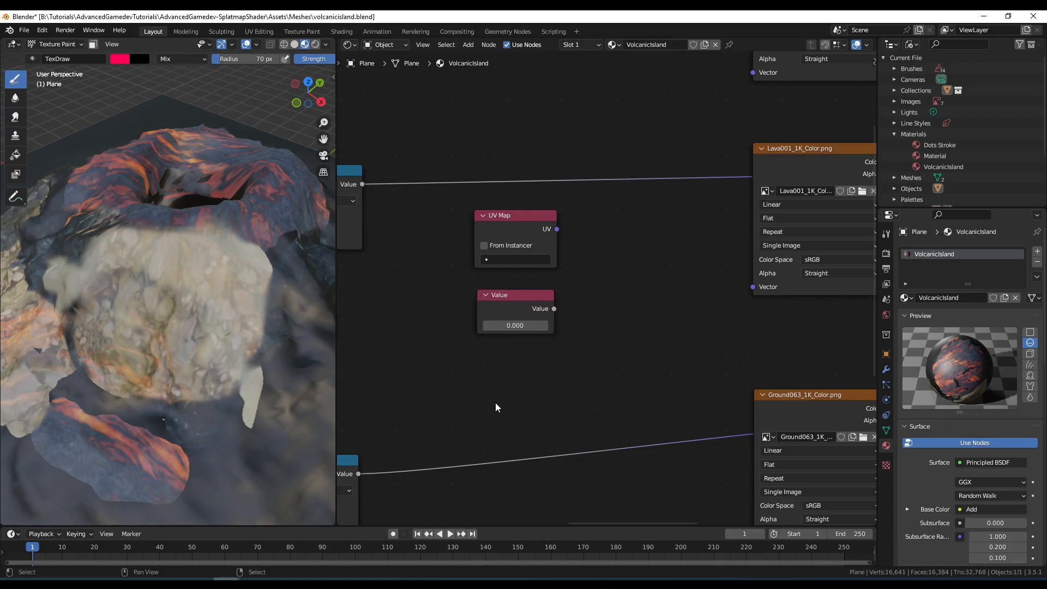
{"action": "left_click_drag", "start_coordinate": [496, 407], "coordinate": [518, 390]}
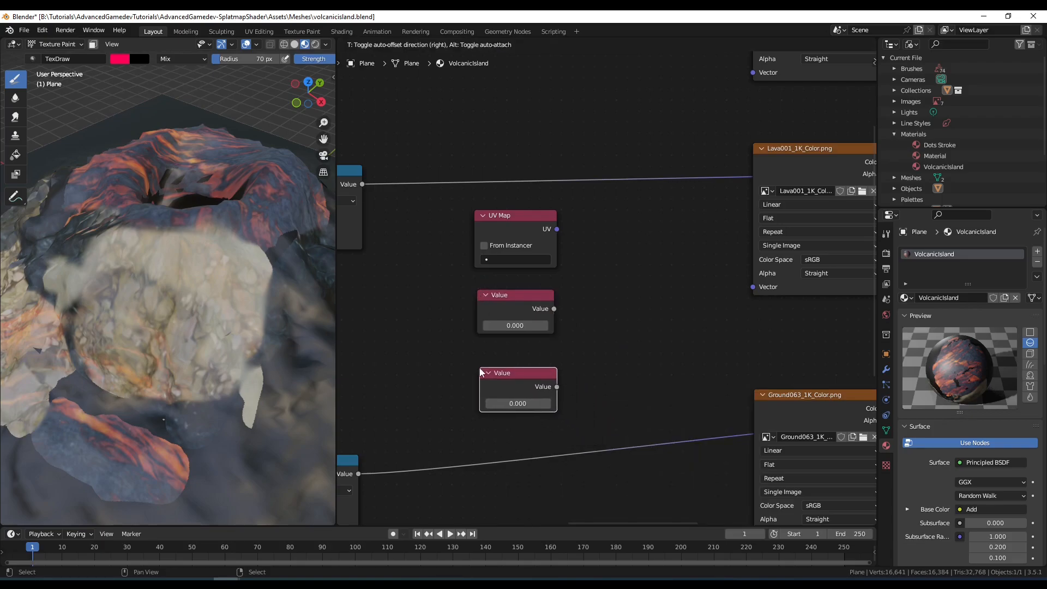
{"action": "double_click", "coordinate": [514, 325]}
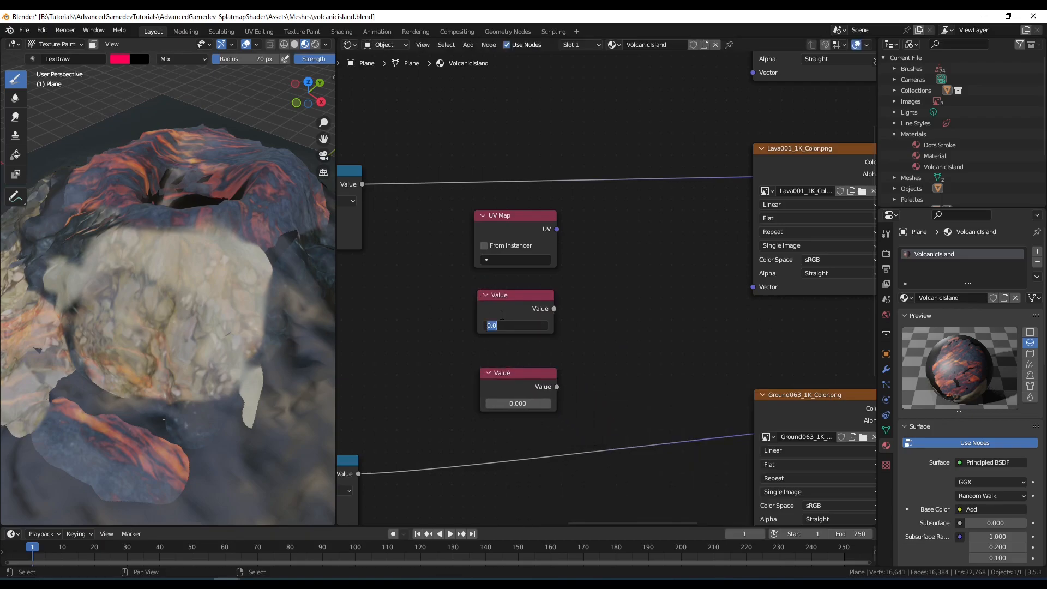
{"action": "type", "text": "1.000"}
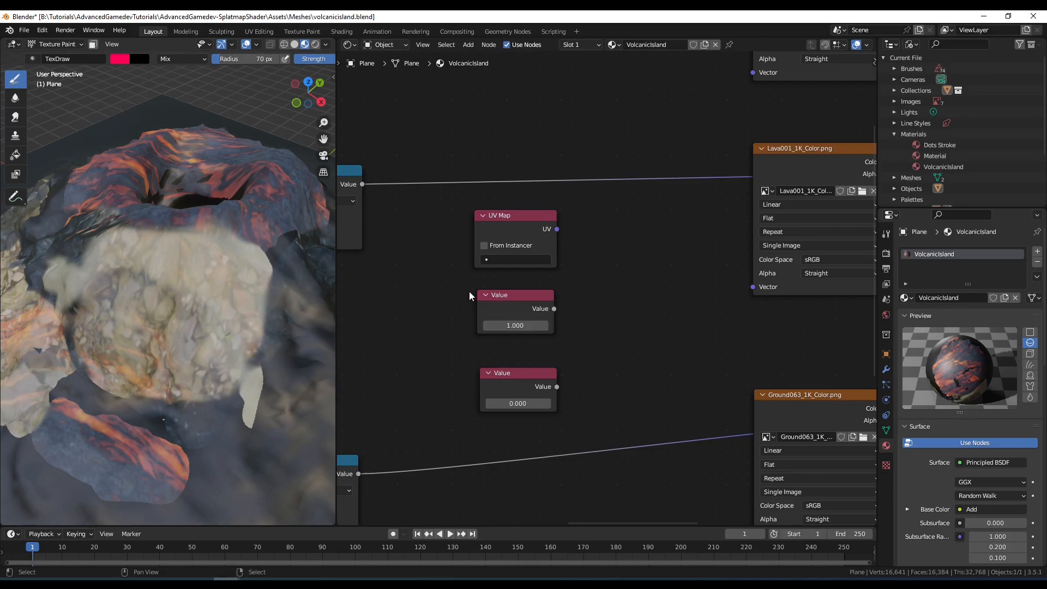
{"action": "left_click", "coordinate": [521, 259]}
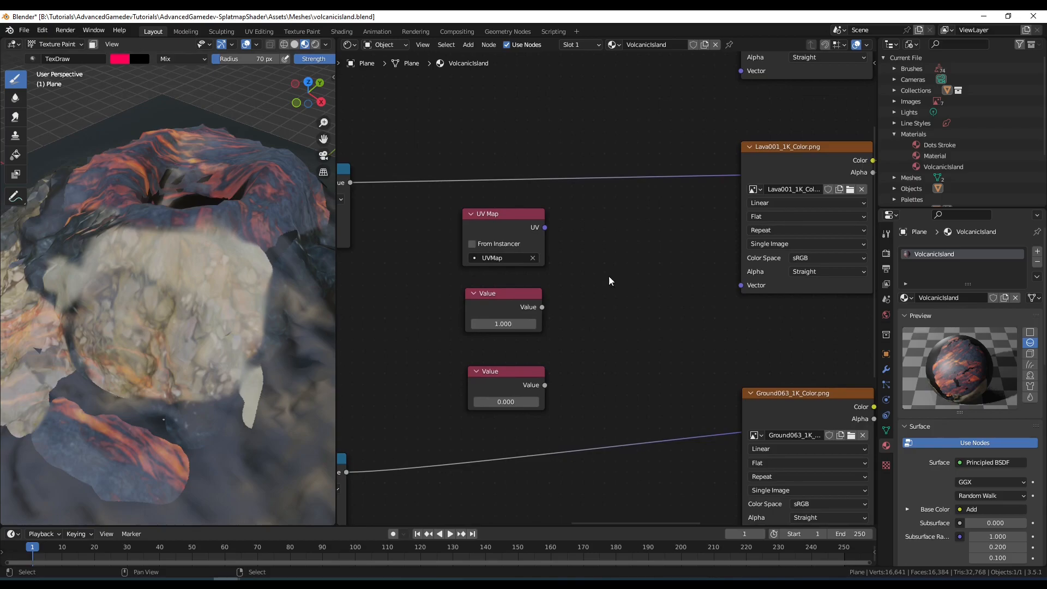
- Add a Vector Math node to tile the Lava texture's coordinates
{"action": "type", "text": "m"}
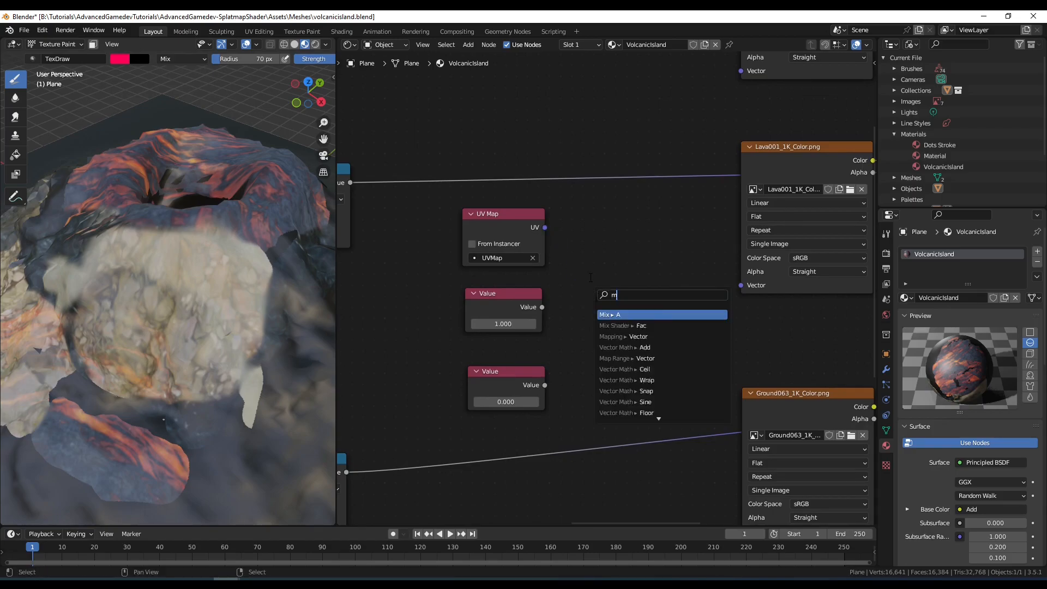
{"action": "left_click", "coordinate": [622, 315]}
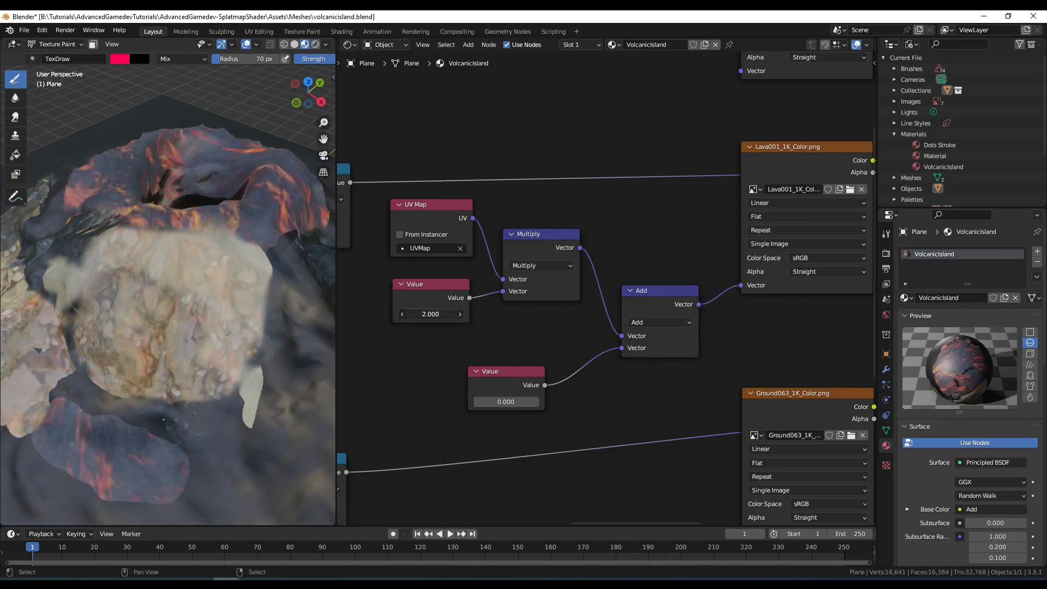
{"action": "left_click", "coordinate": [430, 314]}
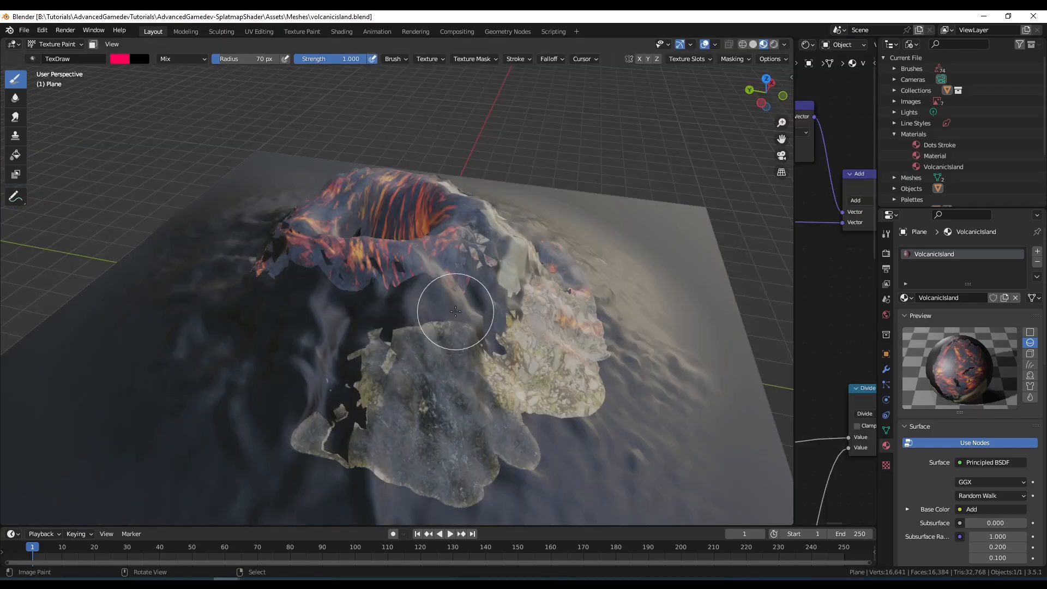
- Split the island viewport and set the new area to an Image Editor
{"action": "left_click_drag", "start_coordinate": [458, 310], "coordinate": [524, 337]}
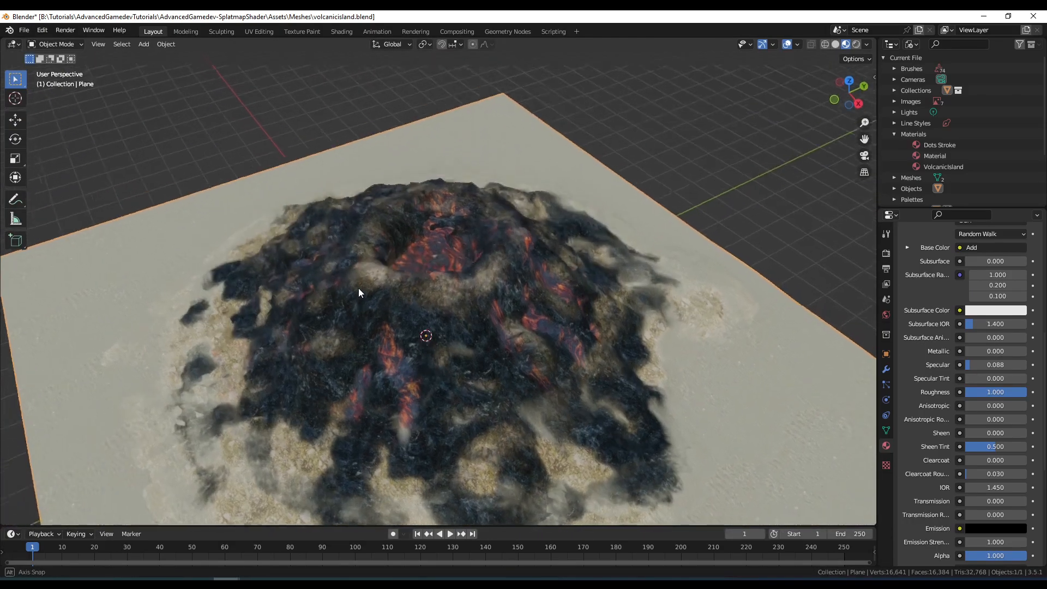
{"action": "left_click_drag", "start_coordinate": [359, 292], "coordinate": [404, 276]}
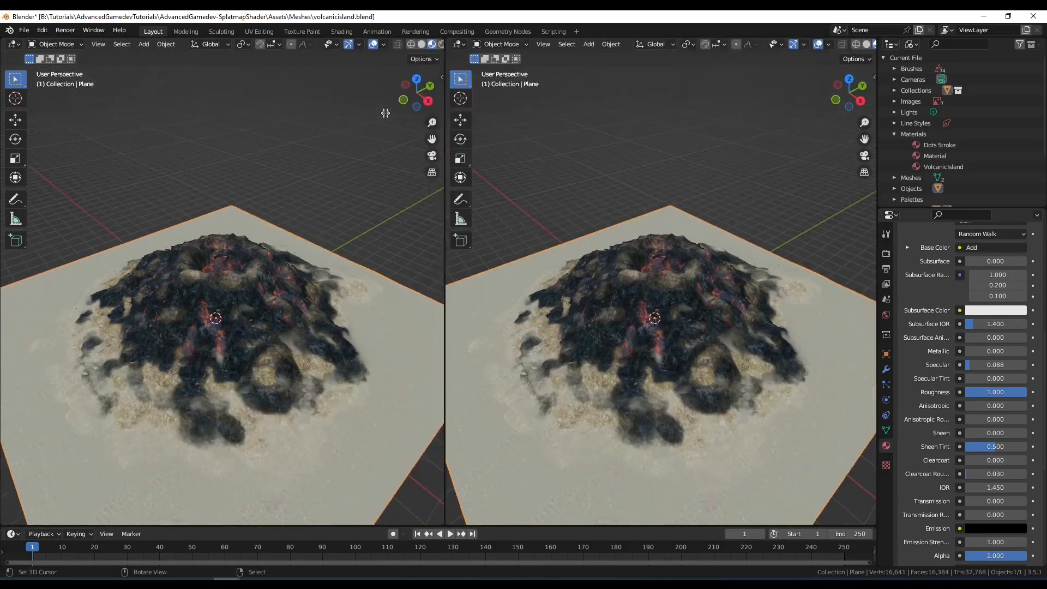
{"action": "left_click", "coordinate": [510, 44]}
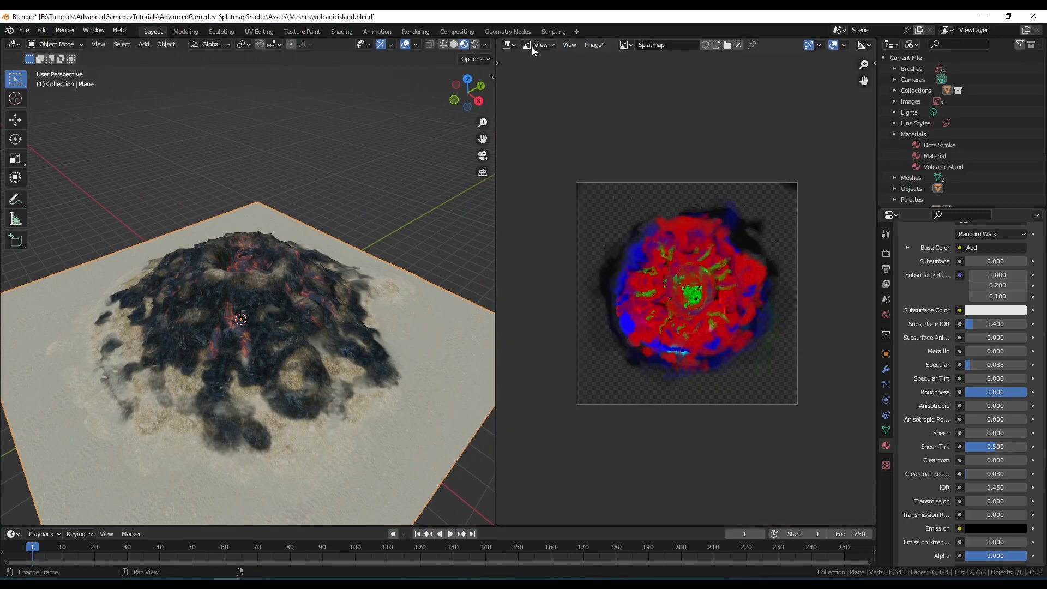
{"action": "left_click", "coordinate": [594, 45]}
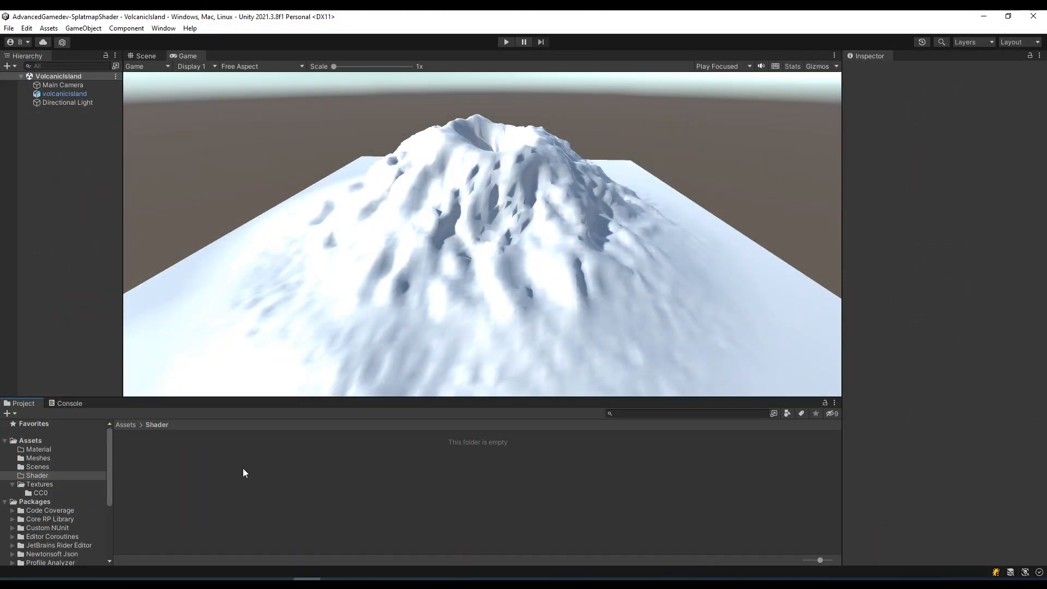
- Create a Built-In Lit Shader Graph named SplatmapShader in Assets/Shader and open it
{"action": "right_click", "coordinate": [244, 473]}
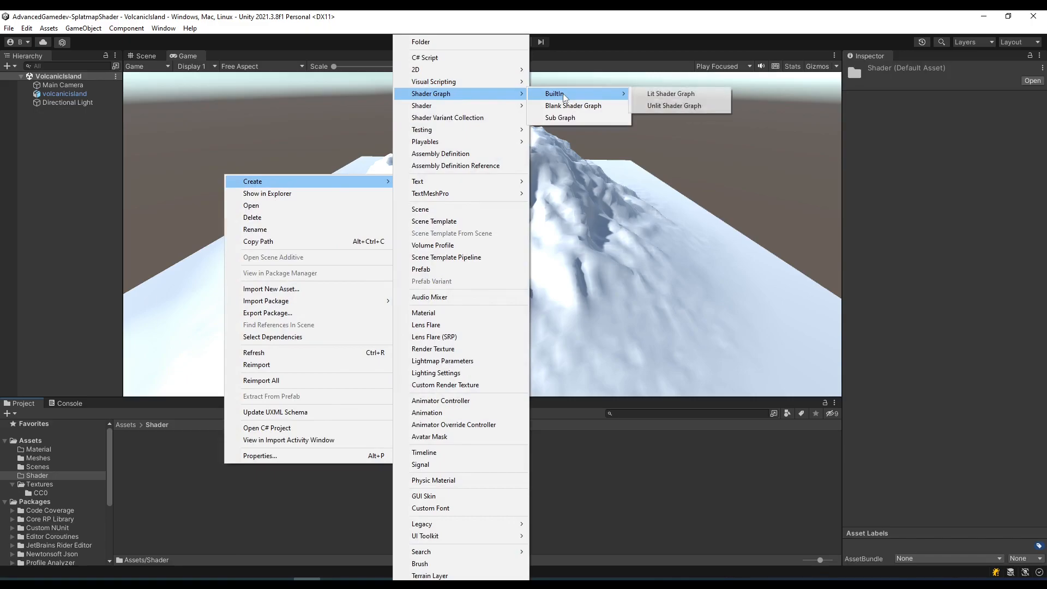
{"action": "left_click", "coordinate": [670, 93]}
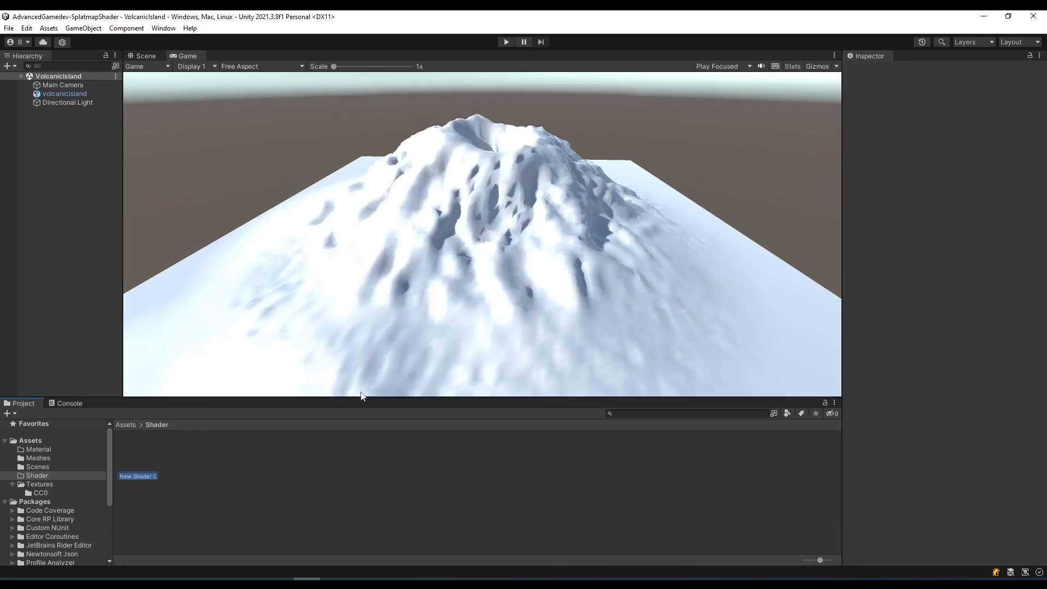
{"action": "type", "text": "SplatmapSh"}
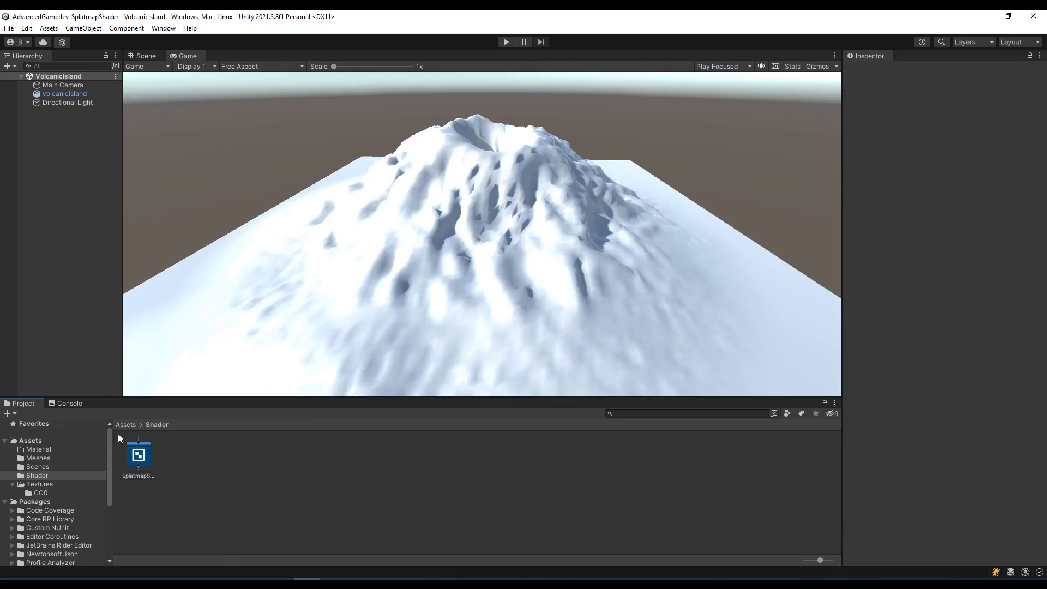
{"action": "double_click", "coordinate": [138, 454]}
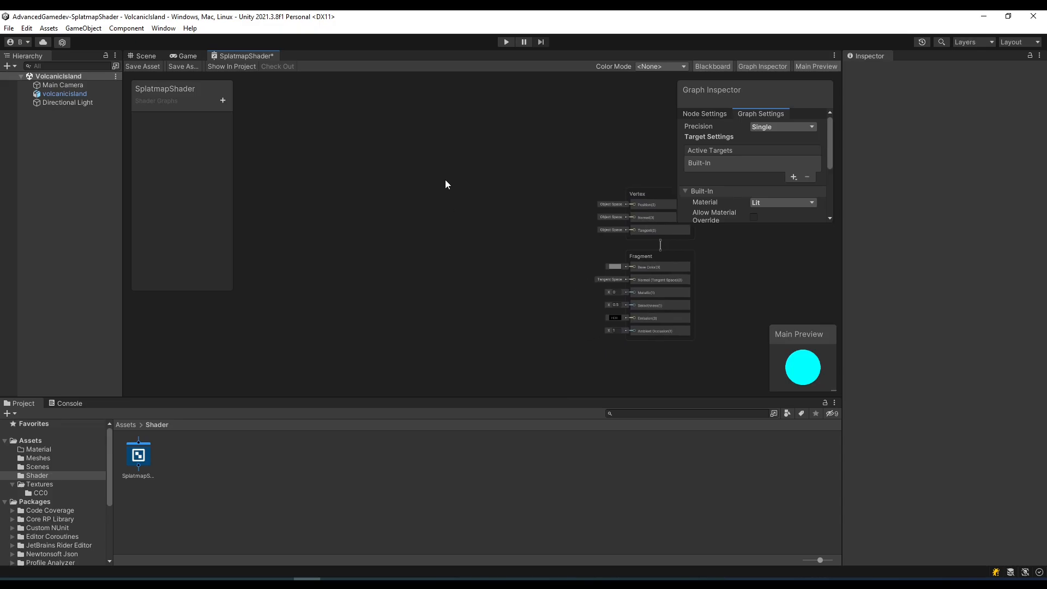
{"action": "mouse_move", "coordinate": [443, 176]}
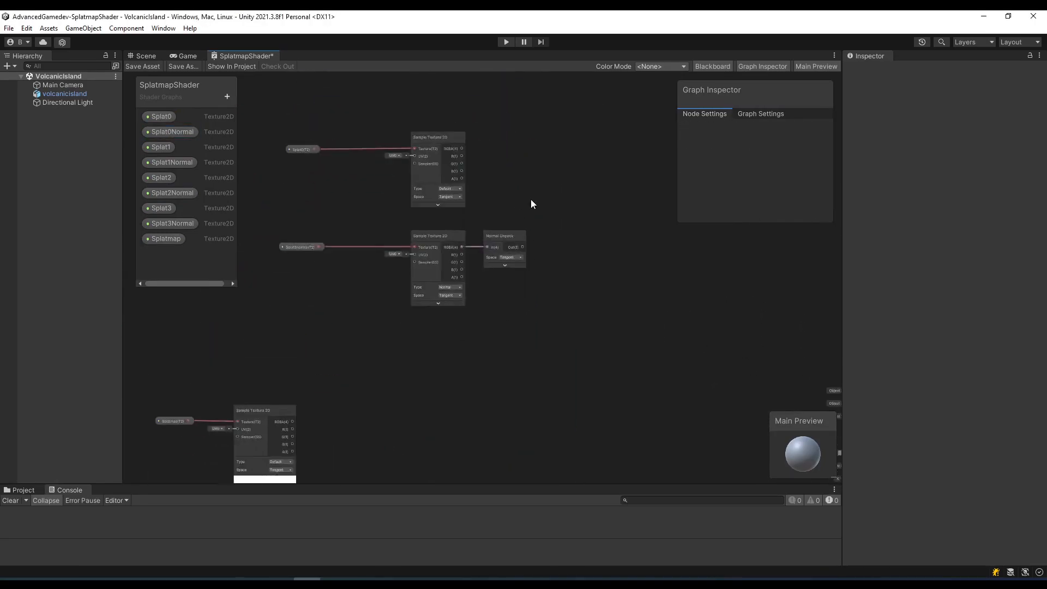
- Add a Vector 4 NormalStrength property and wire the first splat's normal into Normal Strength and Multiply
{"action": "left_click", "coordinate": [226, 98]}
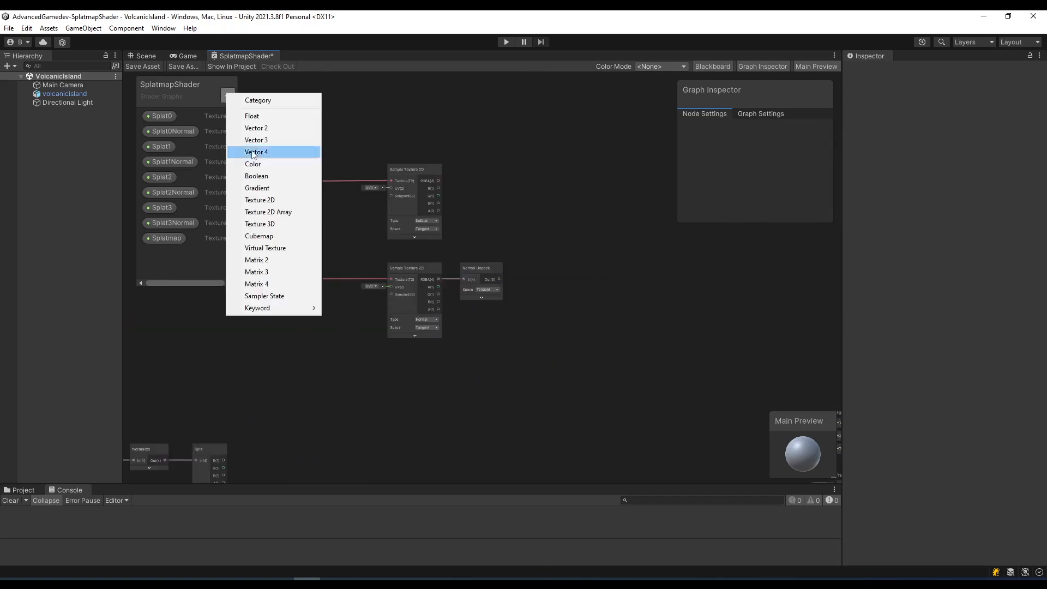
{"action": "left_click", "coordinate": [255, 151]}
{"action": "type", "text": "NormalStrength"}
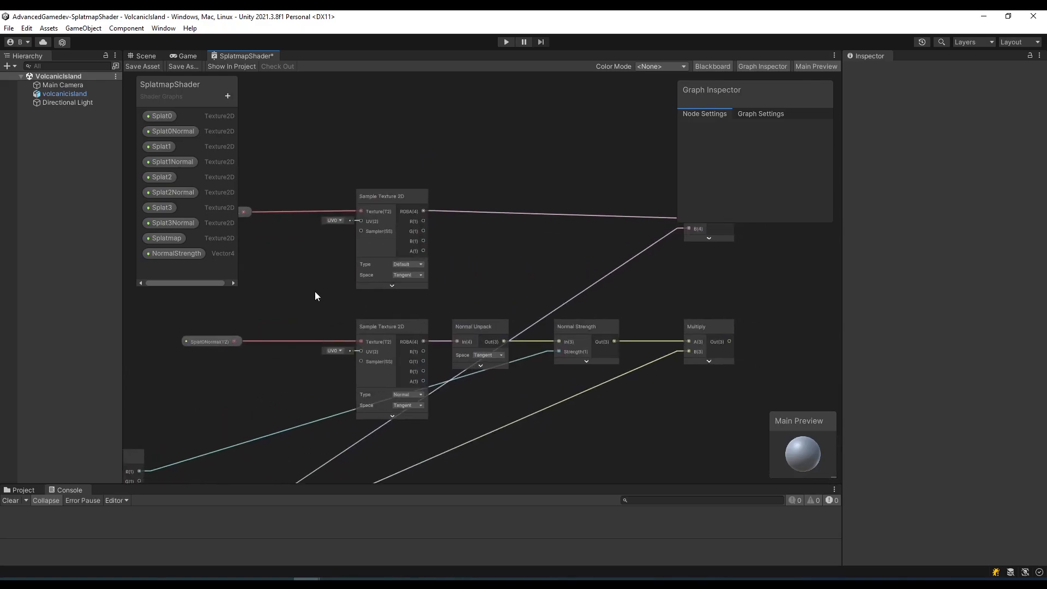
{"action": "left_click", "coordinate": [391, 196]}
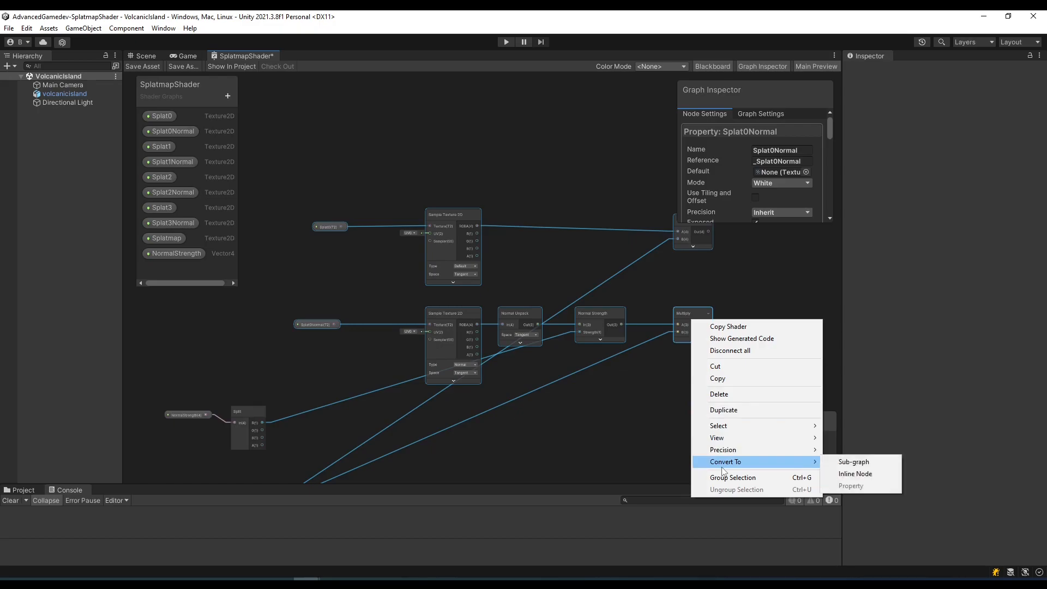
- Convert the first splat's selected nodes into a sub graph saved as SplatSubgraph
{"action": "left_click", "coordinate": [853, 461]}
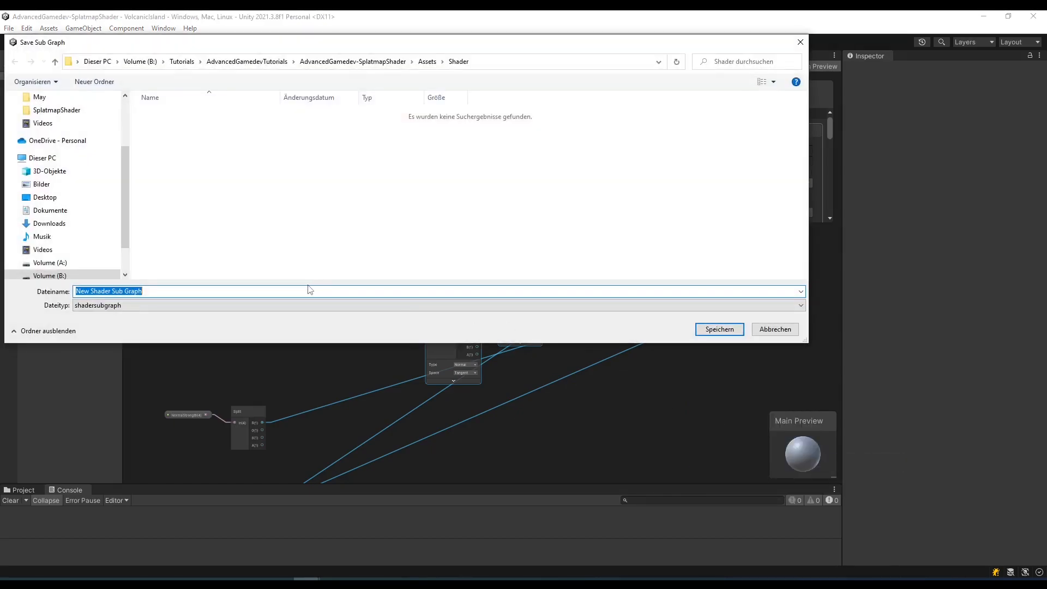
{"action": "type", "text": "SplatSubgr"}
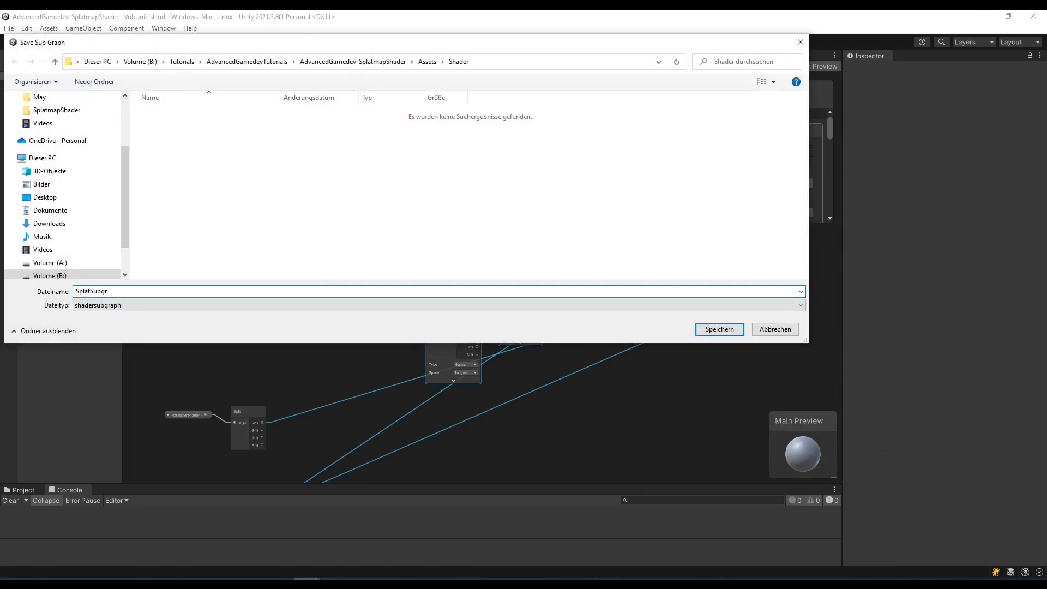
{"action": "left_click", "coordinate": [719, 329]}
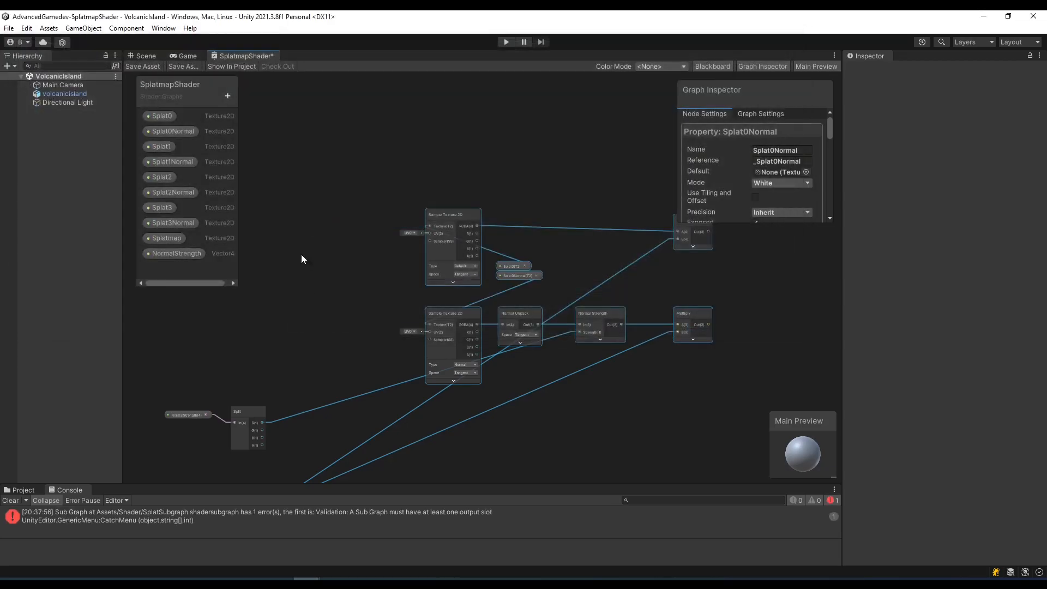
{"action": "left_click", "coordinate": [314, 55]}
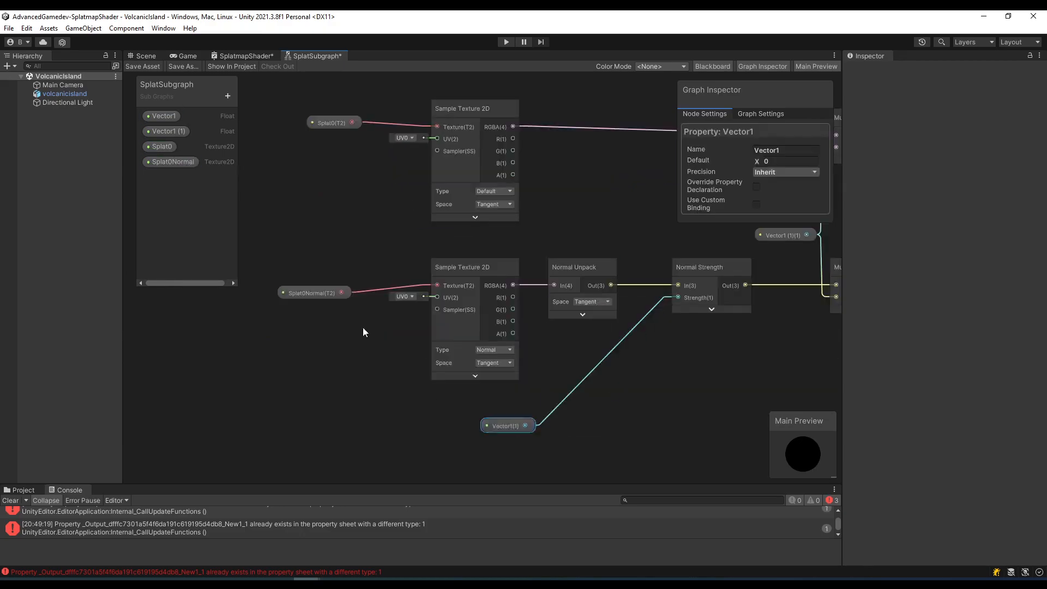
- Back in SplatmapShader, add a Split node to separate the splat map channels
{"action": "left_click", "coordinate": [245, 55]}
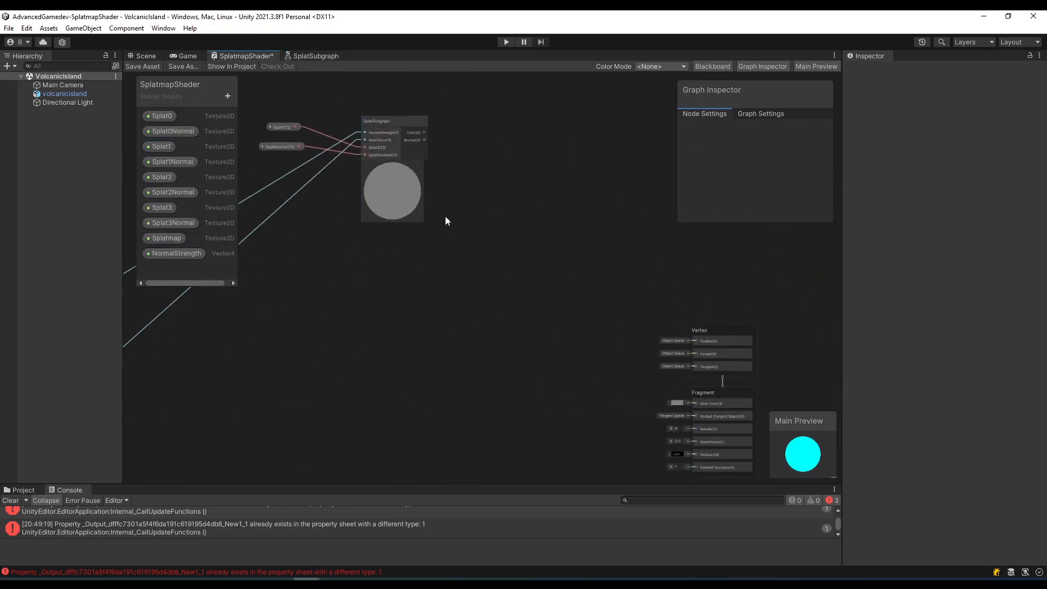
{"action": "left_click", "coordinate": [173, 222]}
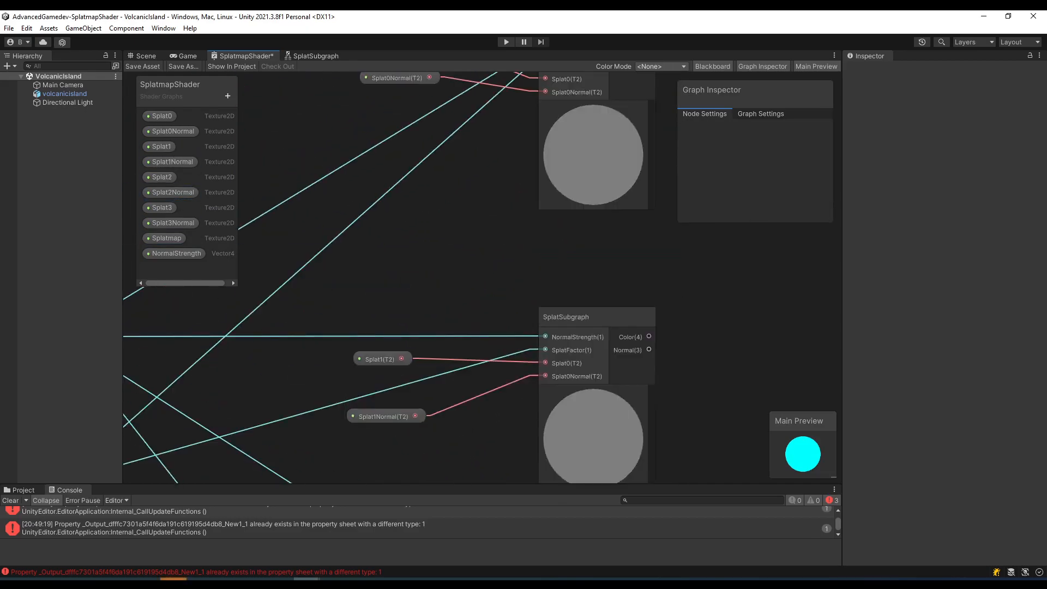
{"action": "type", "text": "spli"}
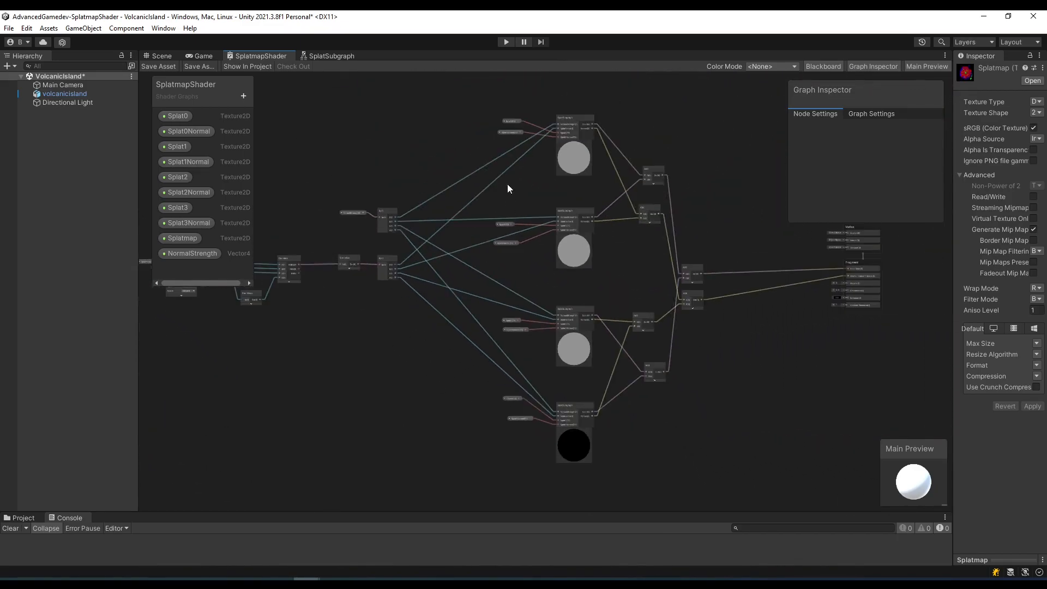
- Create the island material in the Material folder and assign SplatmapShader to it
{"action": "left_click", "coordinate": [23, 425]}
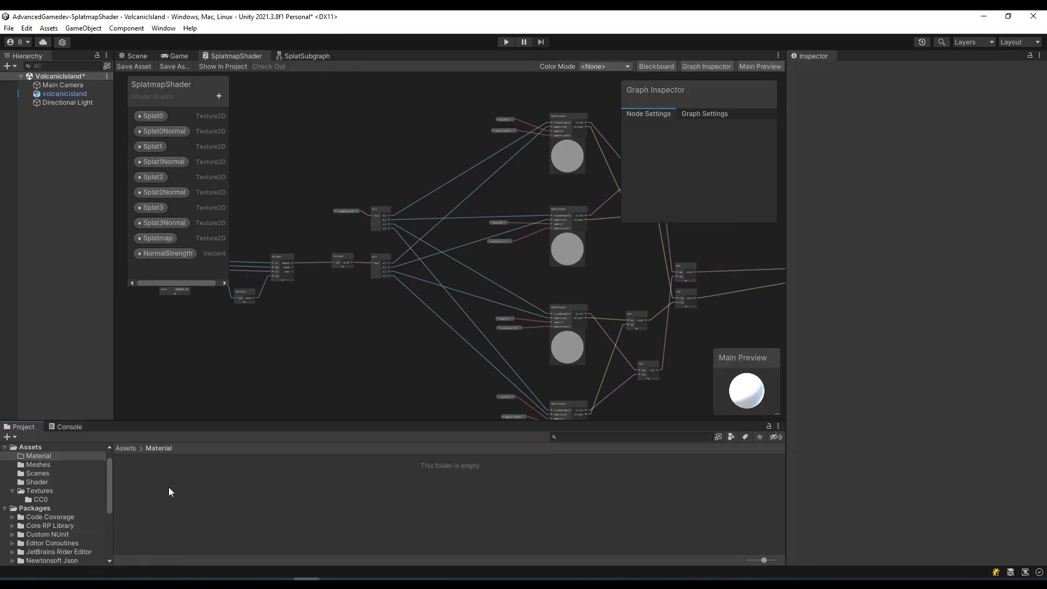
{"action": "right_click", "coordinate": [169, 492]}
{"action": "type", "text": "VolcanicIslandMaterial"}
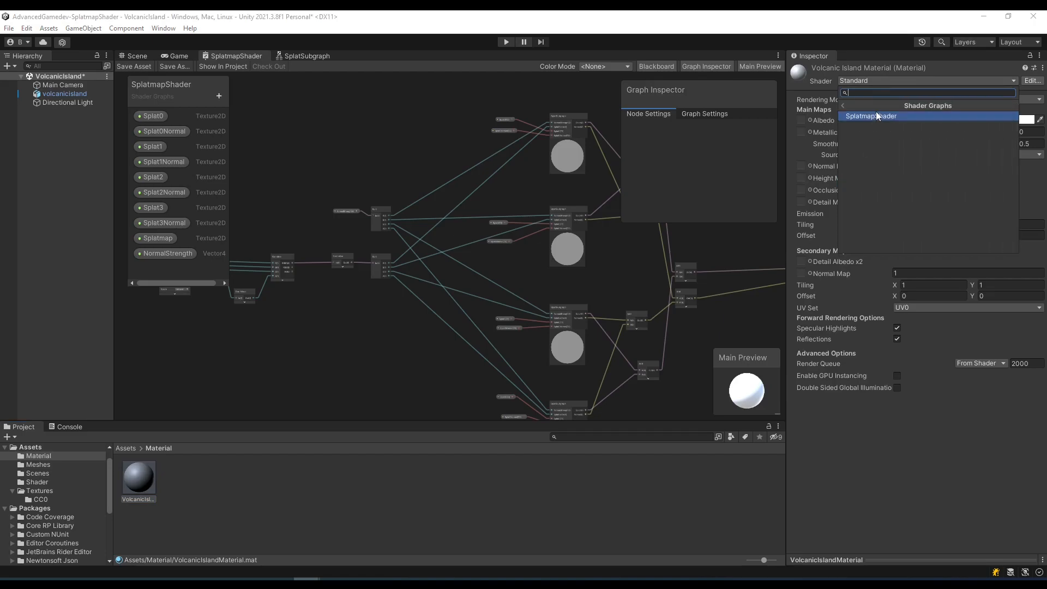
{"action": "left_click", "coordinate": [870, 115]}
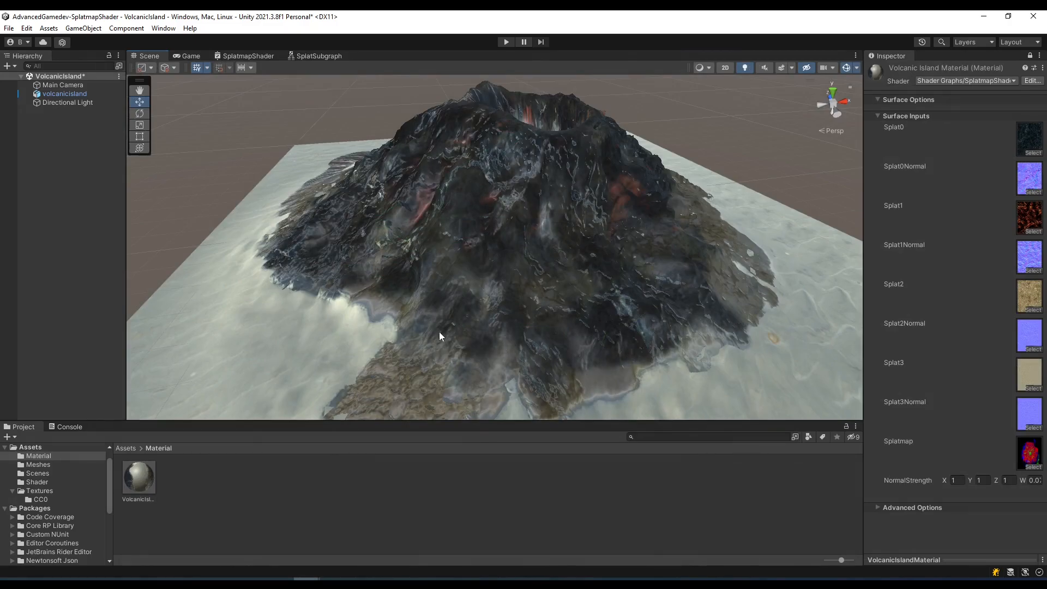
{"action": "mouse_move", "coordinate": [463, 164]}
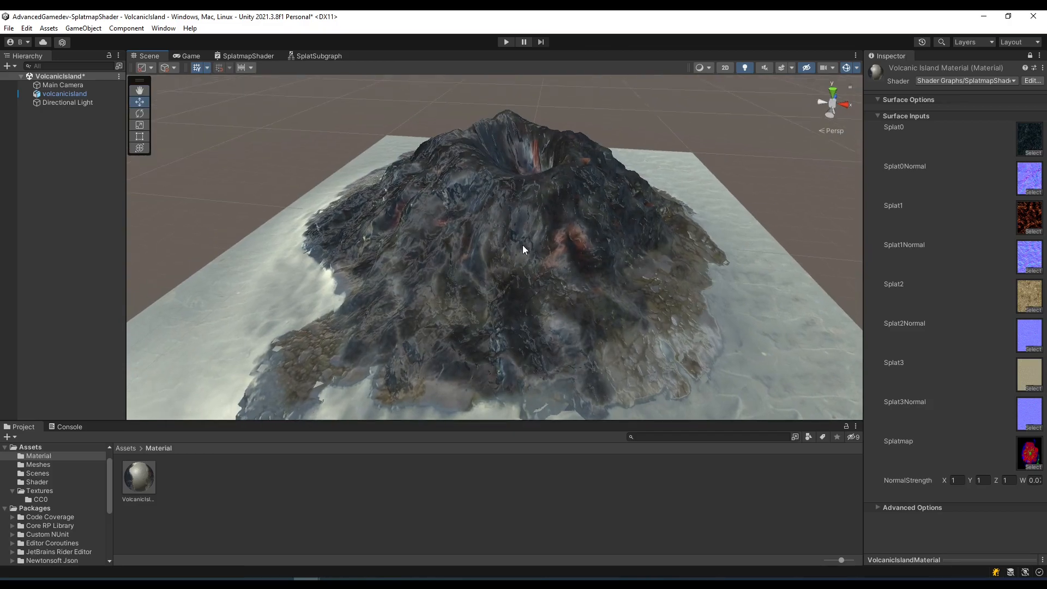
- Create Base and Splatting Blackboard categories, moving NormalStrength into Base
{"action": "left_click", "coordinate": [247, 55]}
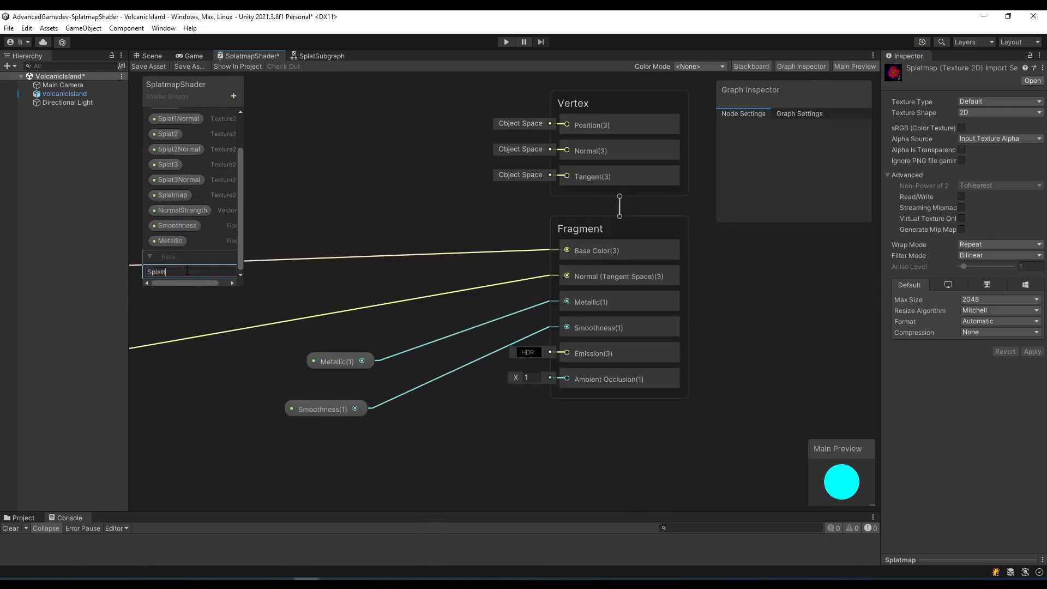
{"action": "left_click", "coordinate": [181, 121]}
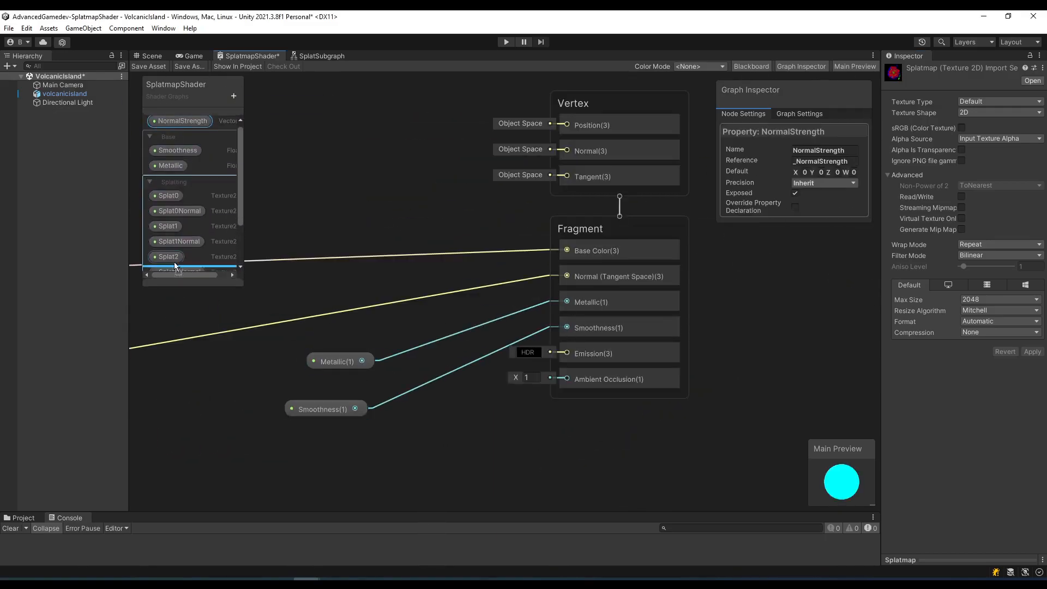
{"action": "left_click", "coordinate": [320, 56]}
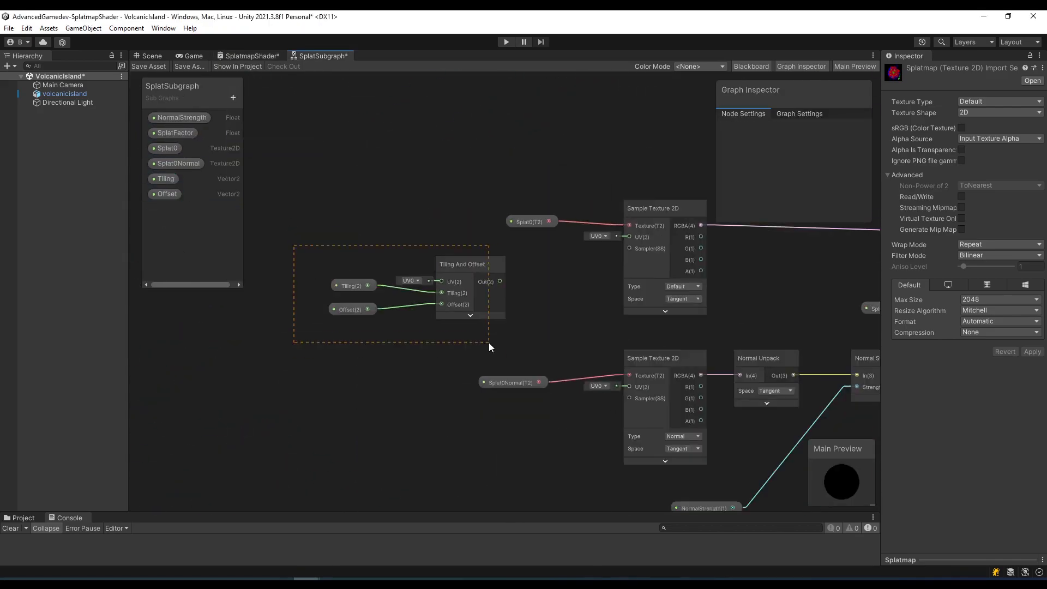
{"action": "left_click", "coordinate": [252, 56]}
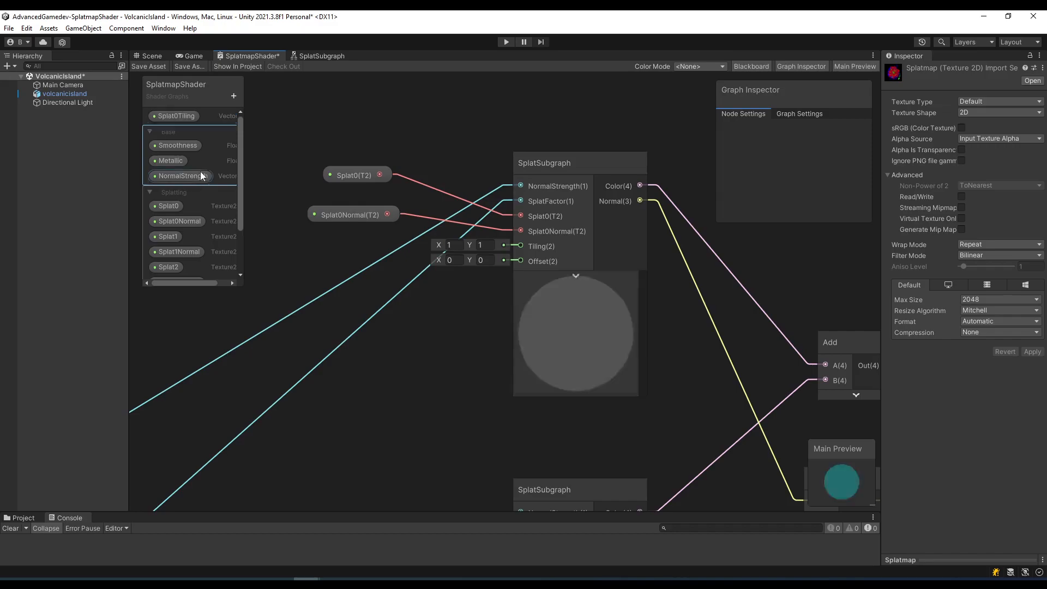
{"action": "left_click", "coordinate": [176, 137]}
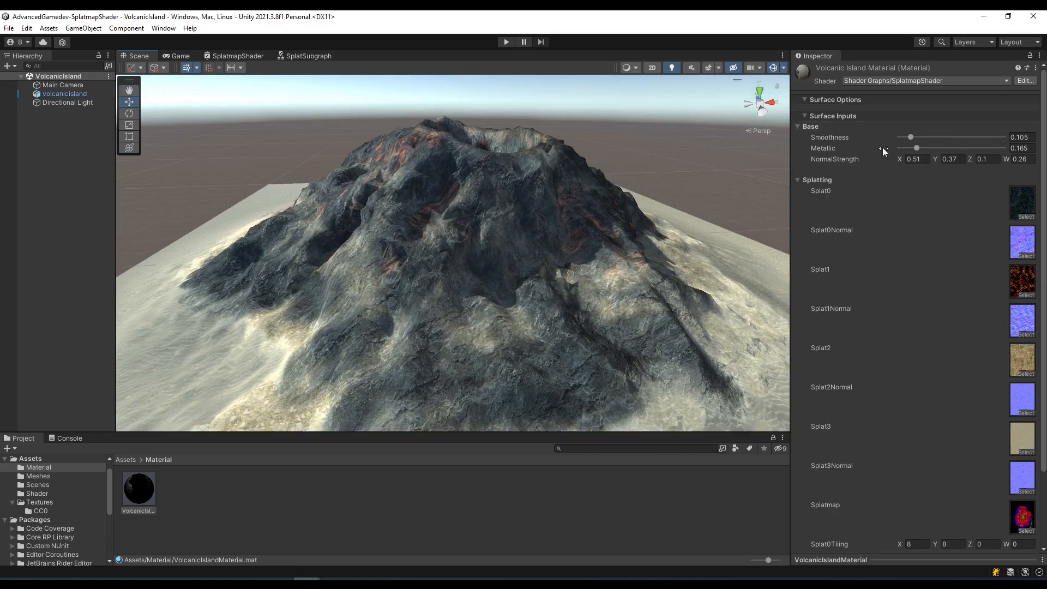
{"action": "mouse_move", "coordinate": [326, 222]}
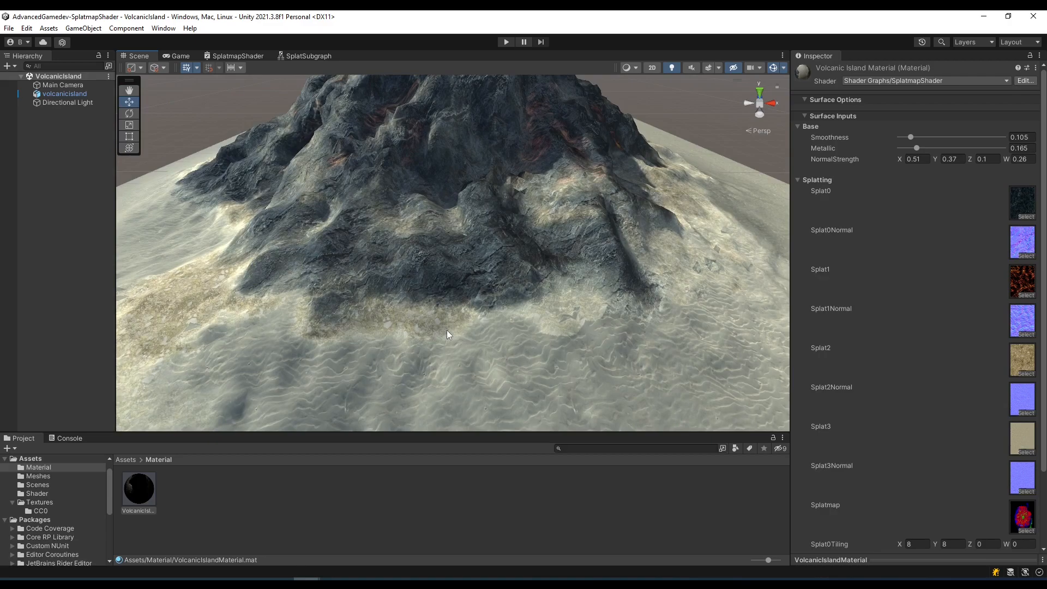
{"action": "mouse_move", "coordinate": [494, 369]}
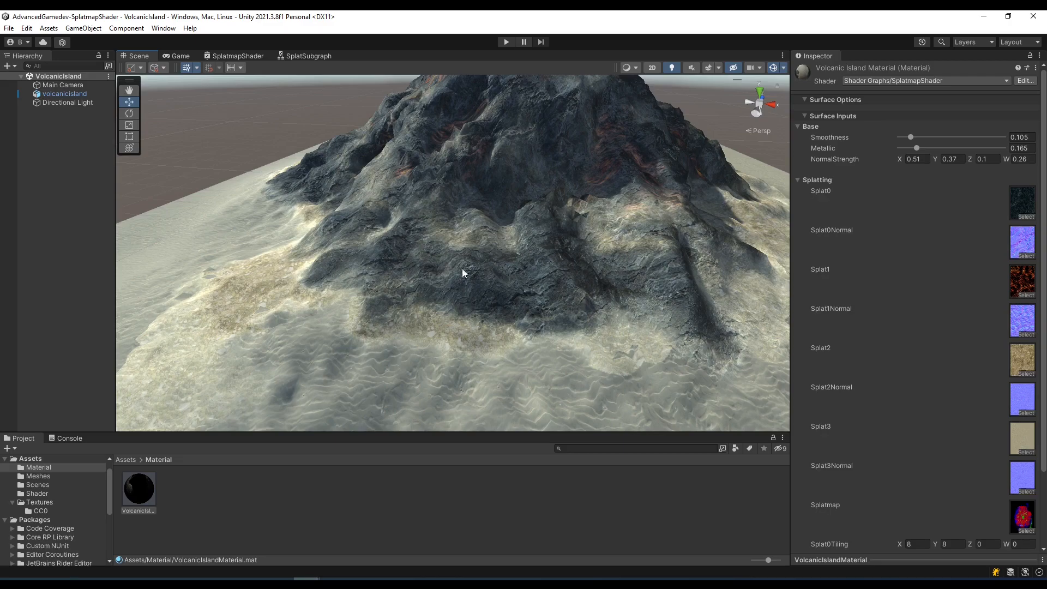
- Switch back to the SplatmapShader graph editor
{"action": "left_click", "coordinate": [238, 55]}
{"action": "type", "text": "color c"}
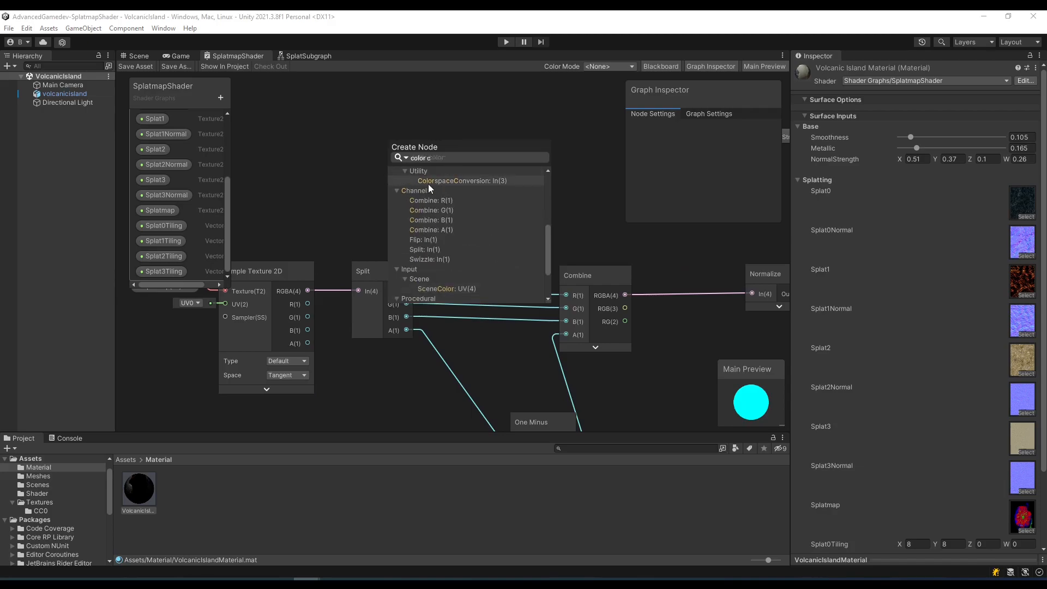
- Add a Colorspace Conversion node converting the splat map from RGB to Linear
{"action": "left_click", "coordinate": [460, 180]}
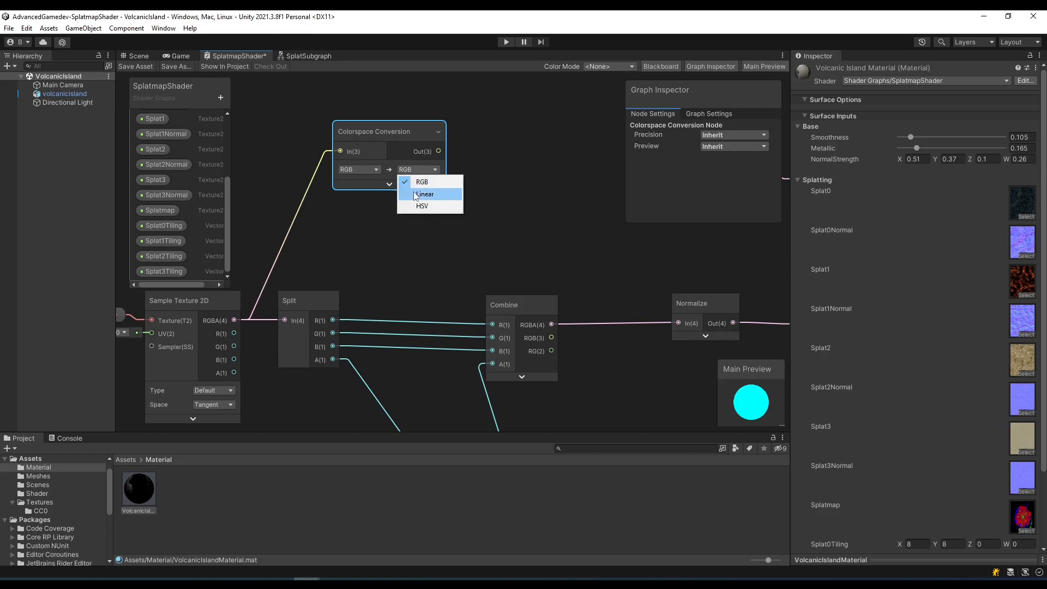
{"action": "left_click", "coordinate": [424, 193]}
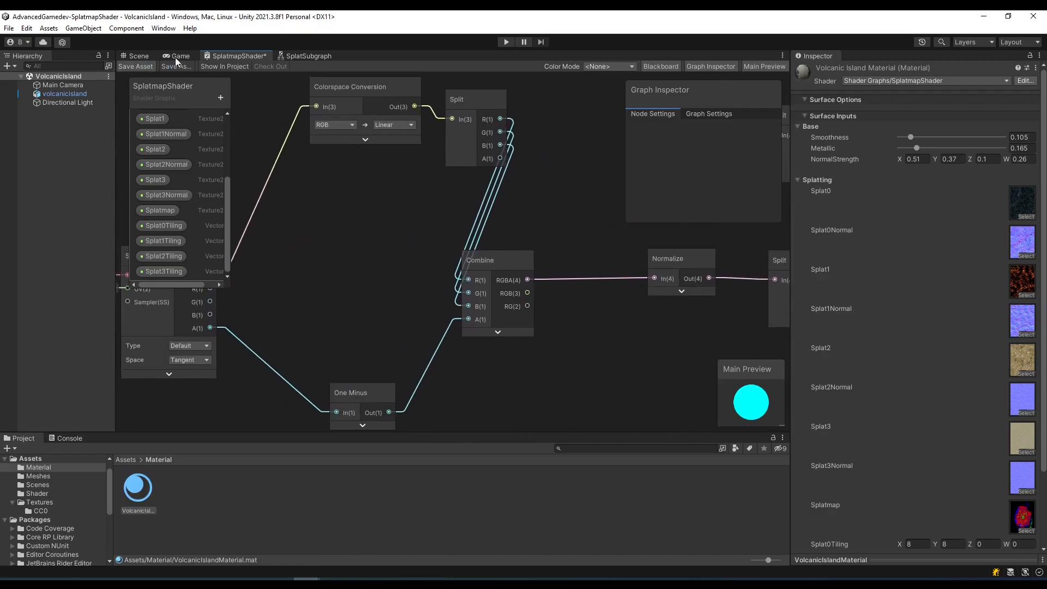
{"action": "left_click", "coordinate": [137, 56]}
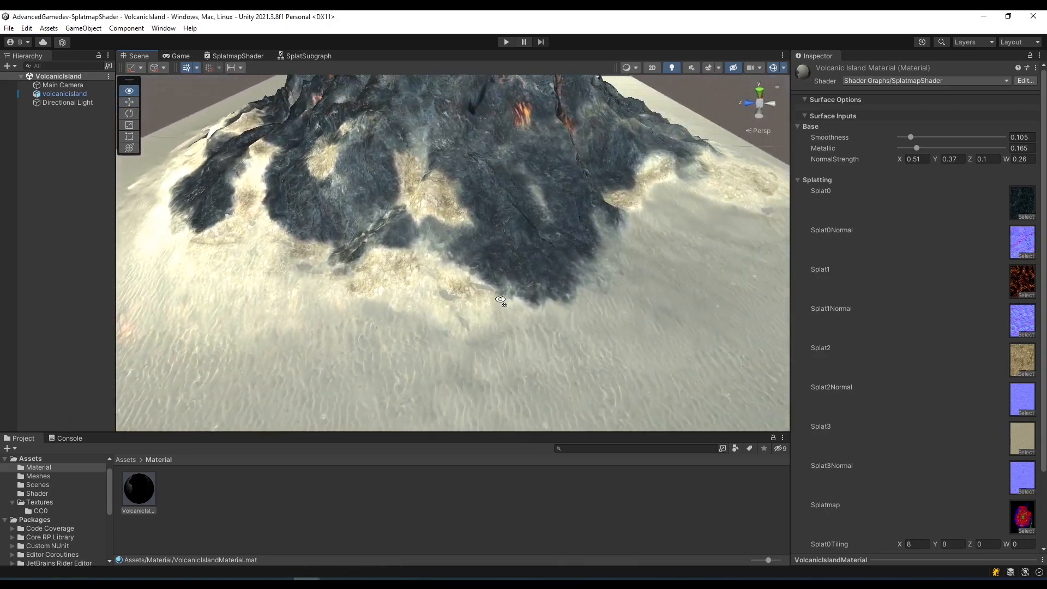
- Orbit the Scene view around the island to inspect the shoreline blending
{"action": "left_click_drag", "start_coordinate": [500, 300], "coordinate": [327, 359]}
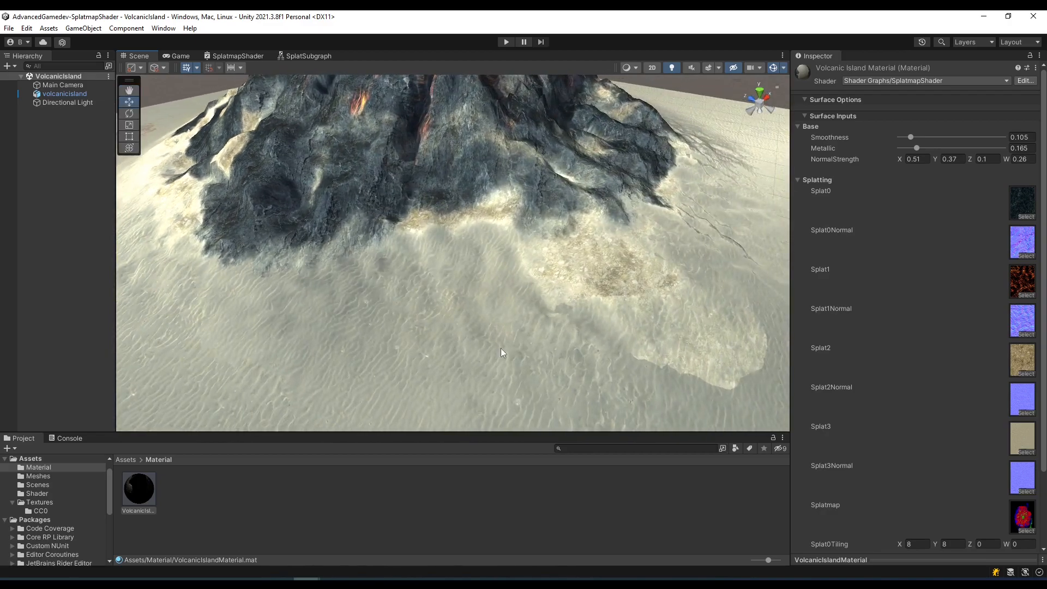
{"action": "left_click", "coordinate": [237, 55]}
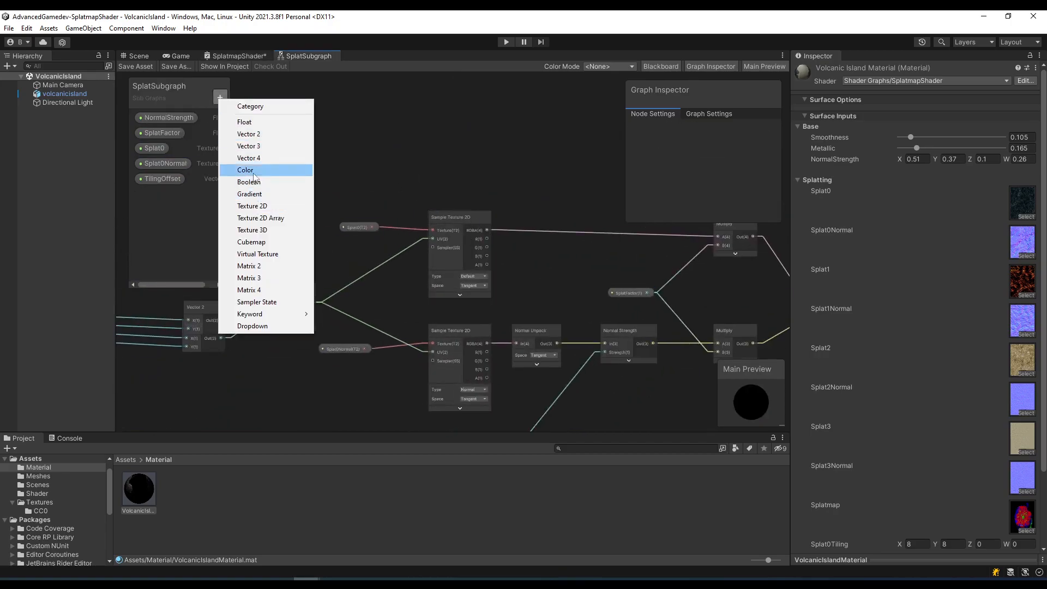
- Add a Color tint to SplatSubgraph and Splat0Color–Splat3Color properties to SplatmapShader
{"action": "left_click", "coordinate": [246, 169]}
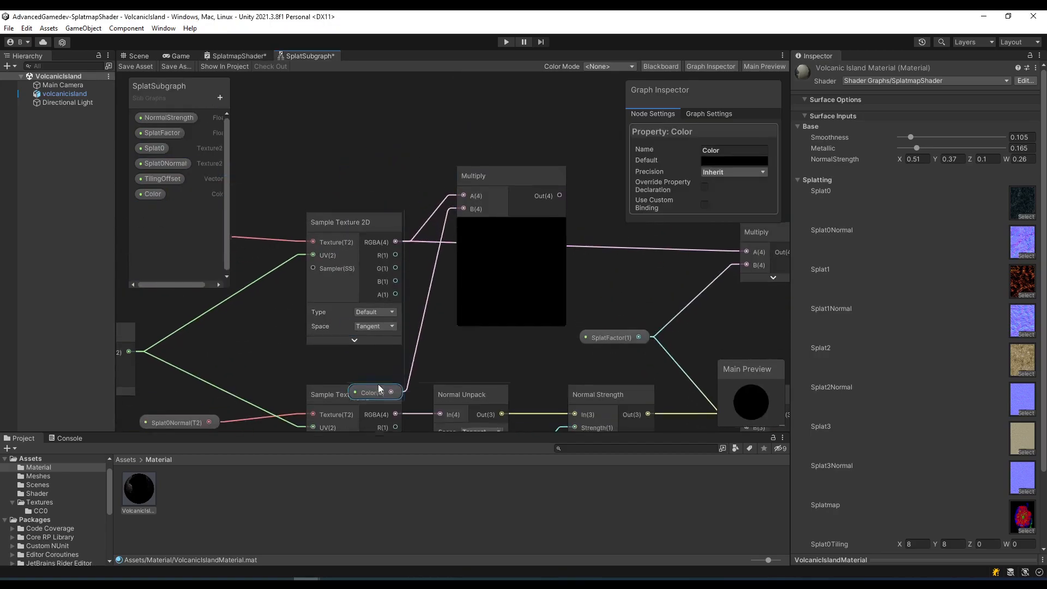
{"action": "left_click", "coordinate": [238, 55]}
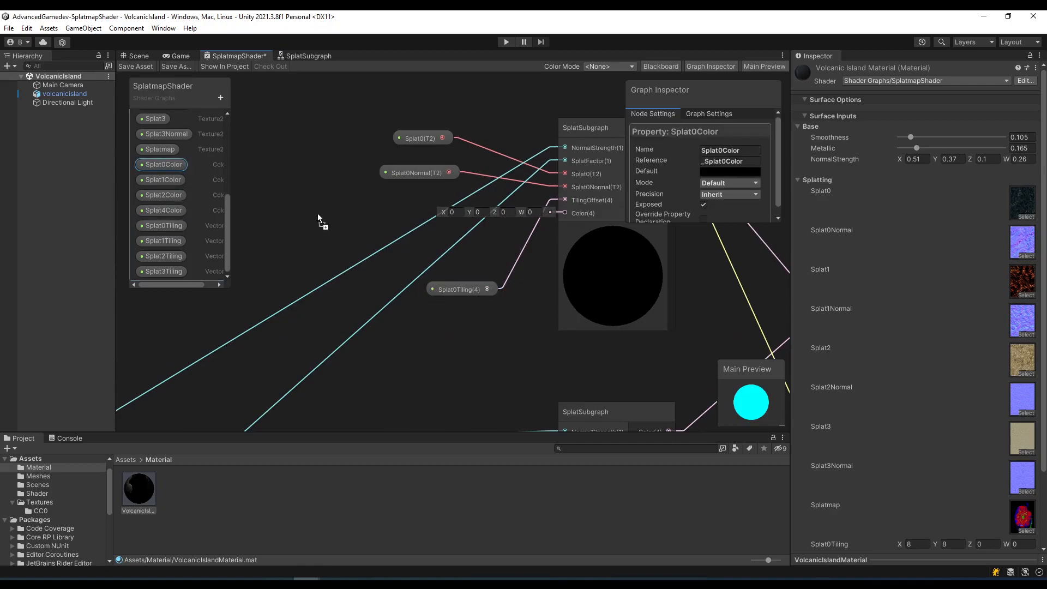
{"action": "double_click", "coordinate": [161, 212]}
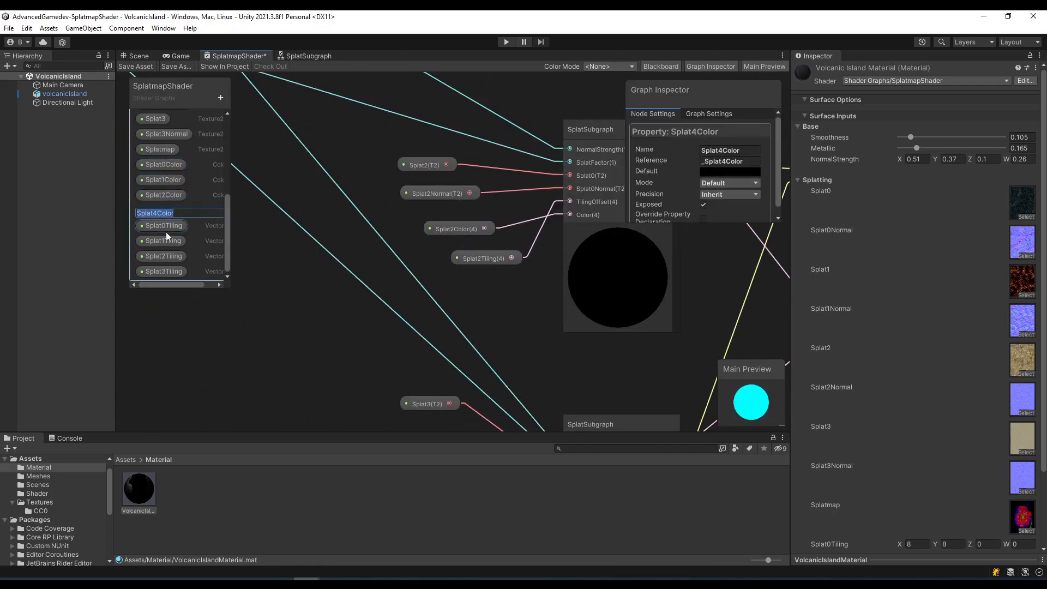
{"action": "left_click", "coordinate": [309, 56]}
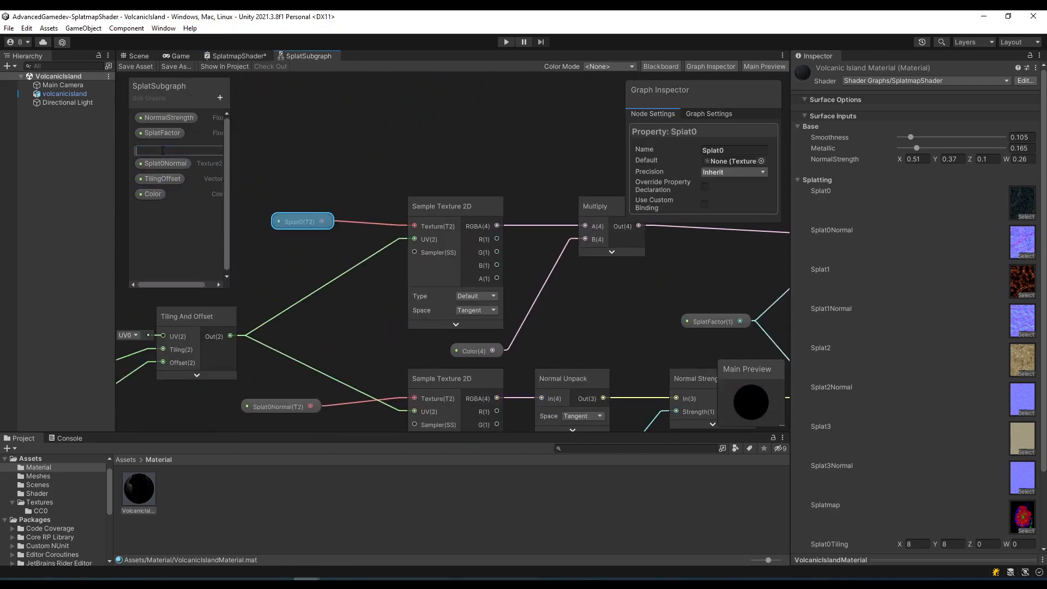
{"action": "left_click", "coordinate": [238, 56]}
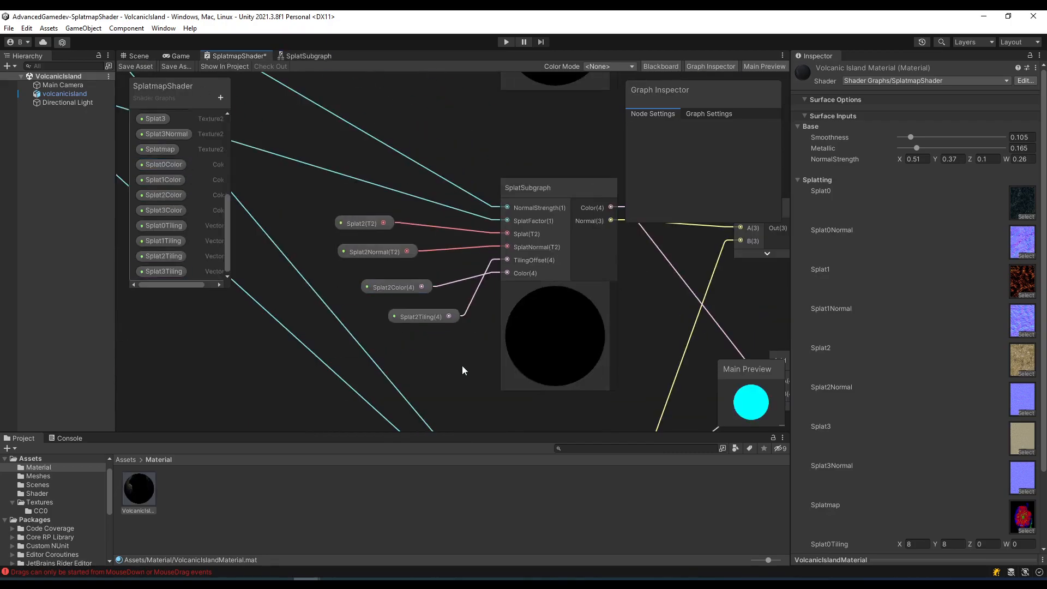
{"action": "left_click", "coordinate": [188, 55]}
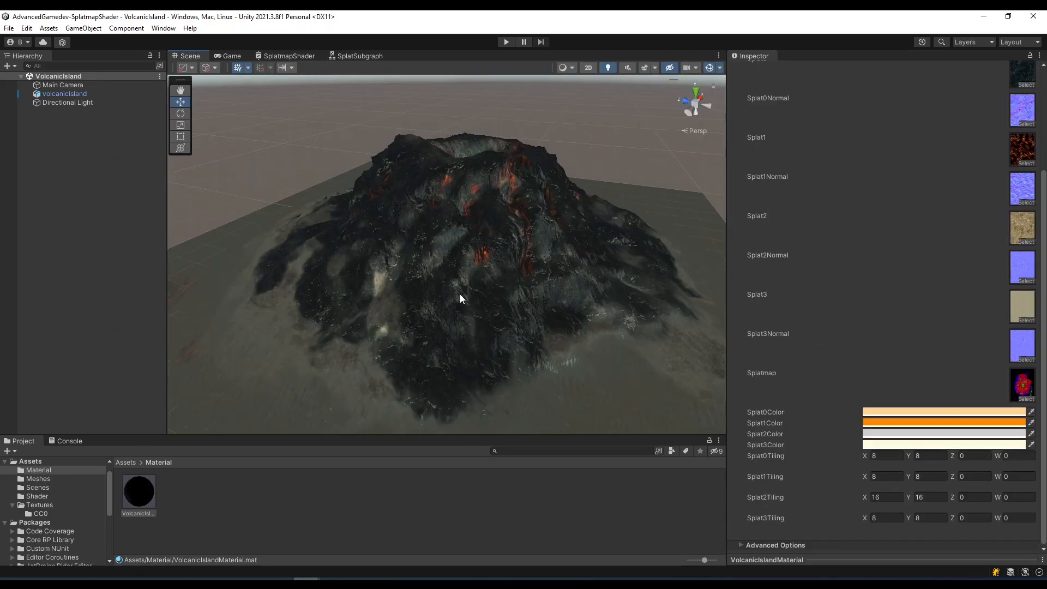
{"action": "left_click", "coordinate": [359, 56]}
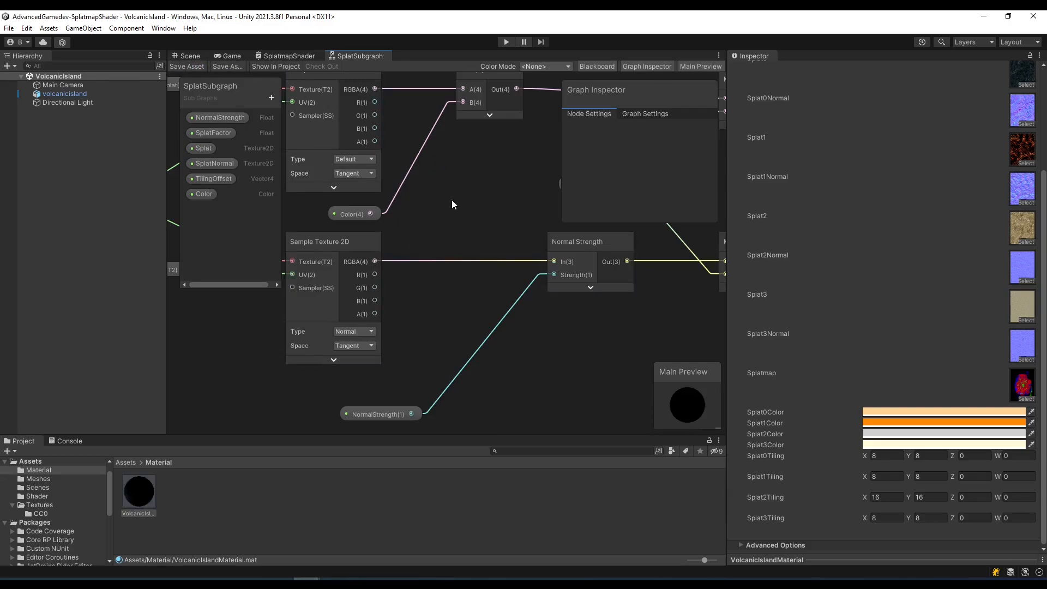
- Preview in Game view, then tune smoothness 0.067, metallic 0.312, normal strength 0.6
{"action": "left_click", "coordinate": [146, 55]}
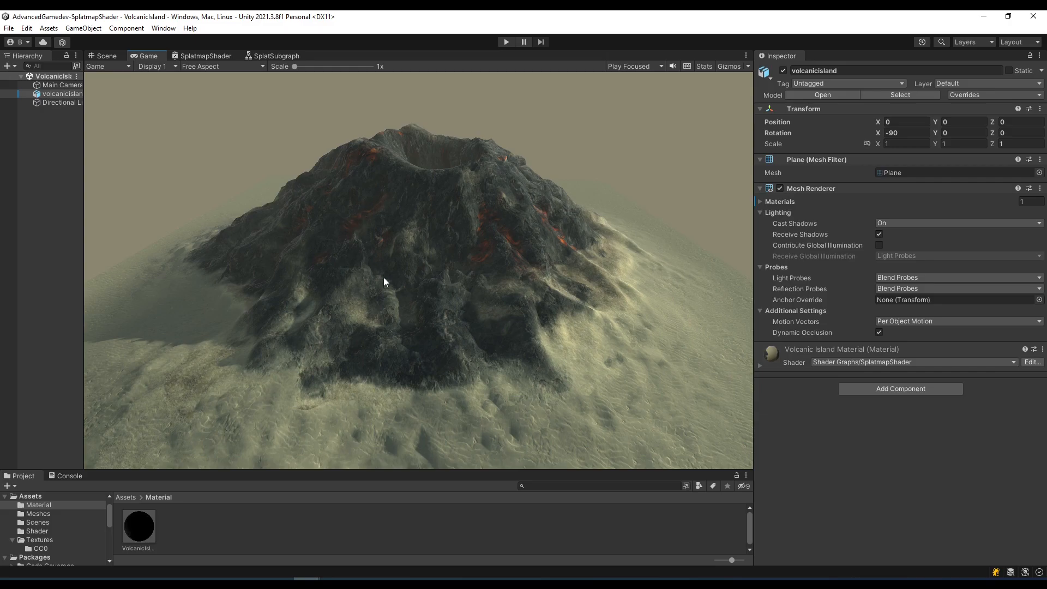
{"action": "left_click", "coordinate": [93, 55]}
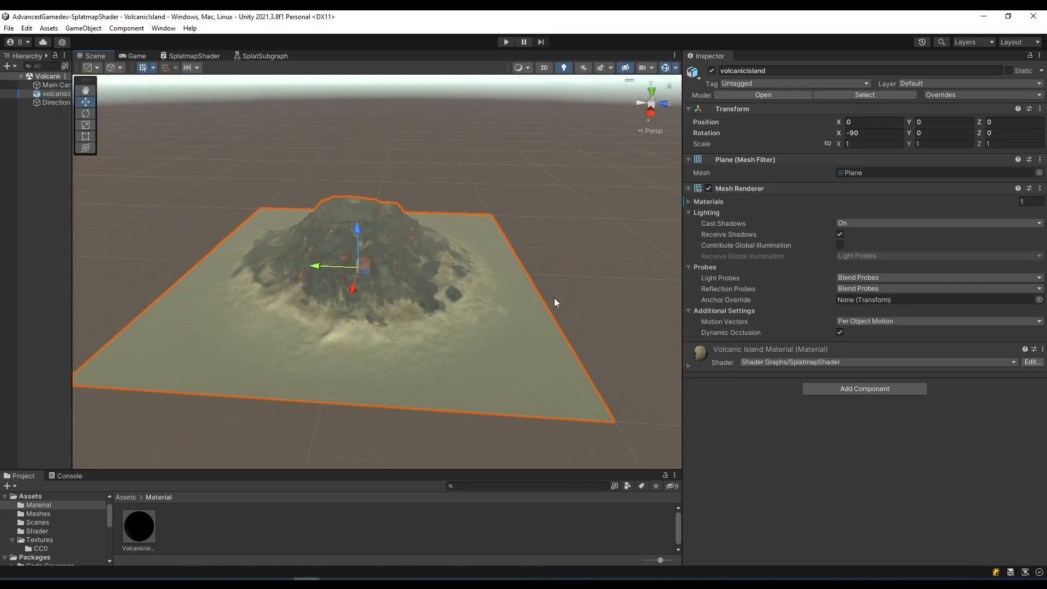
{"action": "mouse_move", "coordinate": [467, 228]}
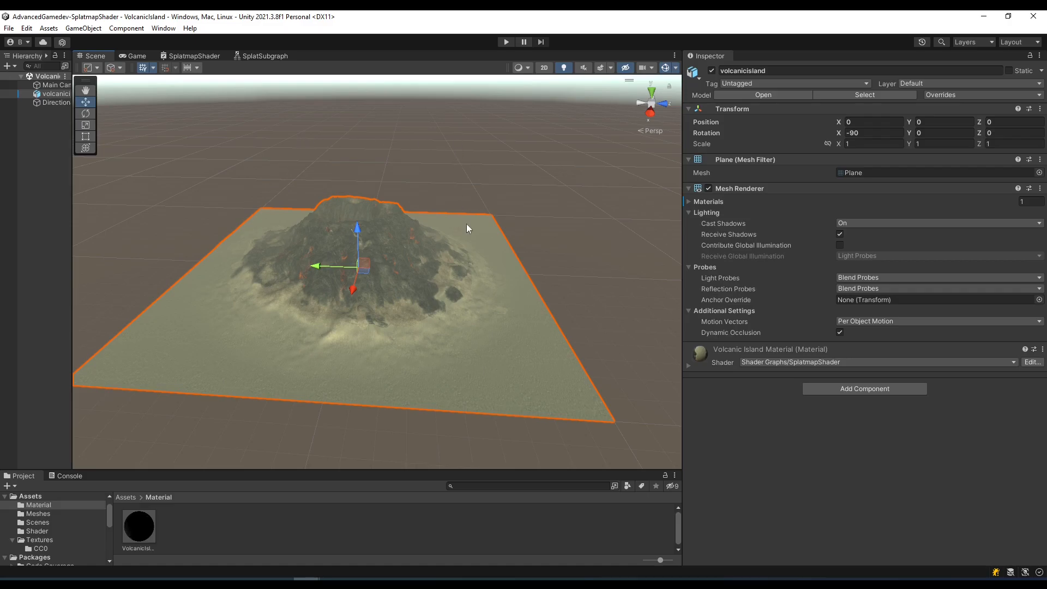
{"action": "mouse_move", "coordinate": [262, 161]}
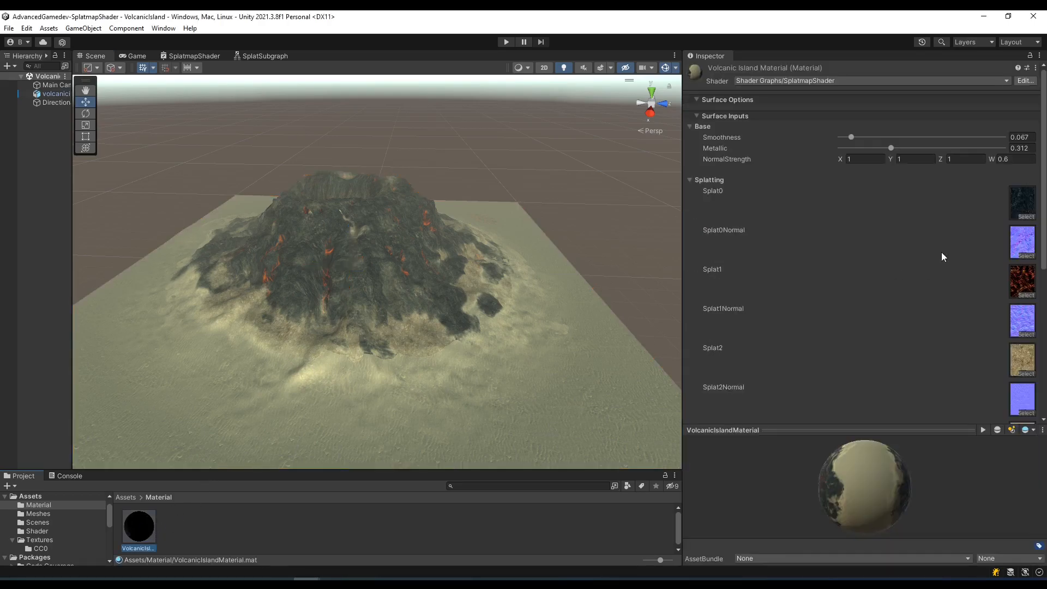
{"action": "scroll", "scroll_direction": "down", "scroll_amount": 3}
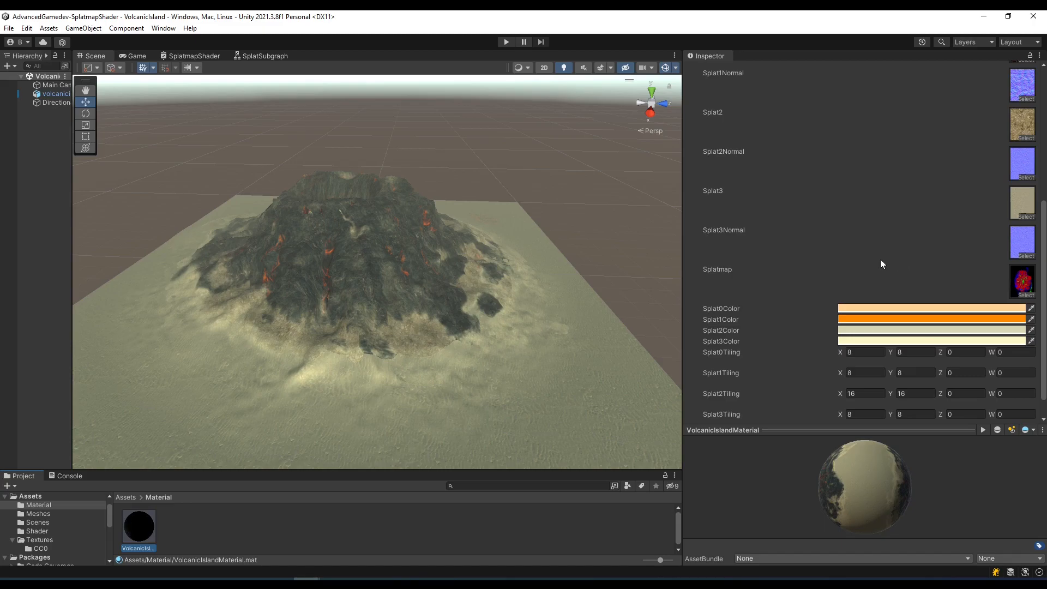
{"action": "mouse_move", "coordinate": [874, 265]}
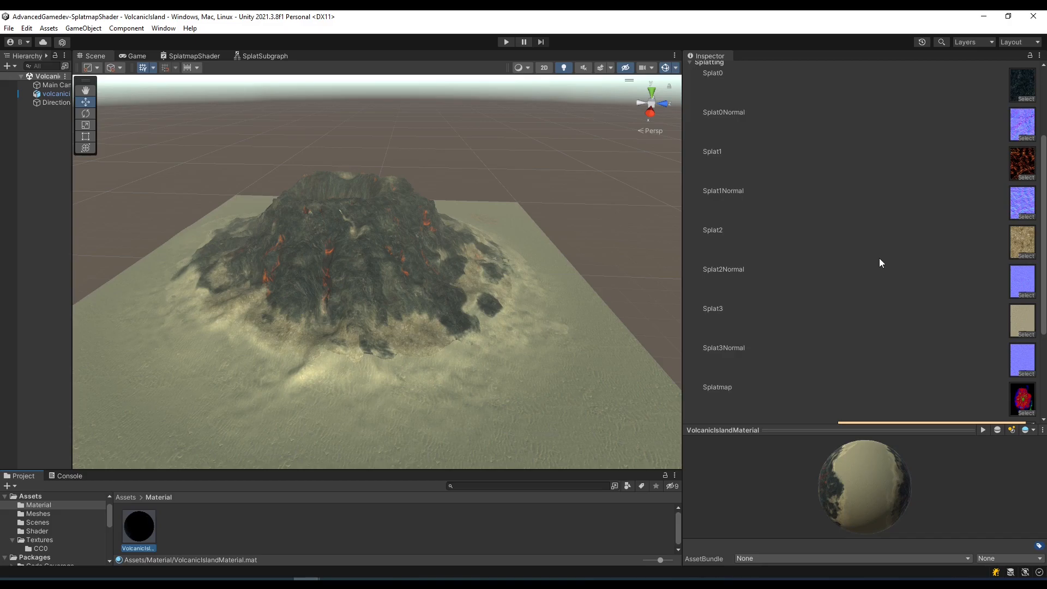
{"action": "mouse_move", "coordinate": [883, 261]}
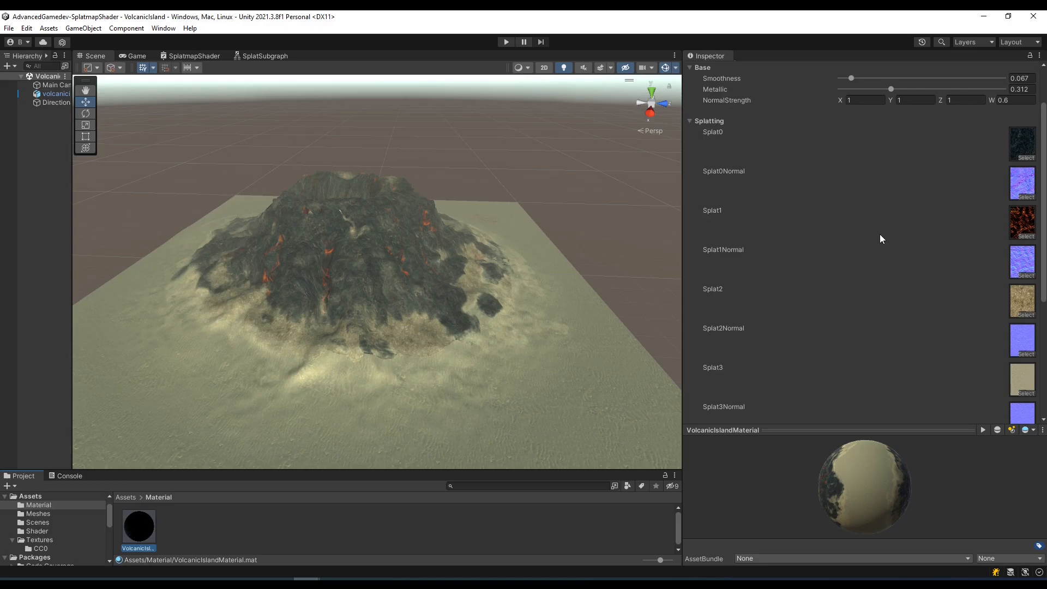
{"action": "mouse_move", "coordinate": [909, 279]}
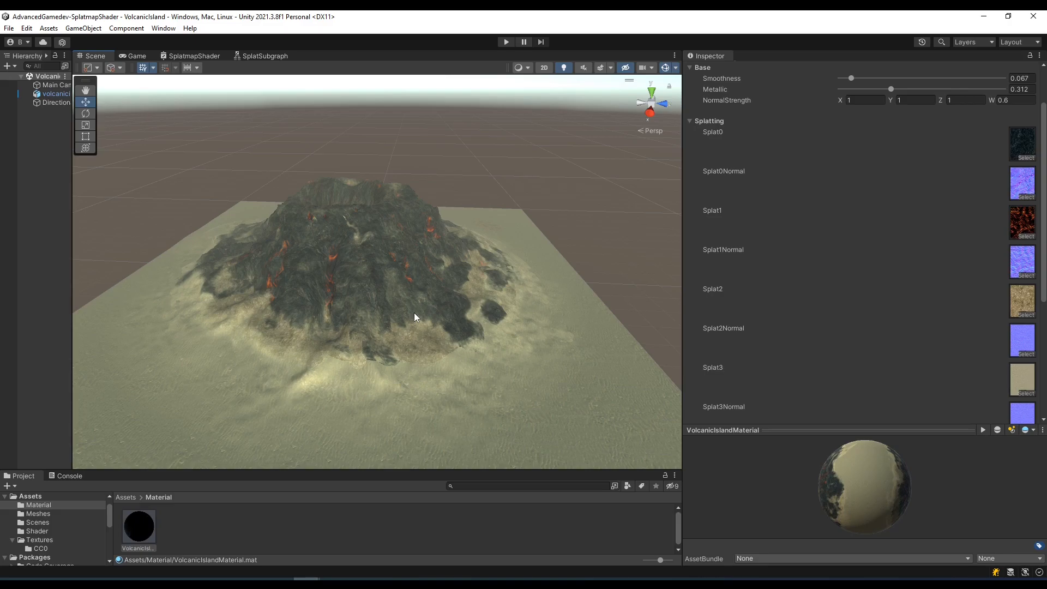
{"action": "left_click", "coordinate": [57, 93]}
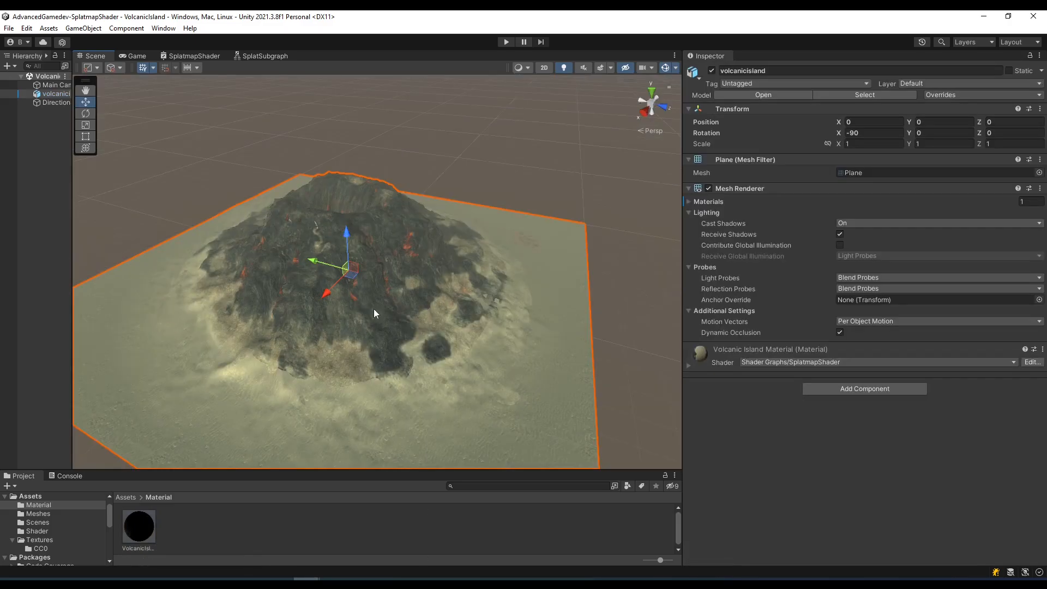